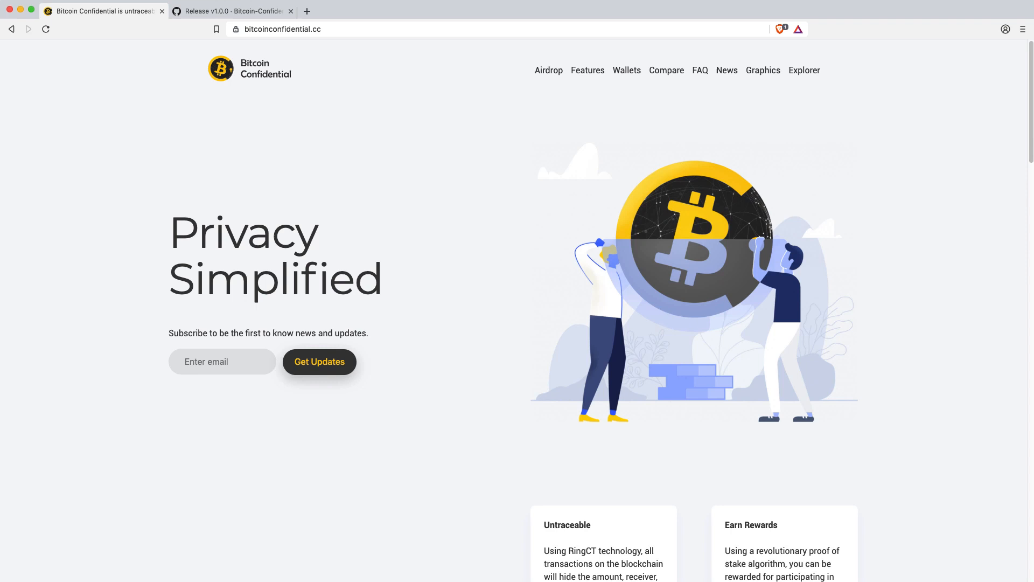
mouse_move(433, 209)
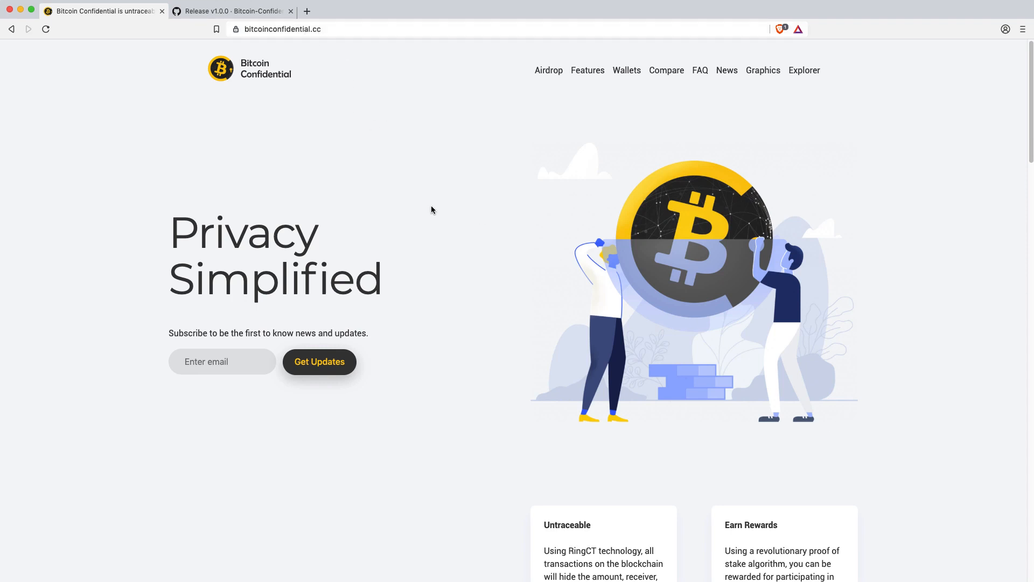
mouse_move(464, 163)
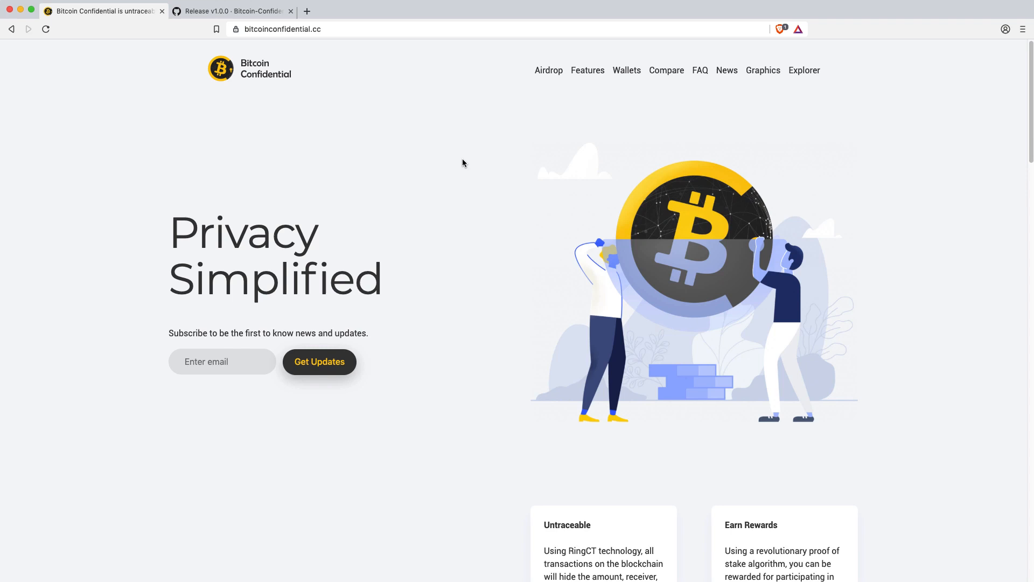
mouse_move(415, 166)
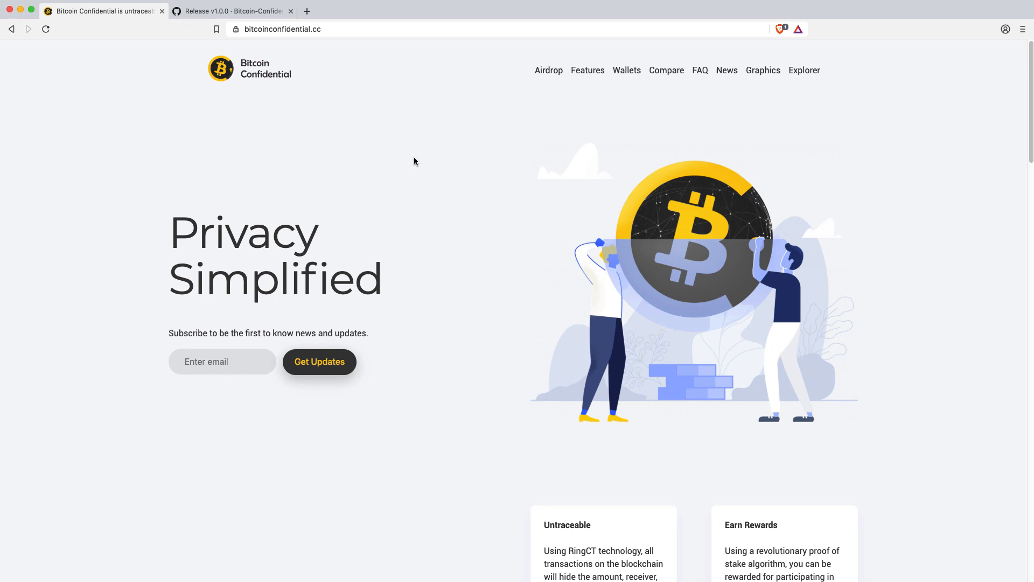
mouse_move(413, 159)
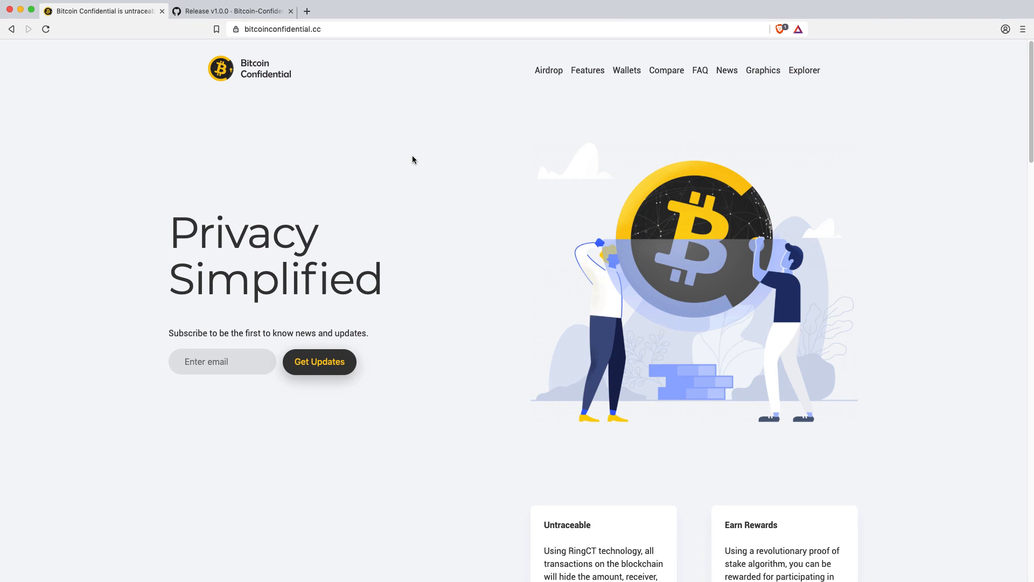
mouse_move(430, 122)
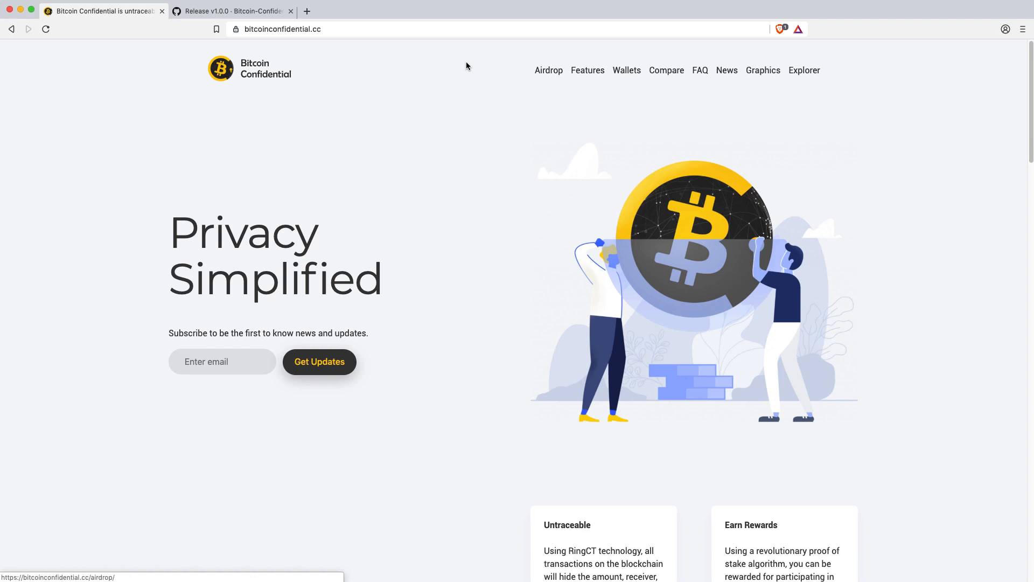
mouse_move(401, 67)
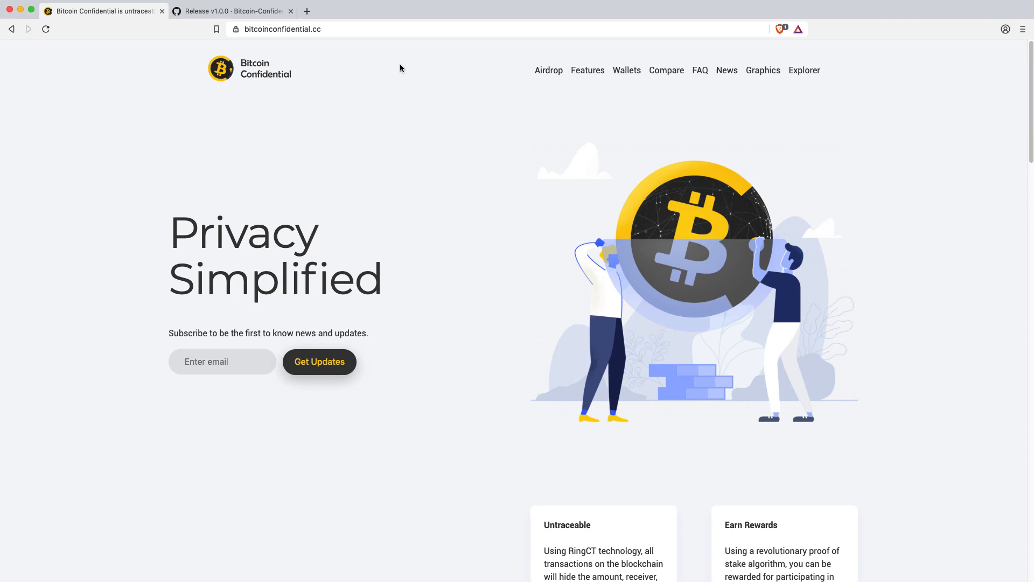
mouse_move(273, 99)
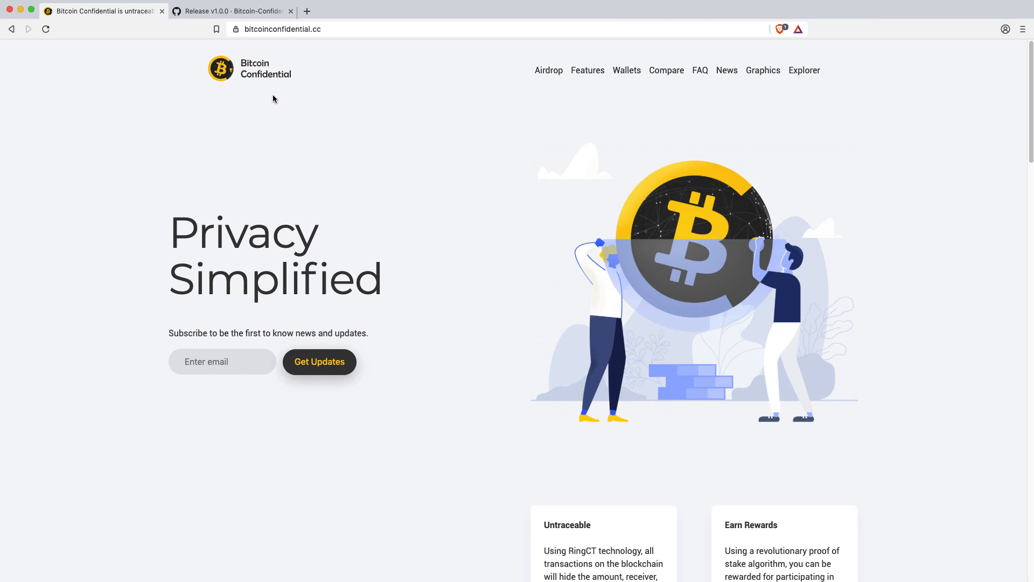
mouse_move(268, 160)
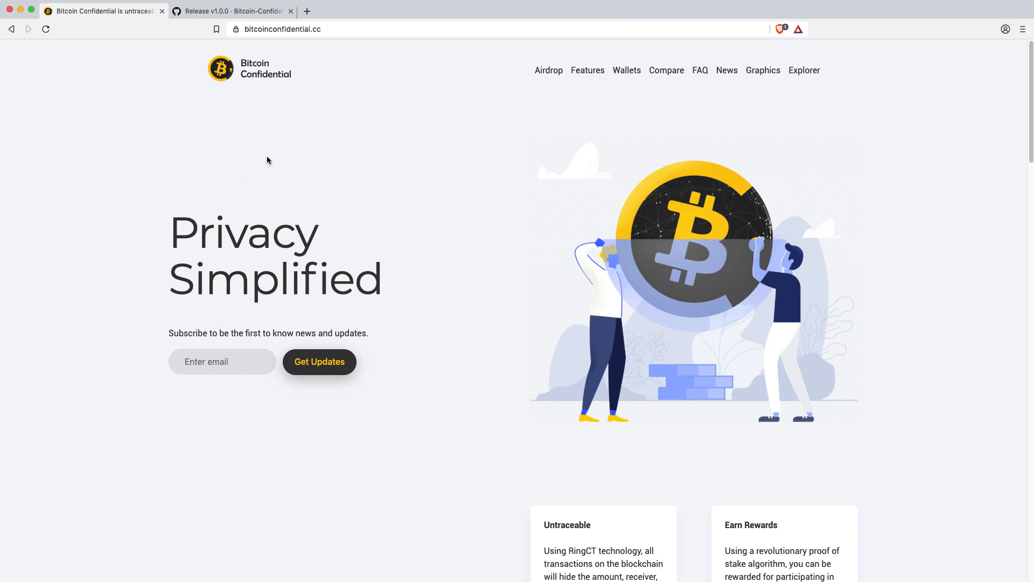
mouse_move(323, 148)
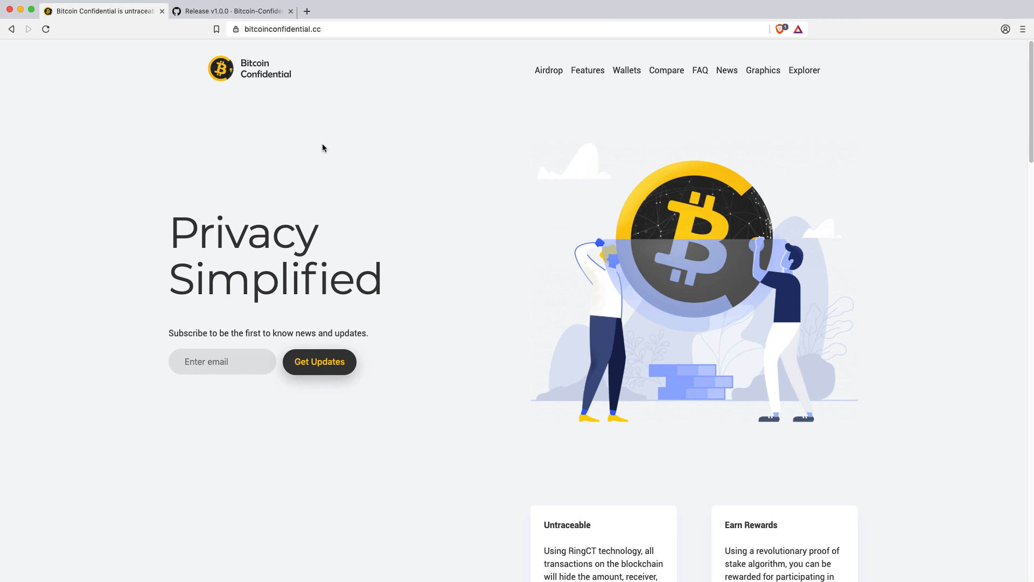
mouse_move(401, 66)
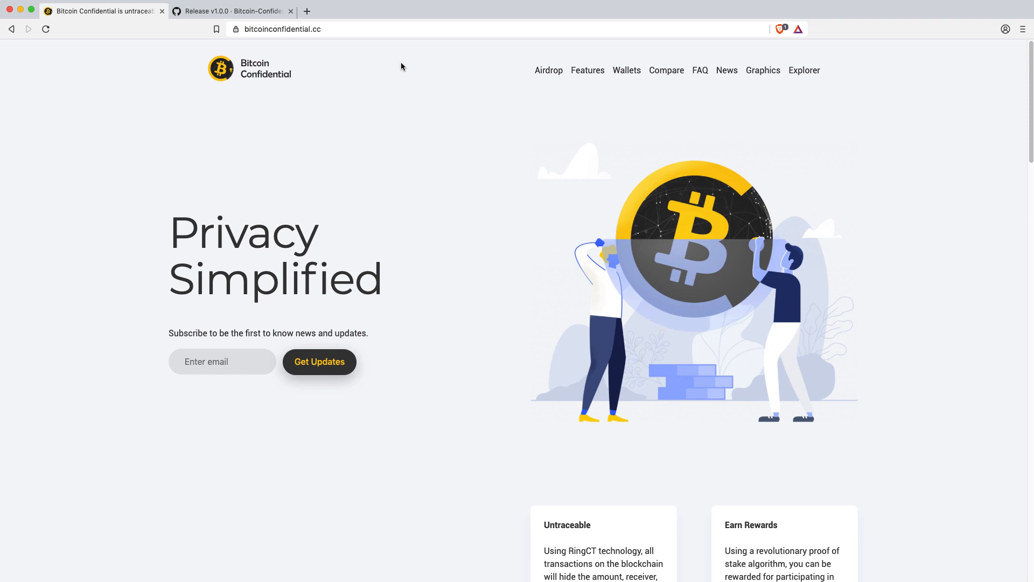
mouse_move(387, 76)
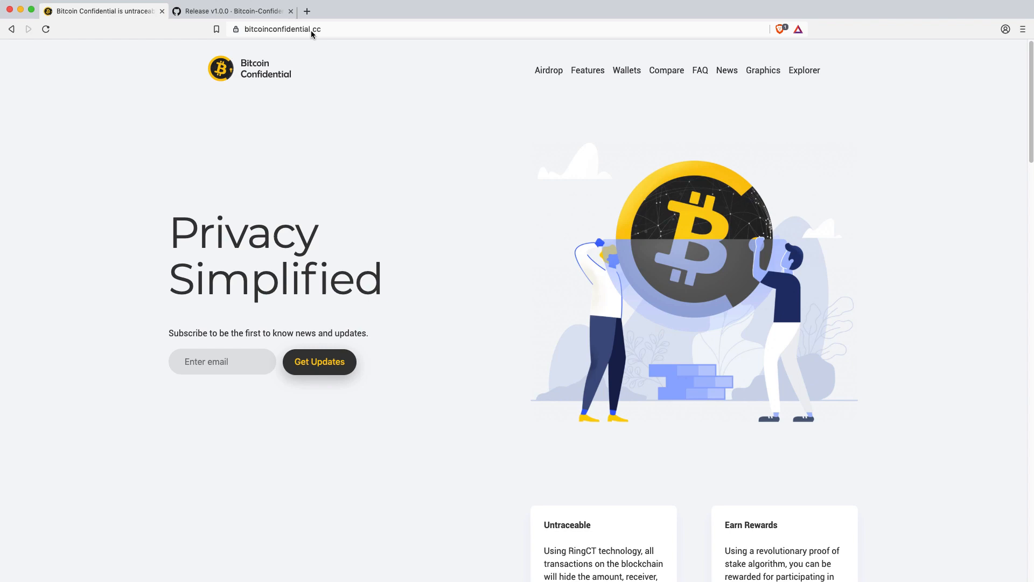
Browse the BitcoinC-Core v1.0.0 release page, then return to the Bitcoin Confidential website.
click(231, 12)
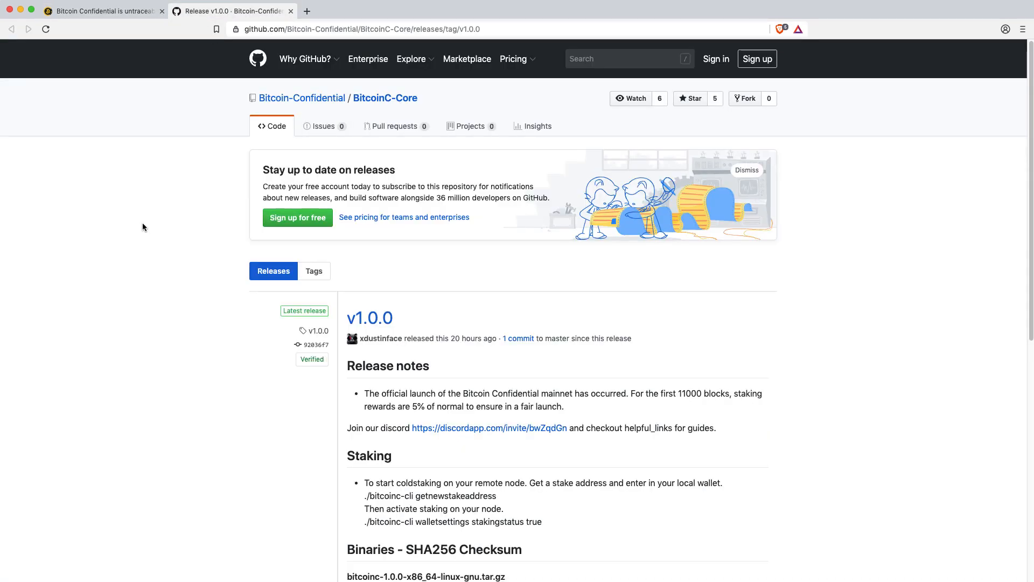
scroll(down, 3)
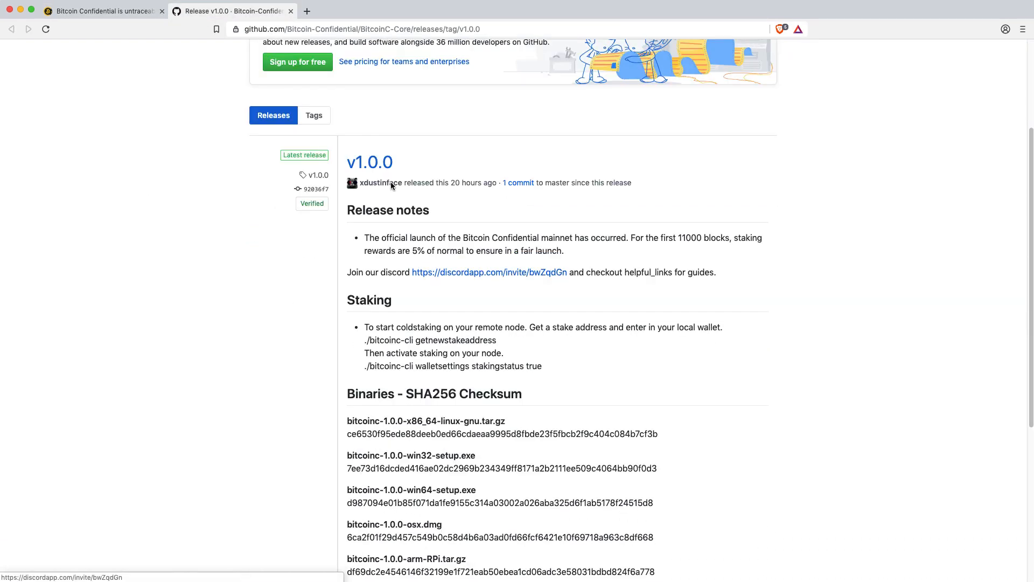
mouse_move(397, 175)
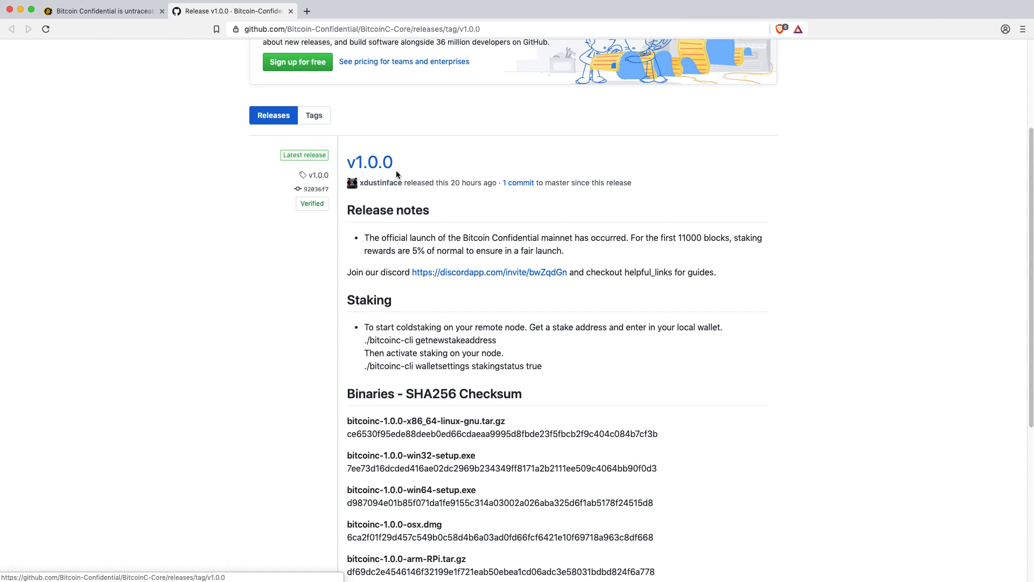
scroll(down, 3)
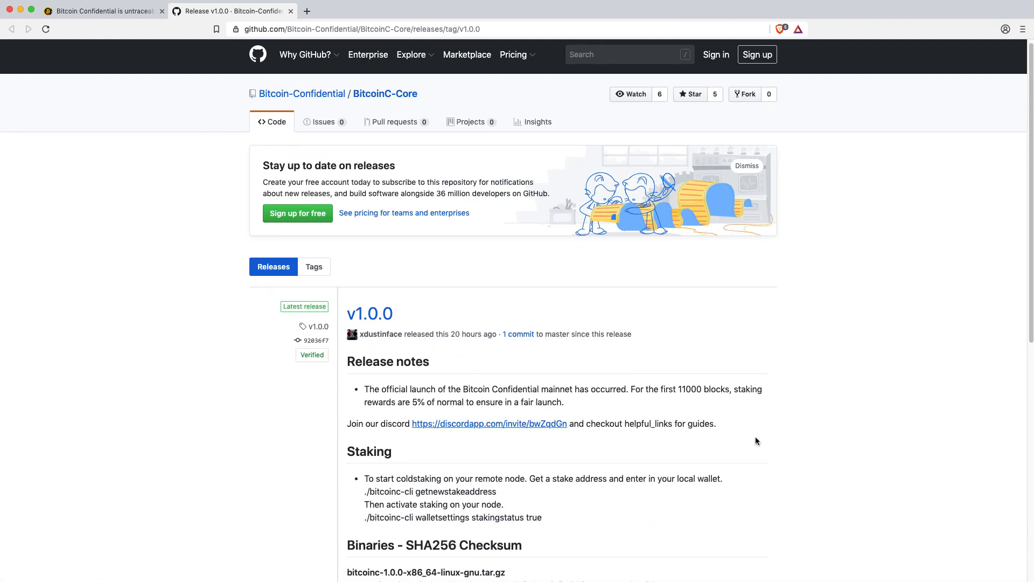
scroll(down, 3)
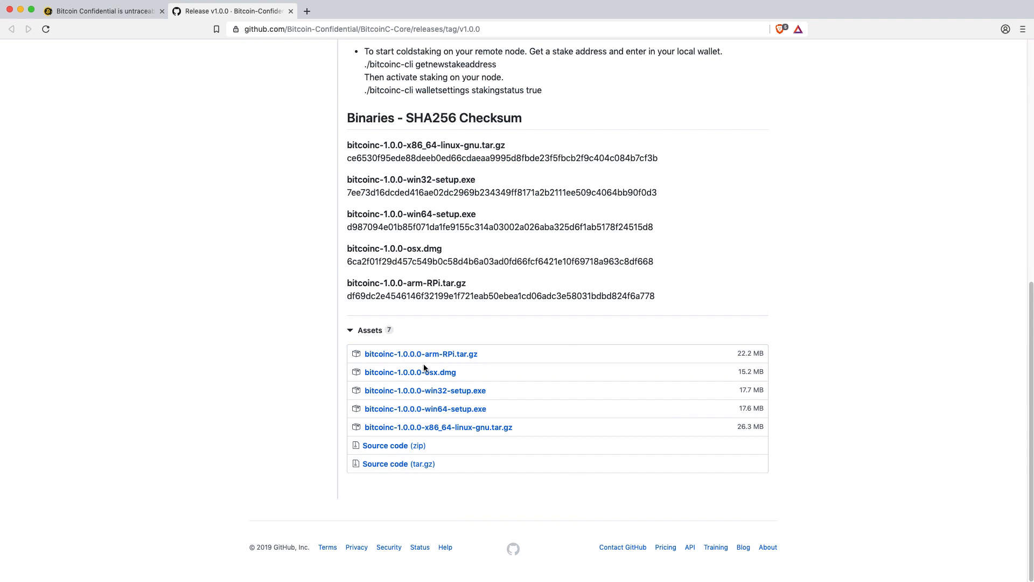
mouse_move(510, 399)
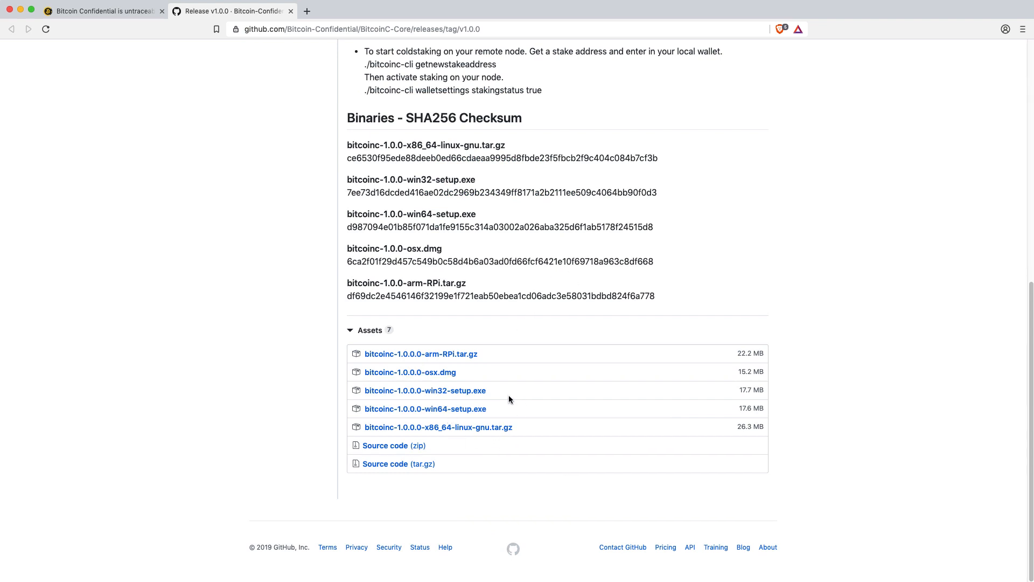
mouse_move(488, 382)
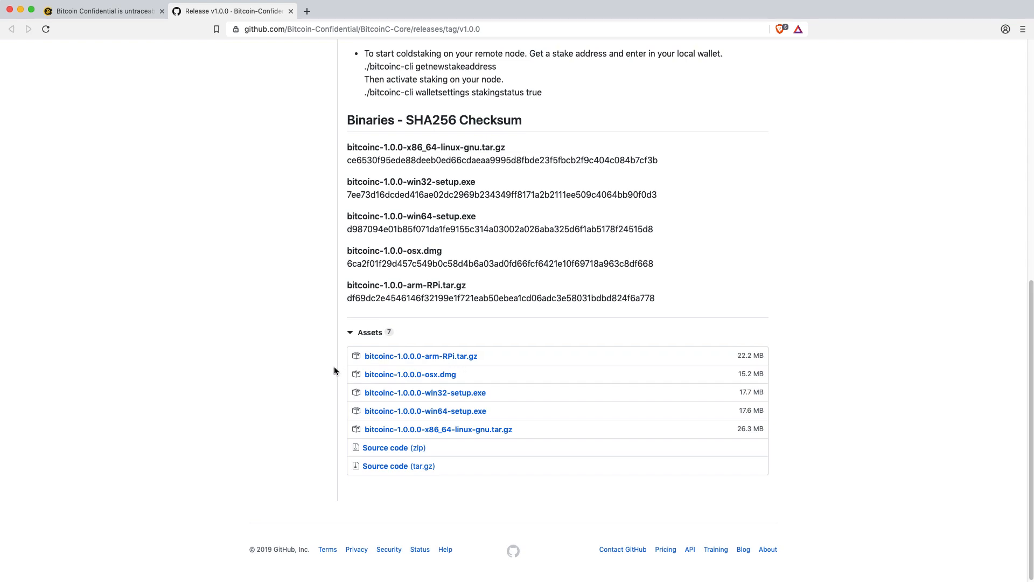
scroll(up, 3)
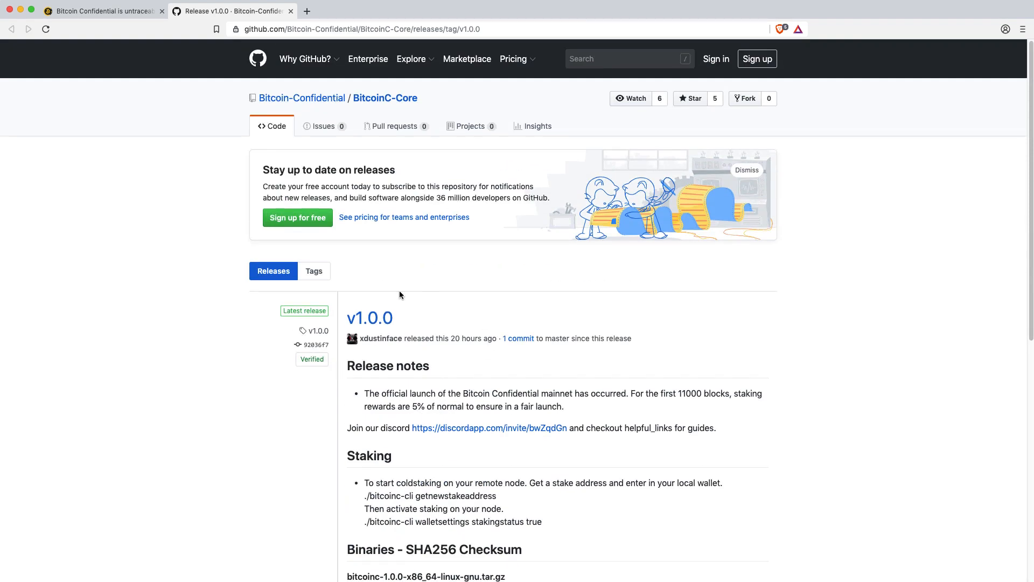
click(94, 11)
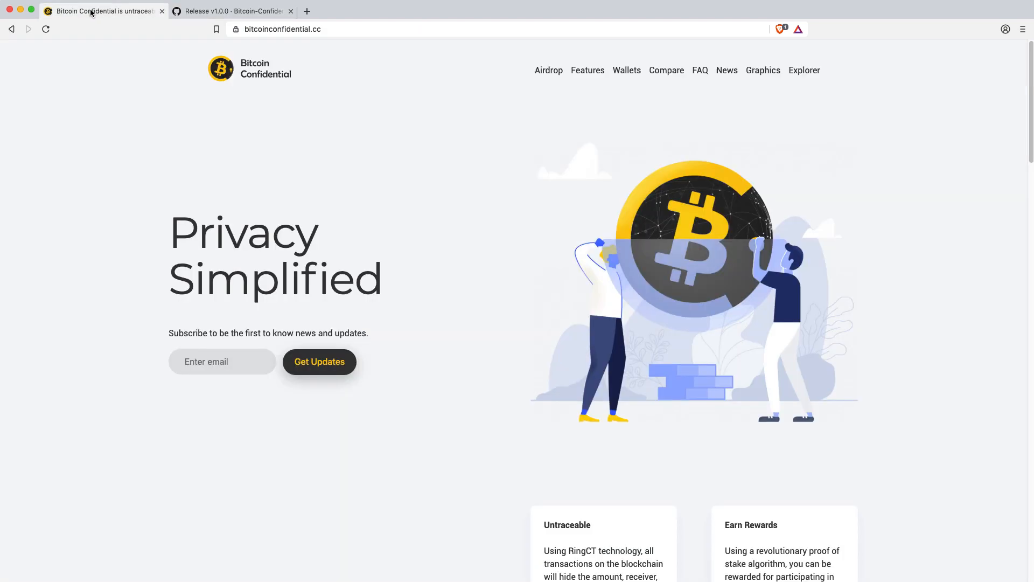
mouse_move(274, 498)
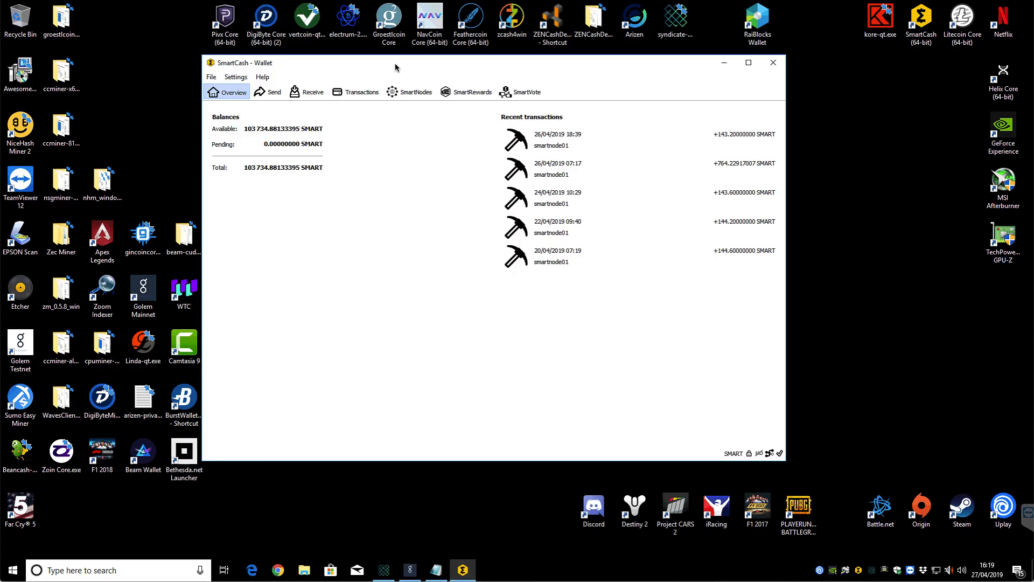
Copy the unlabelled address from SmartCash Wallet's receiving addresses list.
click(210, 77)
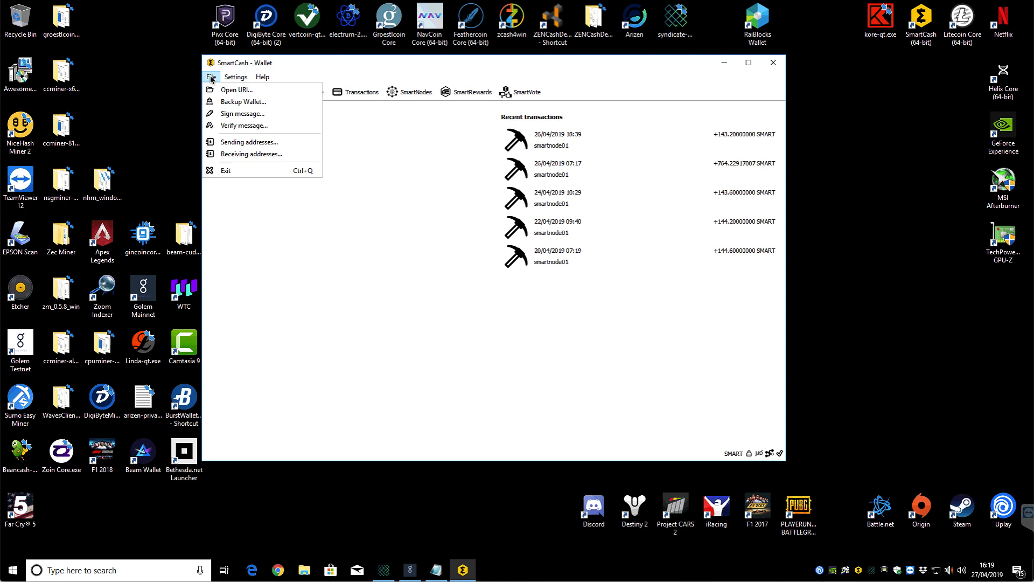
mouse_move(251, 158)
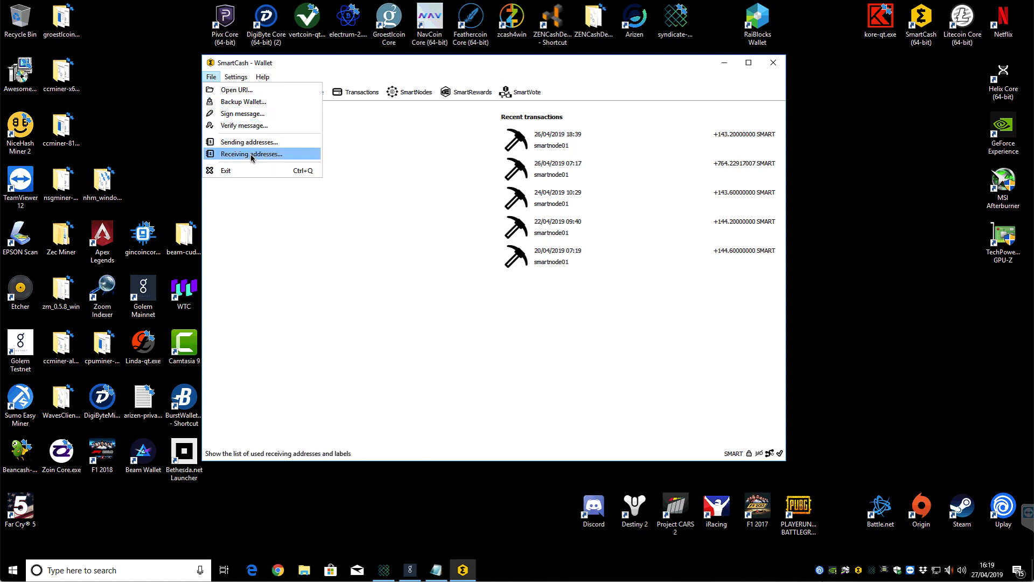
click(250, 154)
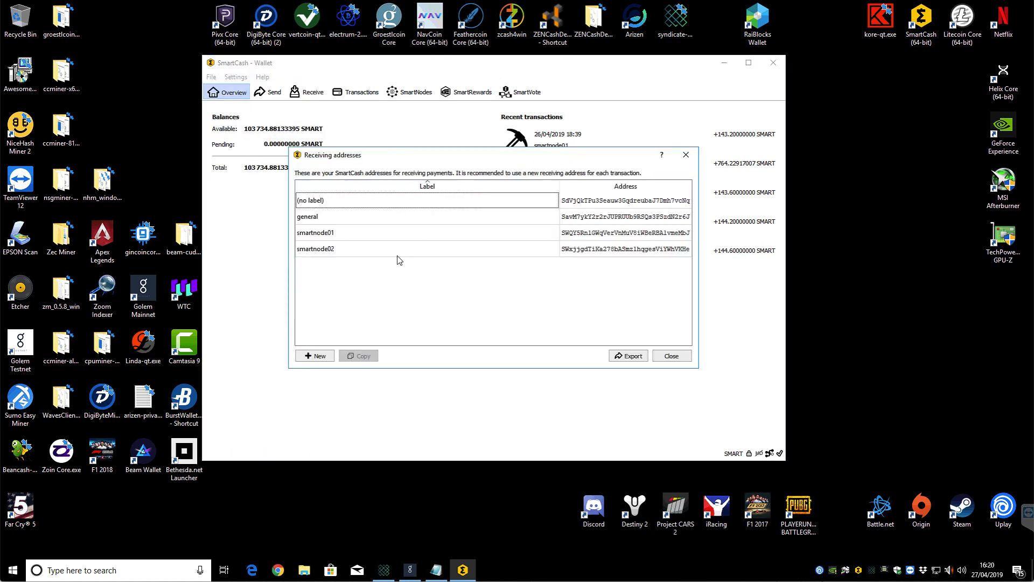
mouse_move(429, 203)
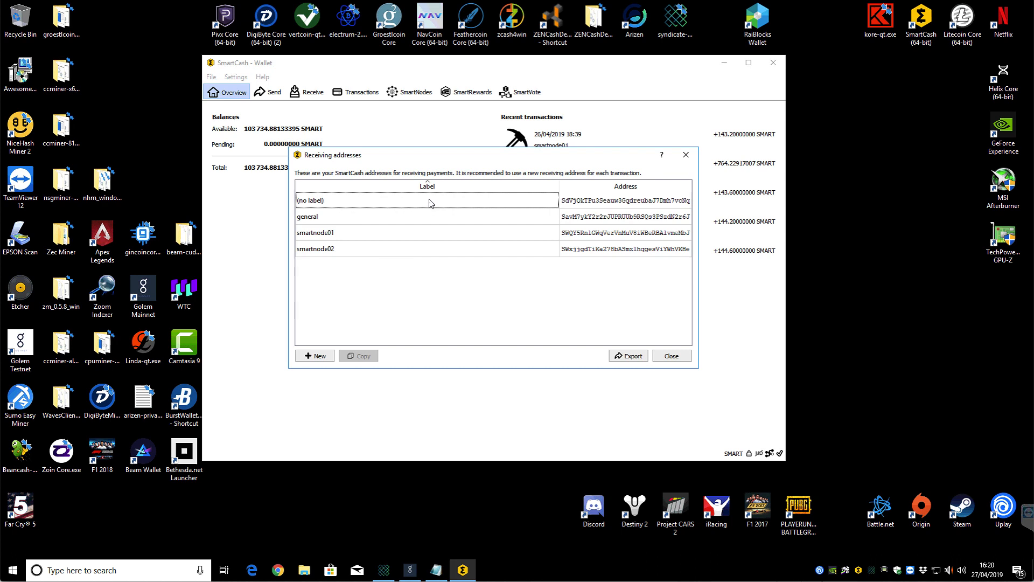
right_click(430, 201)
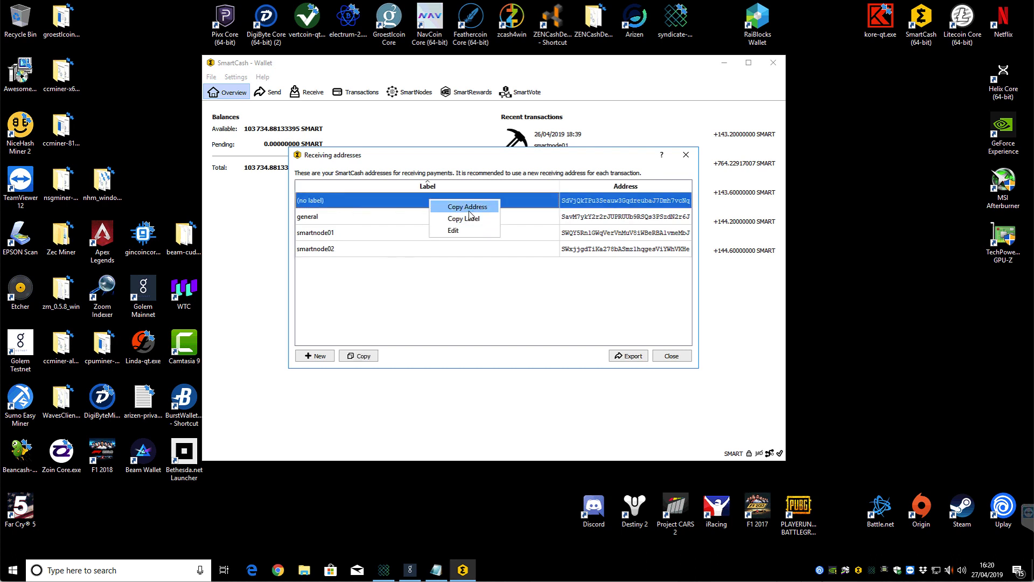
click(466, 206)
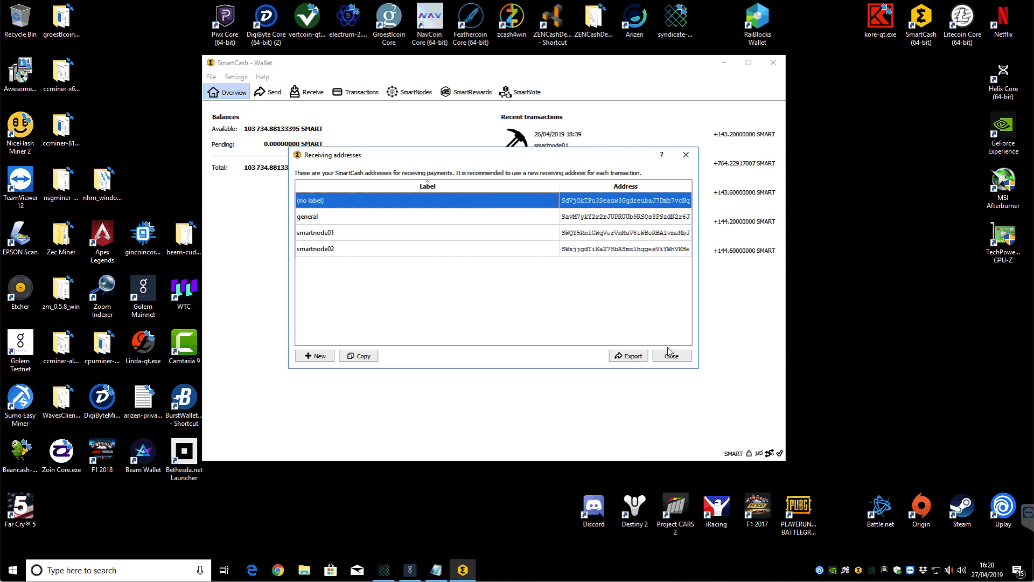
click(671, 355)
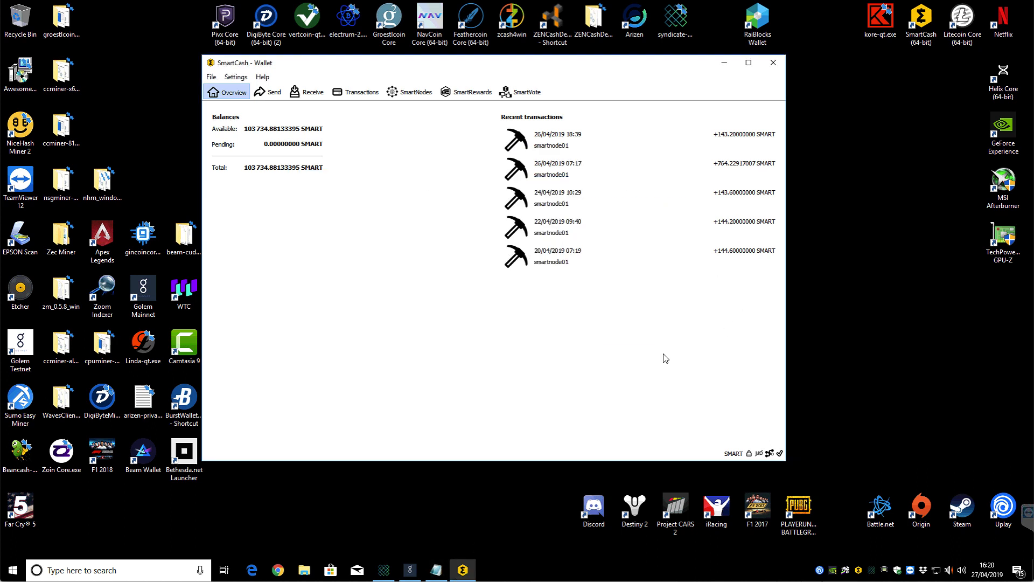
mouse_move(373, 296)
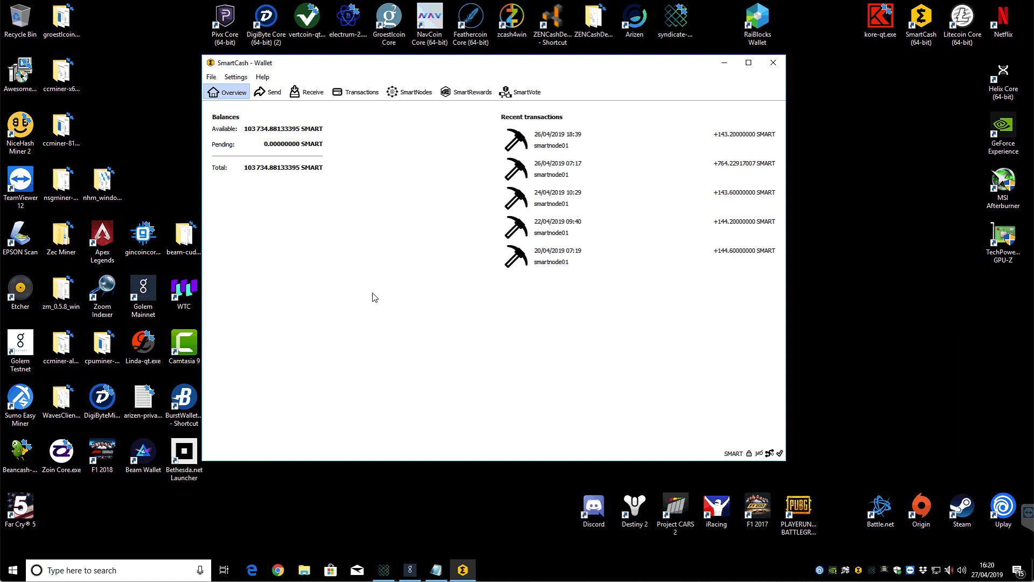
mouse_move(238, 268)
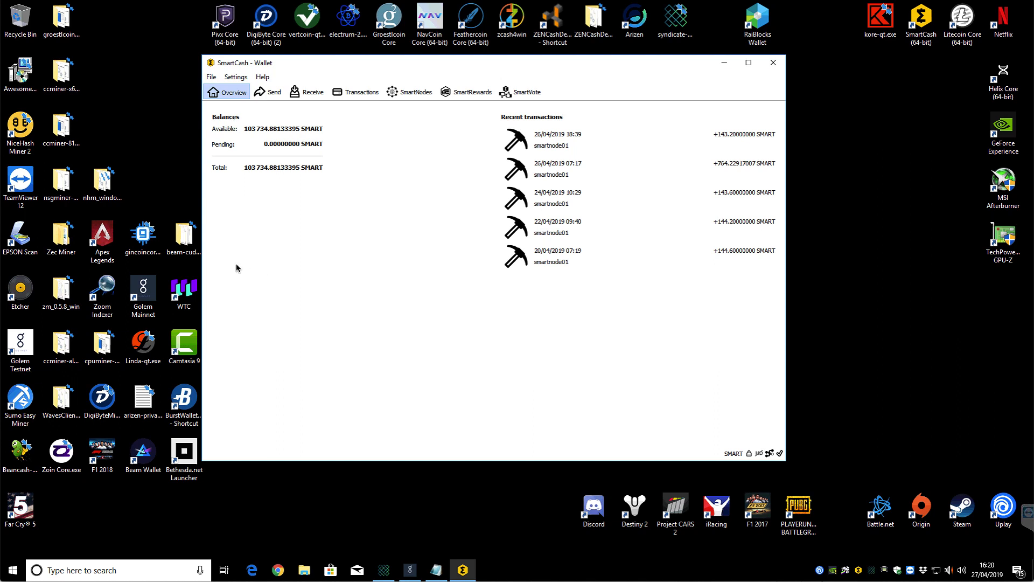
mouse_move(262, 102)
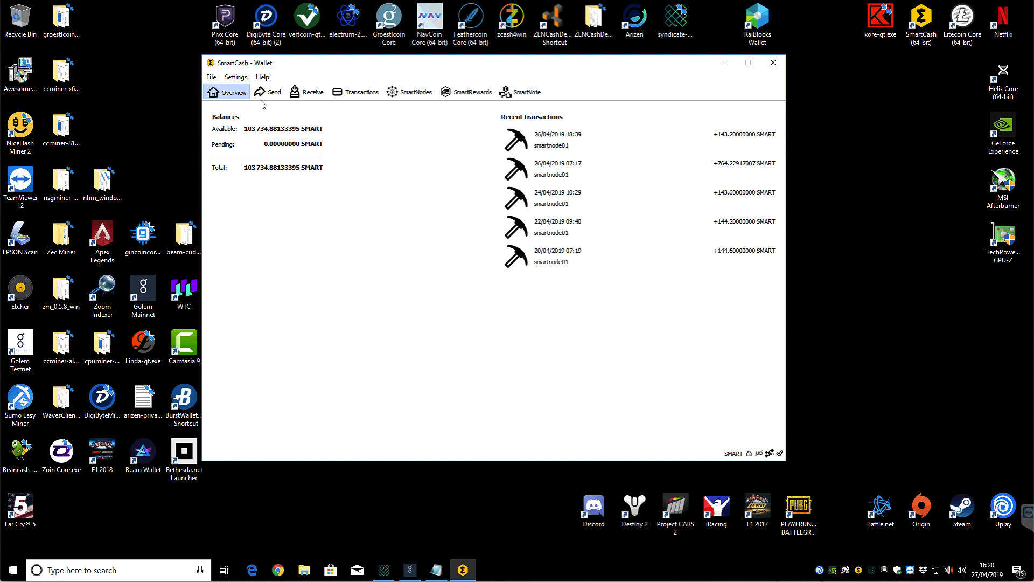
click(262, 76)
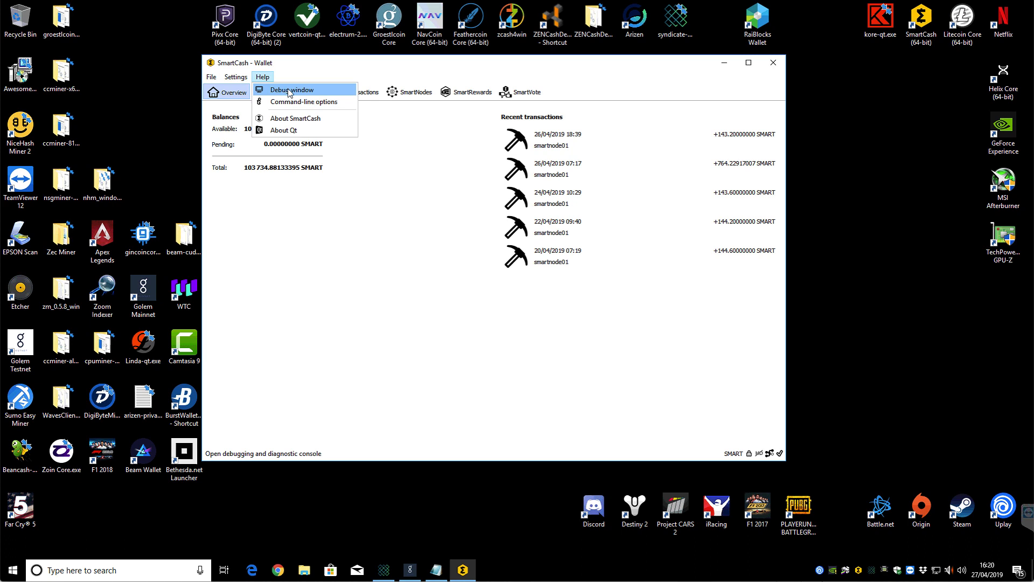
click(294, 89)
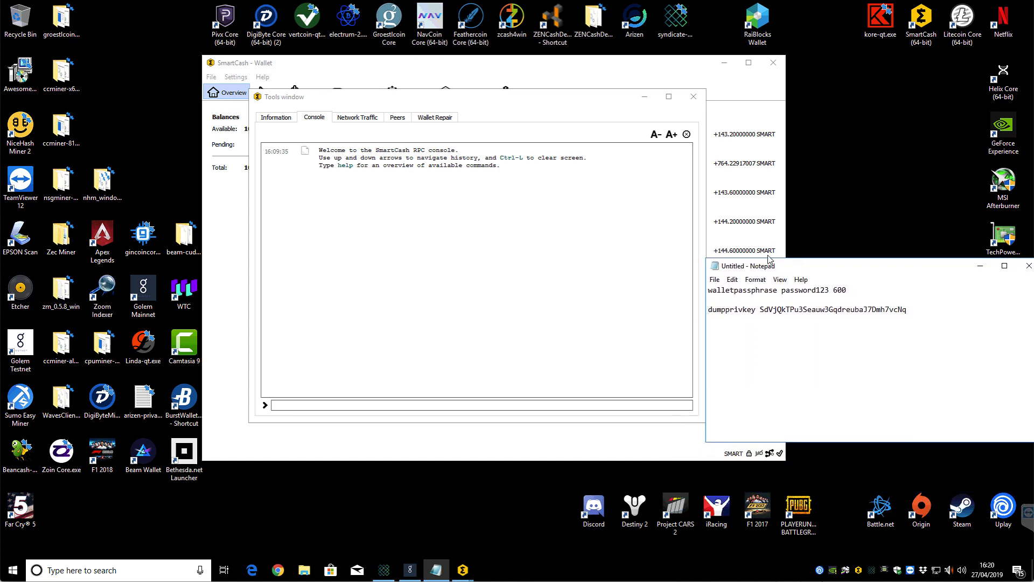
click(236, 76)
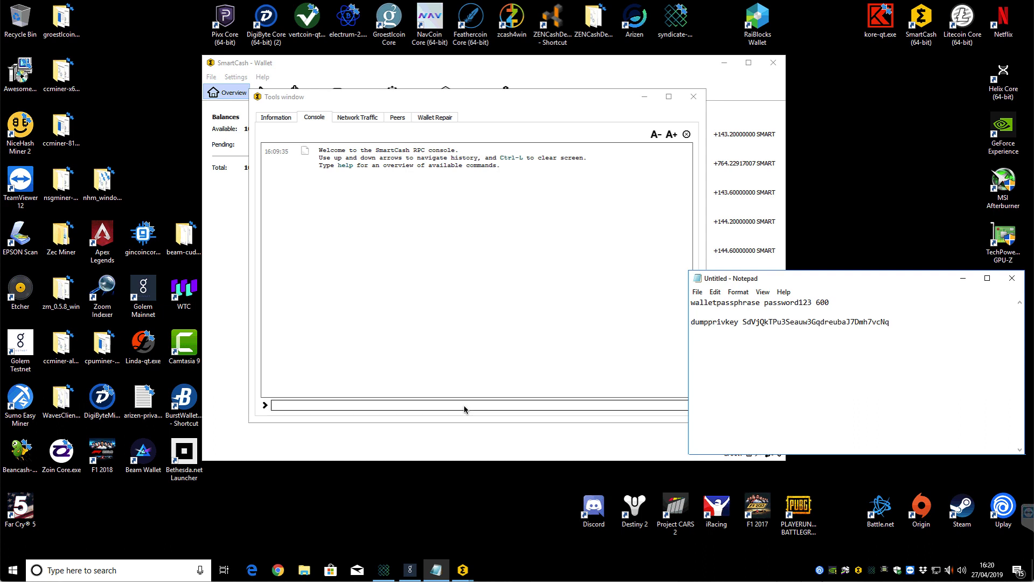
text(wa)
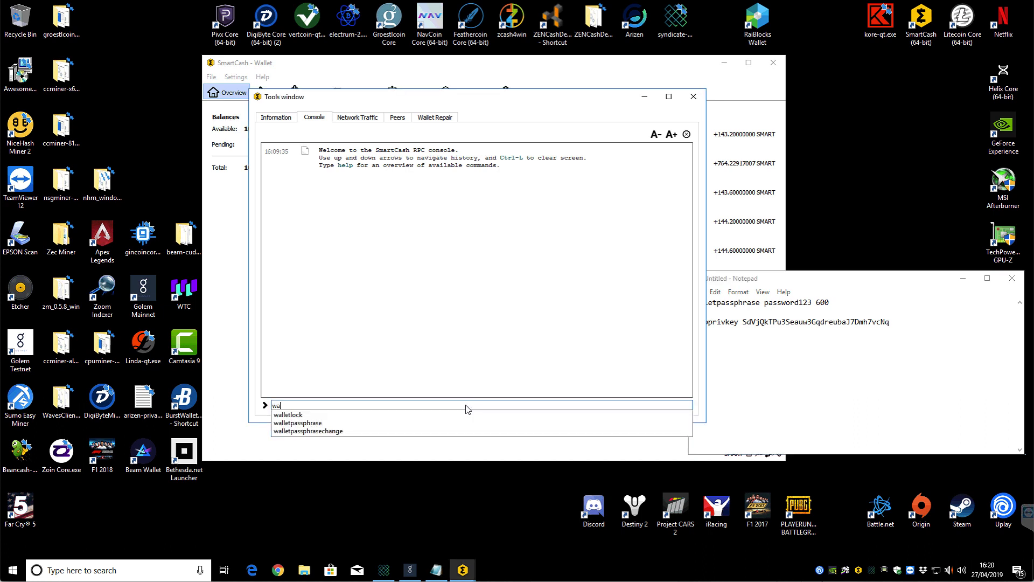
mouse_move(305, 424)
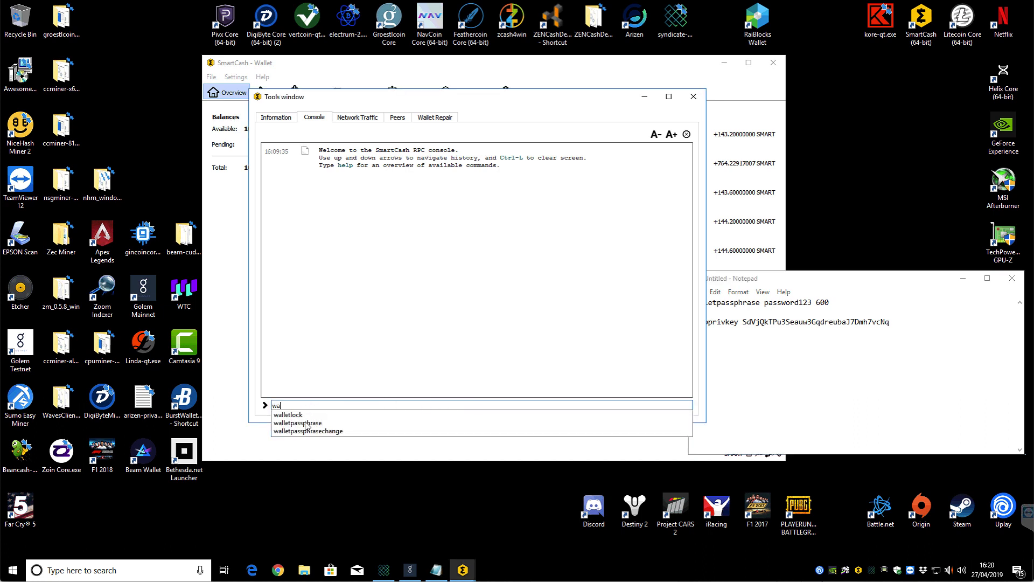
click(298, 423)
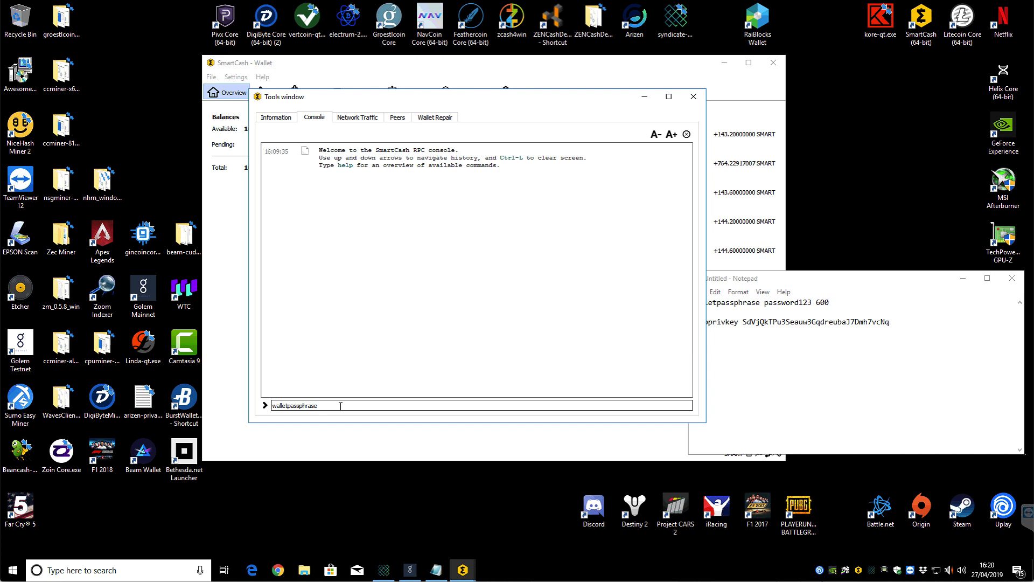
text(600)
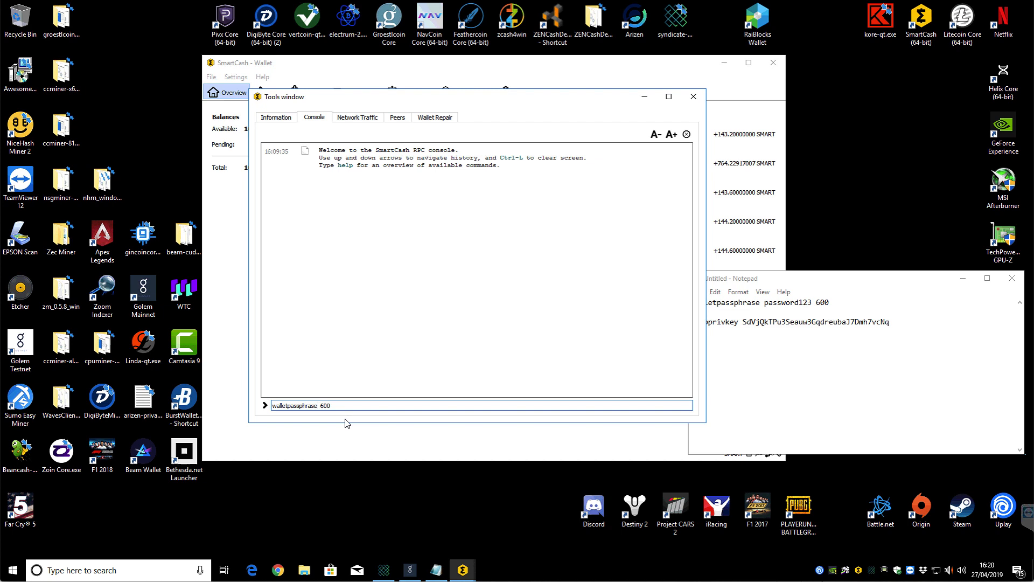
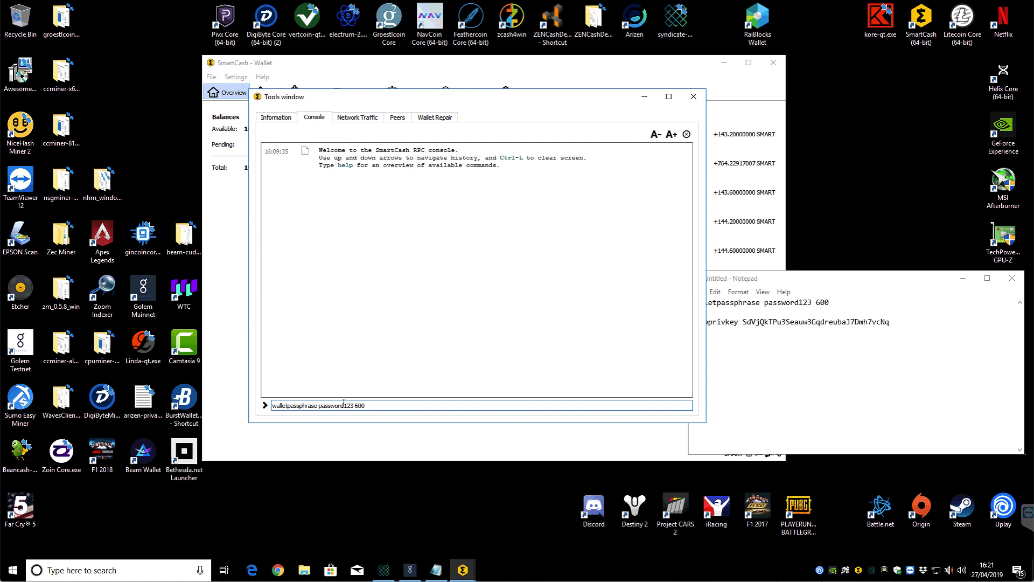
mouse_move(435, 403)
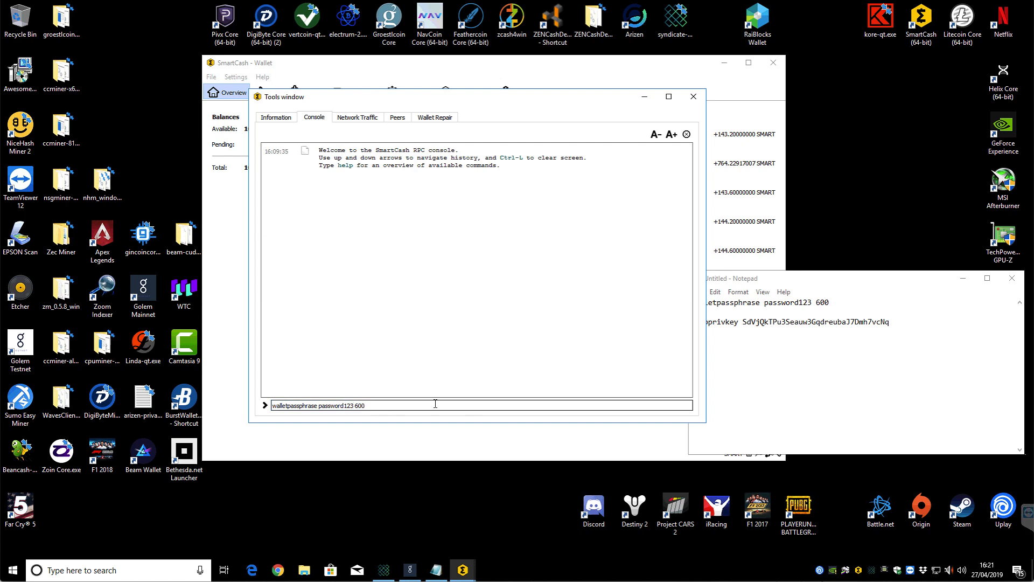
mouse_move(413, 405)
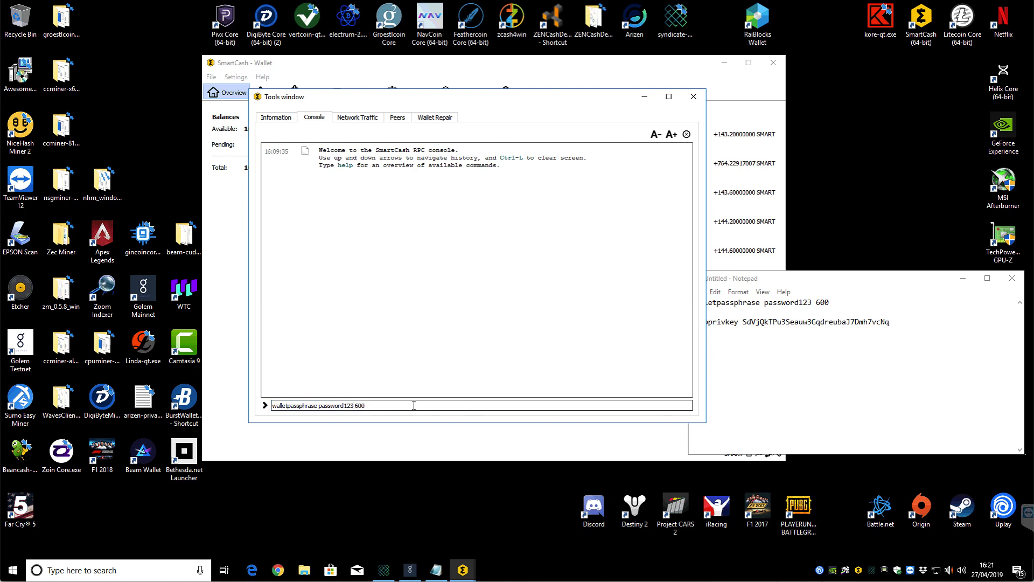
Unlock the wallet, start typing dumpprivkey, and recheck the unlabelled receiving address.
key(Enter)
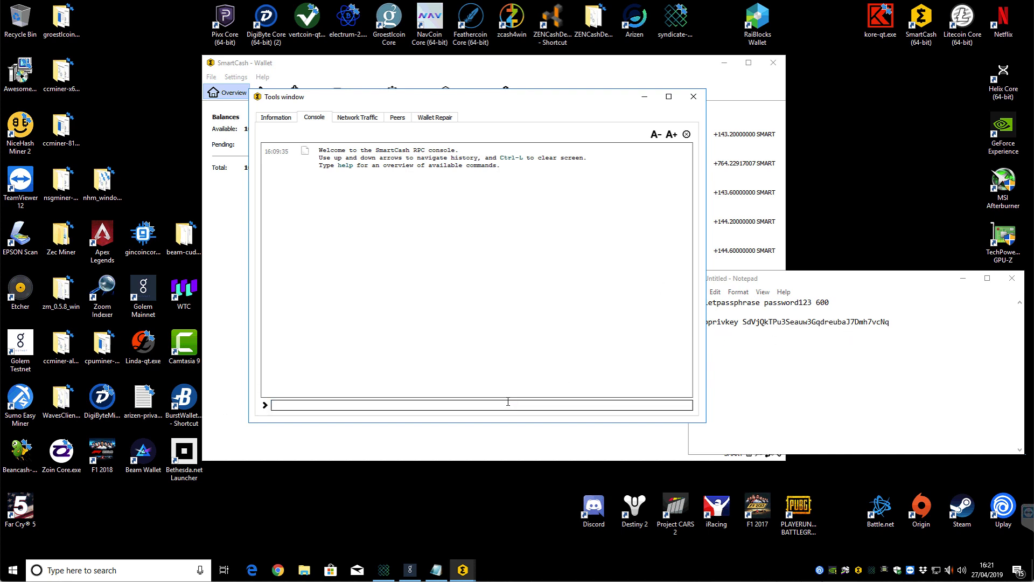
text(dumpprivkey)
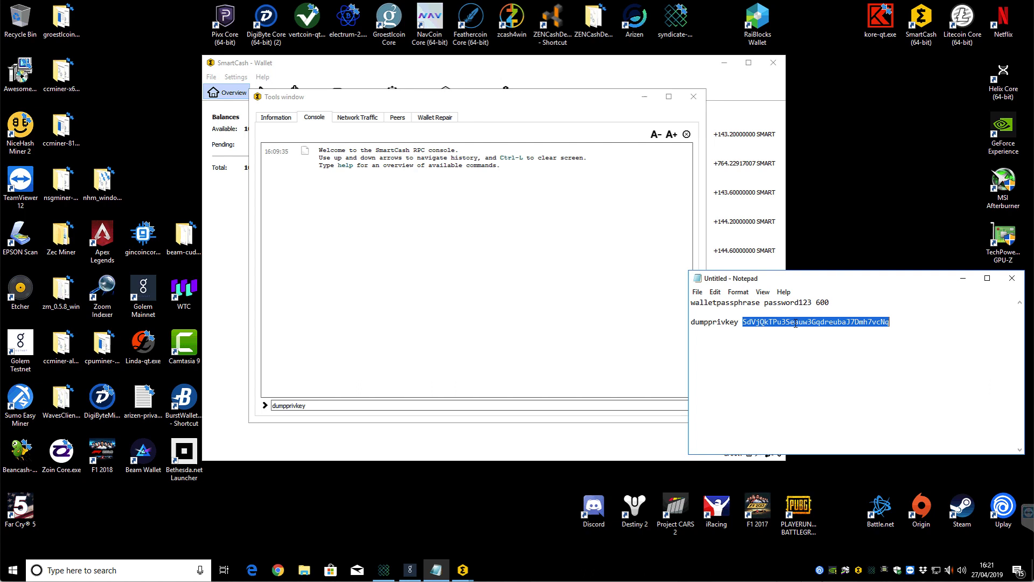
click(211, 76)
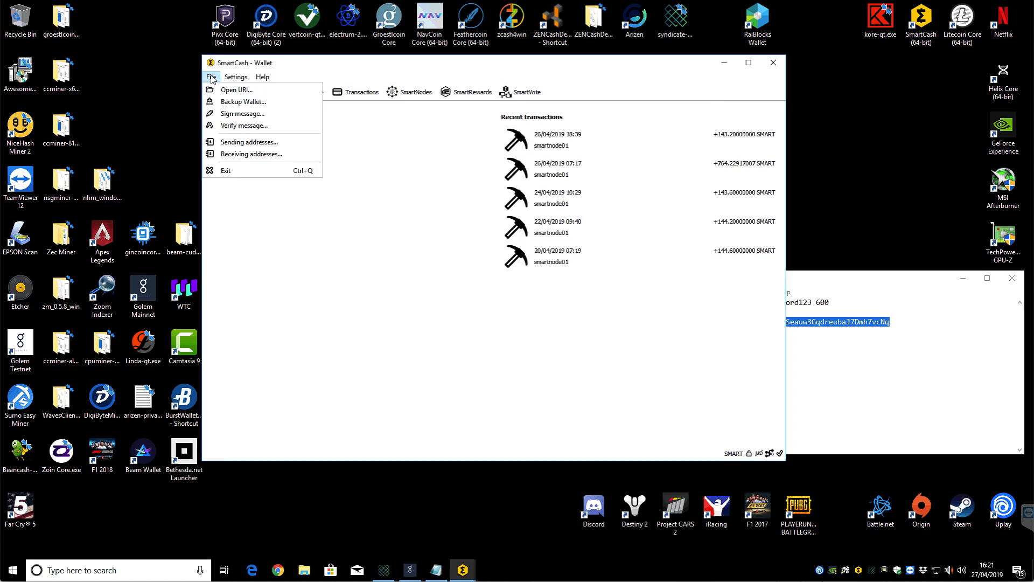
click(251, 154)
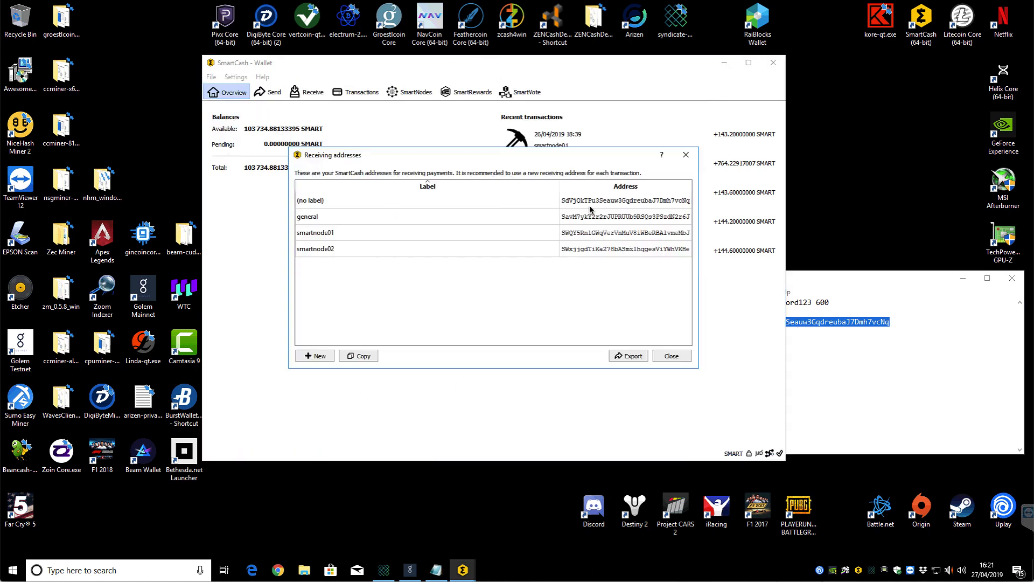
click(672, 356)
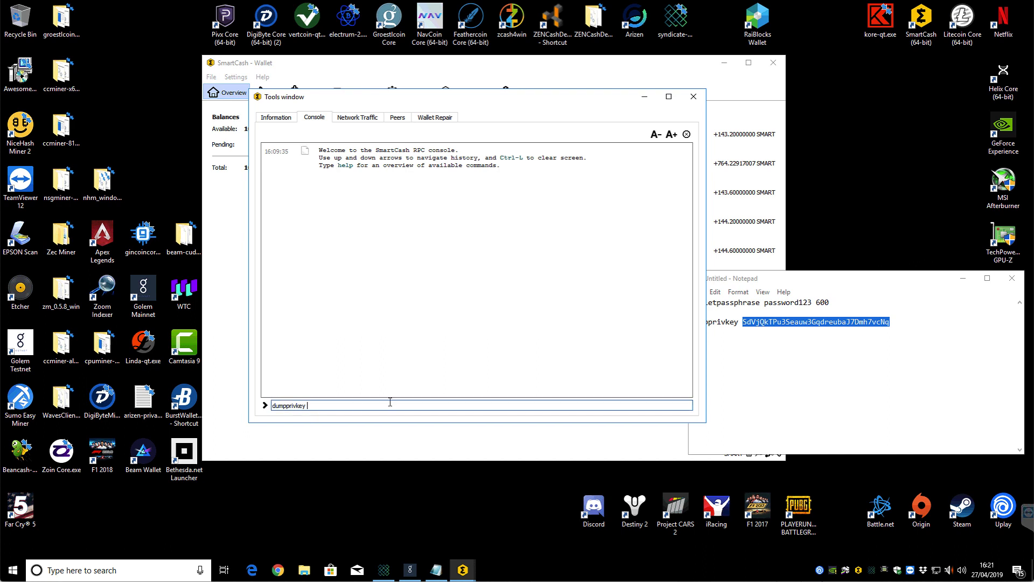
mouse_move(363, 337)
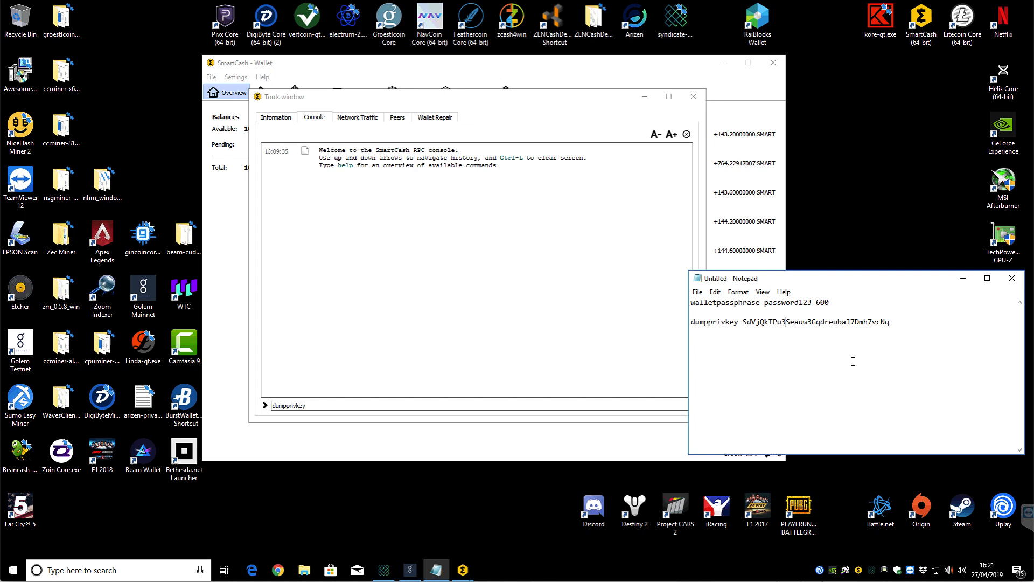
mouse_move(900, 359)
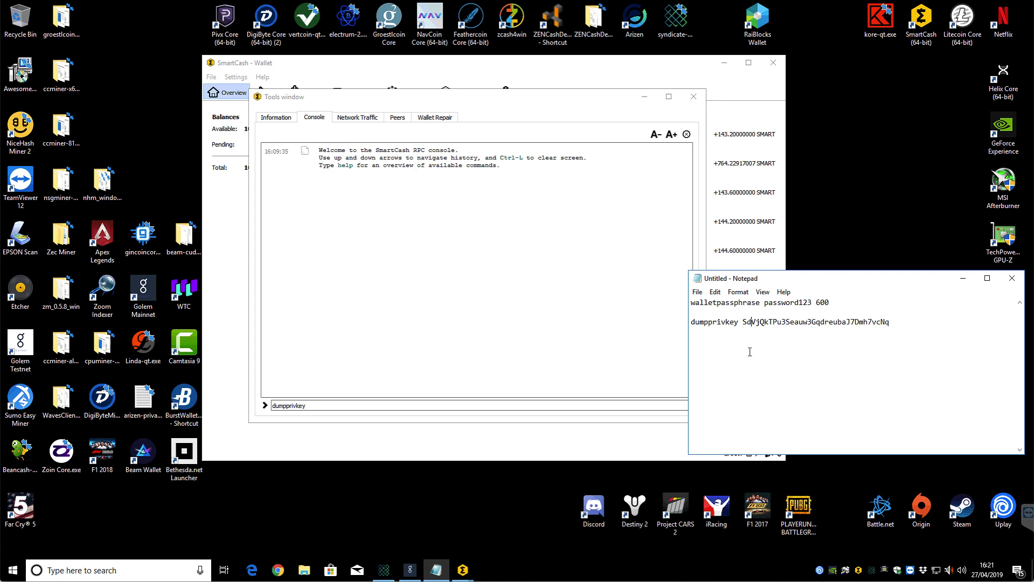
mouse_move(471, 160)
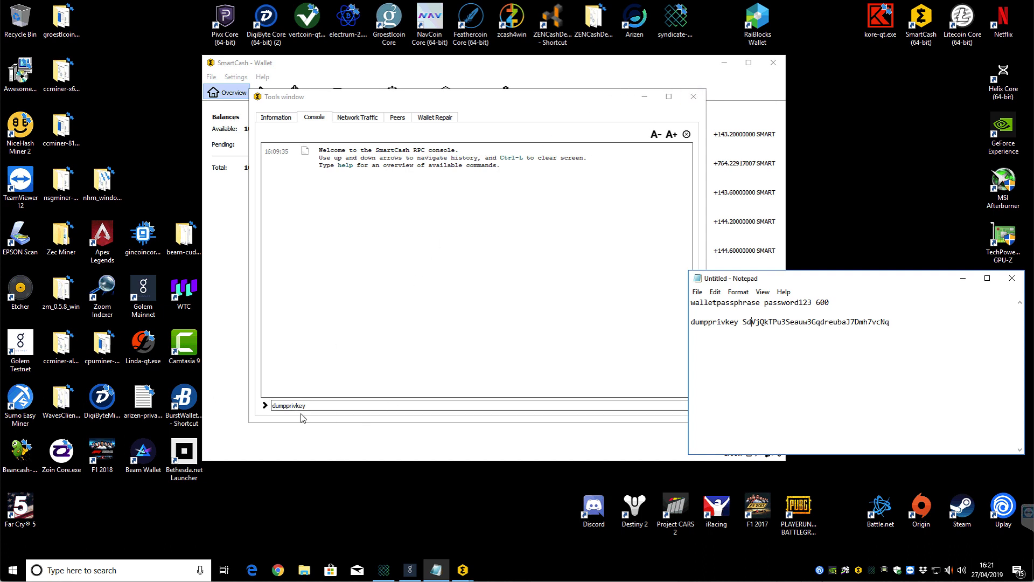
click(668, 97)
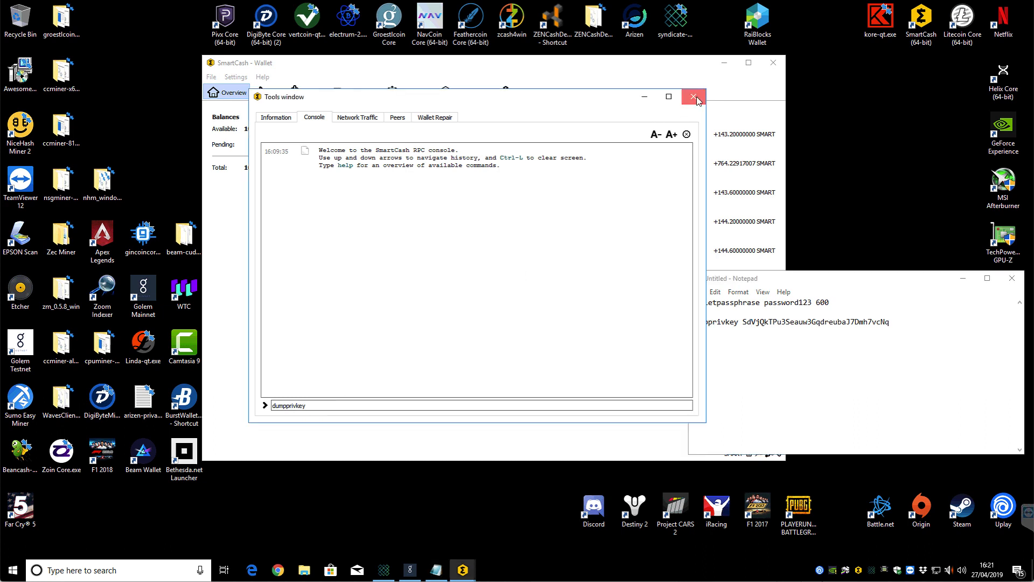
Close the debug console and move the Notepad window beside the wallet overview.
click(694, 97)
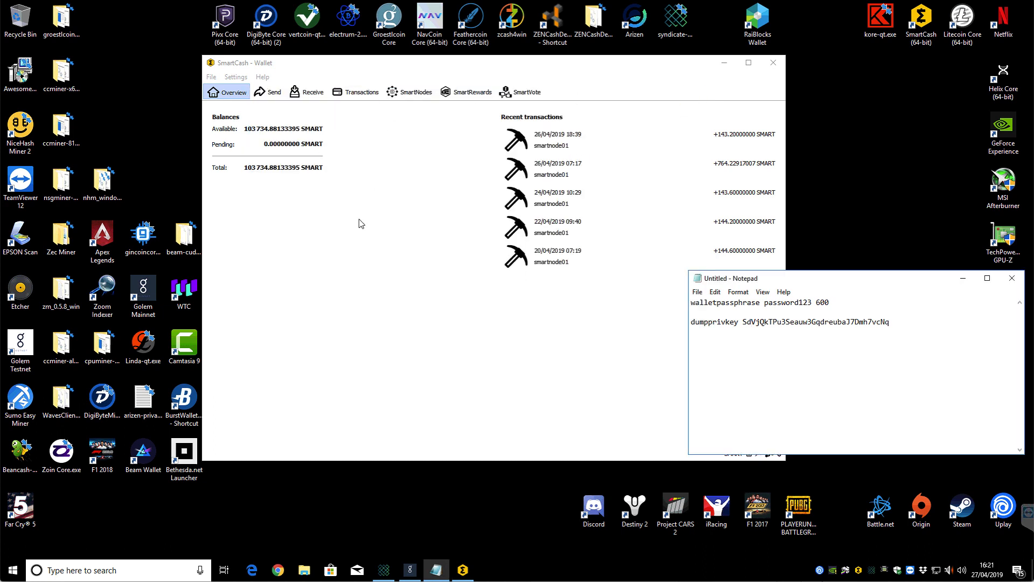
mouse_move(379, 216)
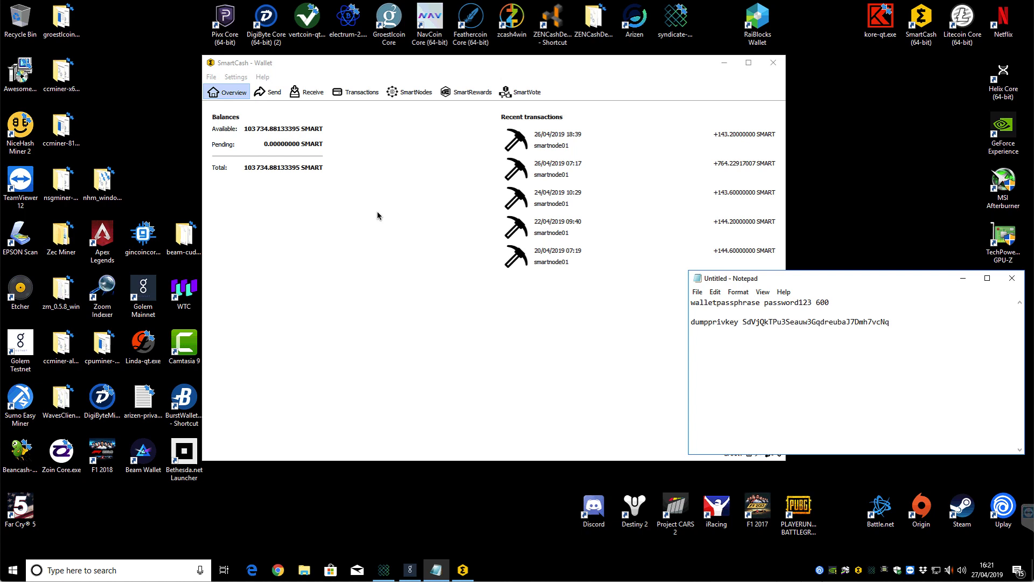
mouse_move(413, 247)
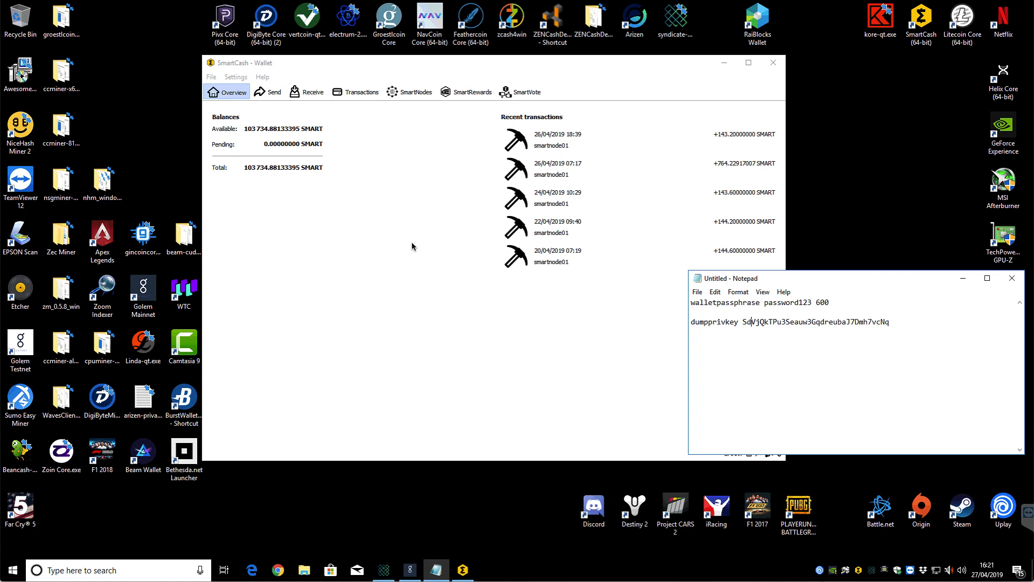
mouse_move(814, 292)
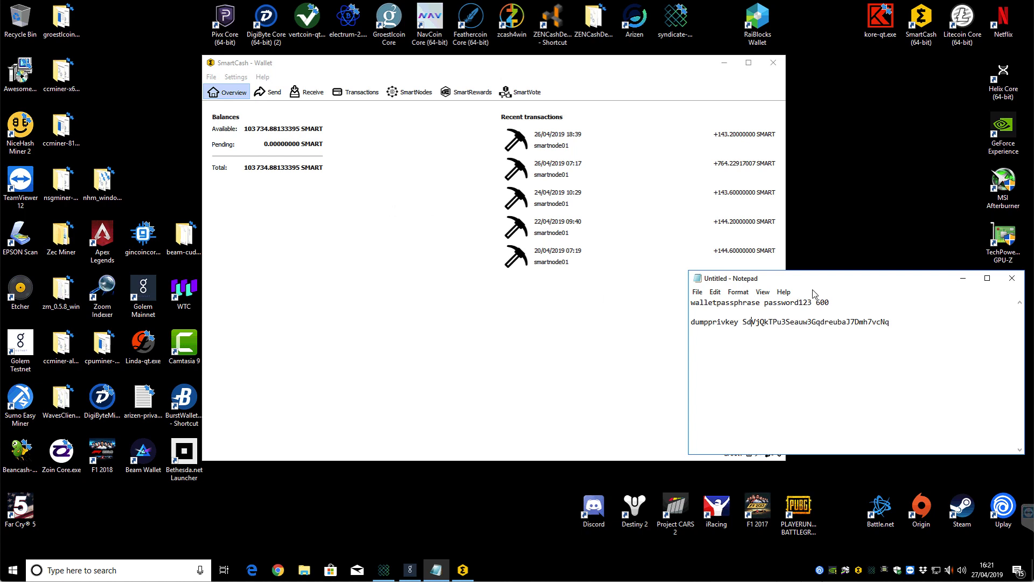
drag(813, 278, 754, 282)
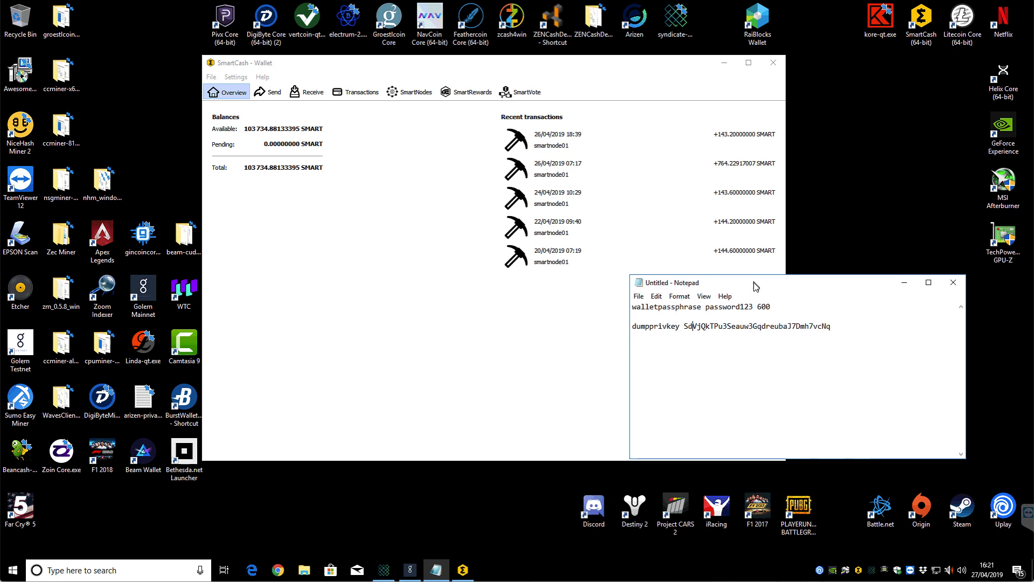
mouse_move(778, 352)
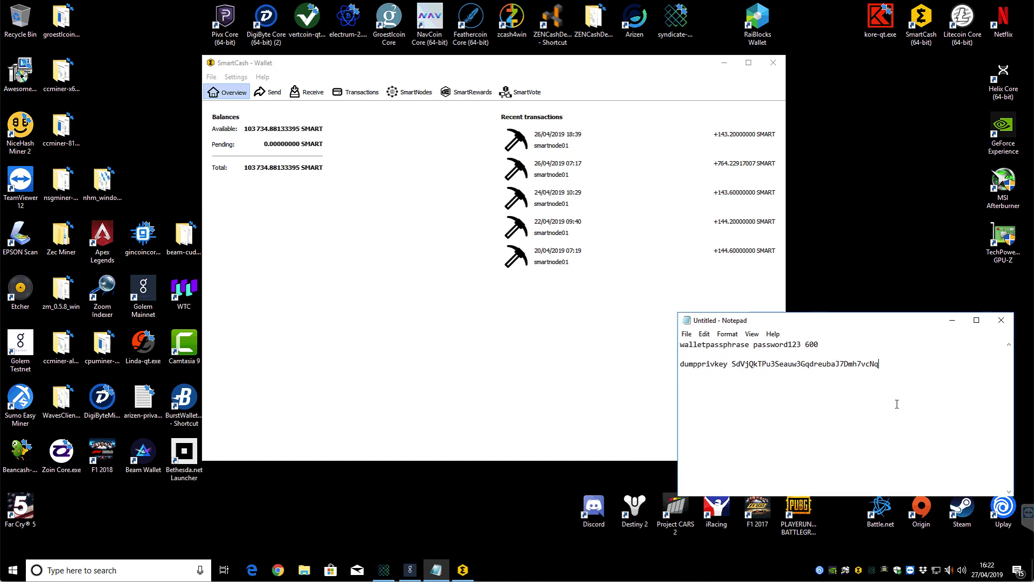
mouse_move(819, 401)
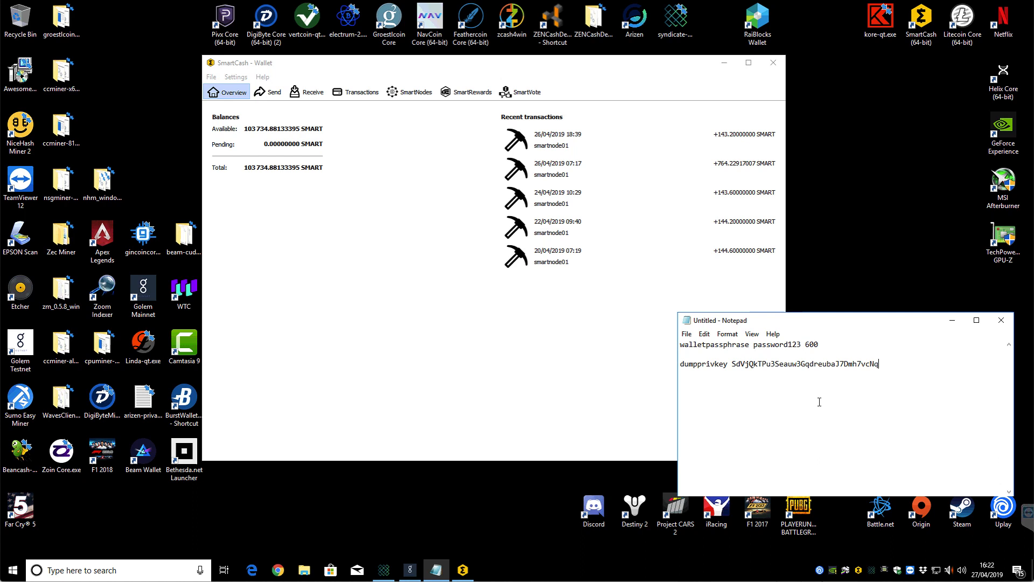
mouse_move(815, 392)
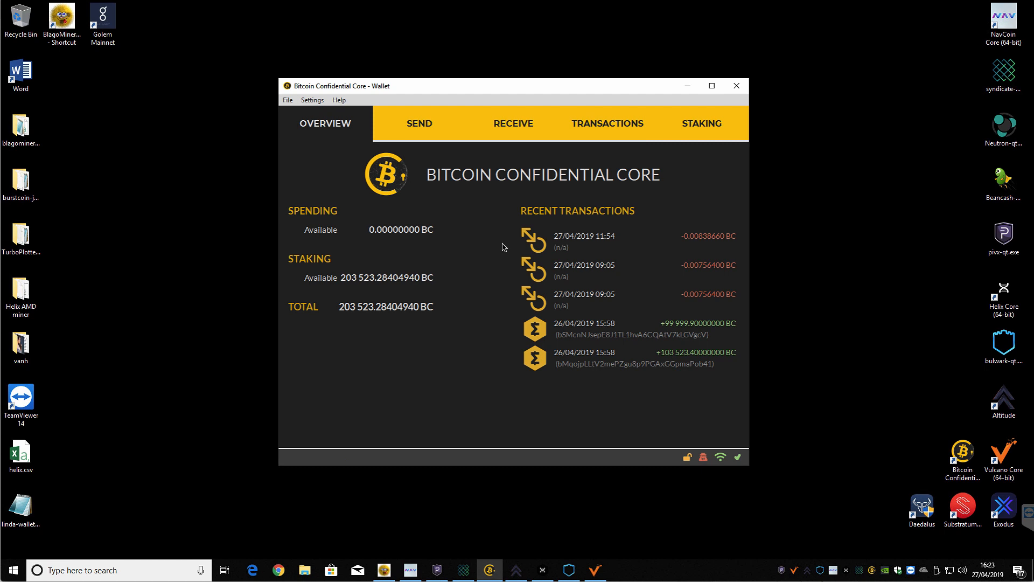
mouse_move(493, 245)
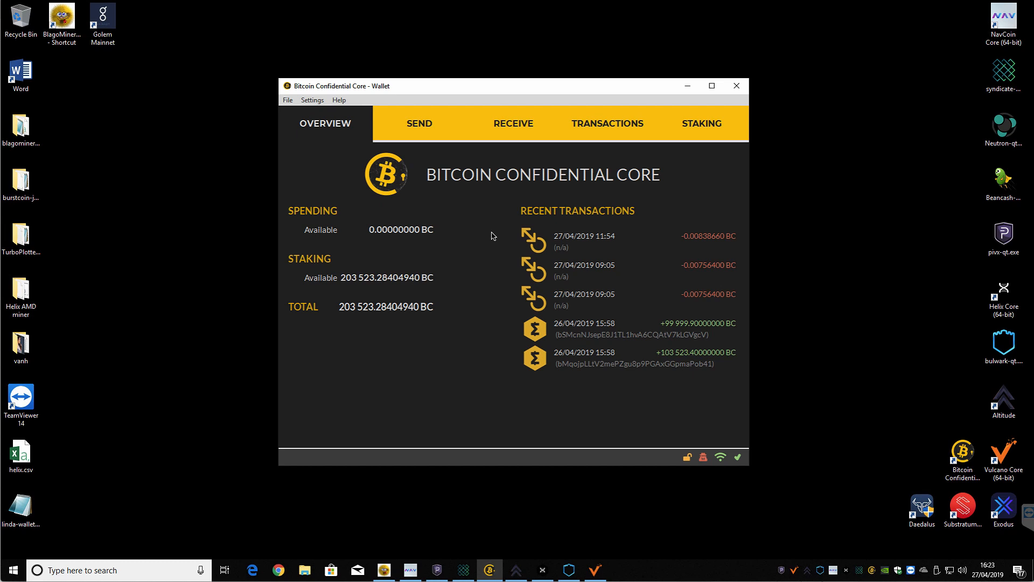
mouse_move(497, 231)
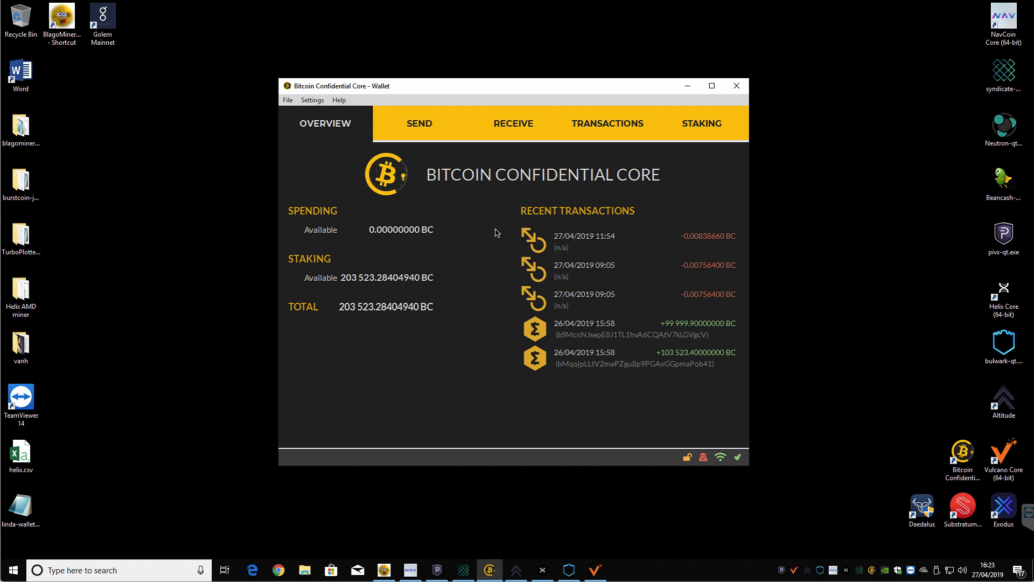
mouse_move(492, 237)
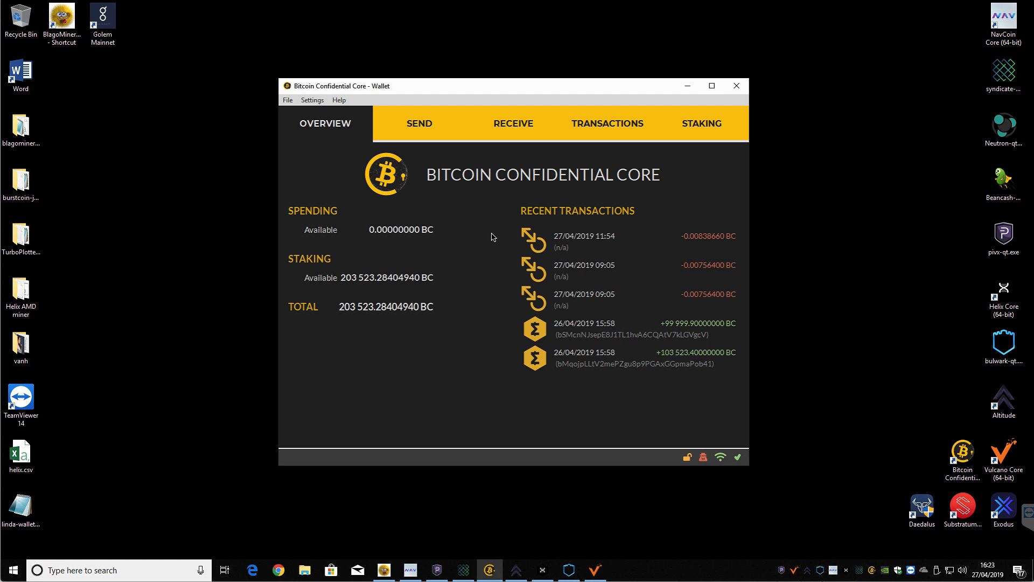
mouse_move(738, 459)
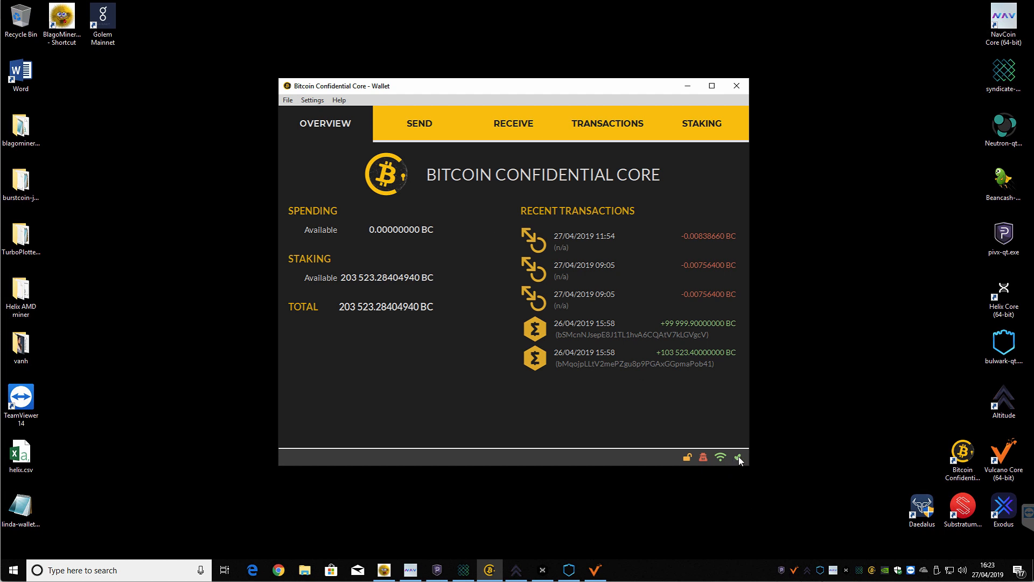
mouse_move(737, 457)
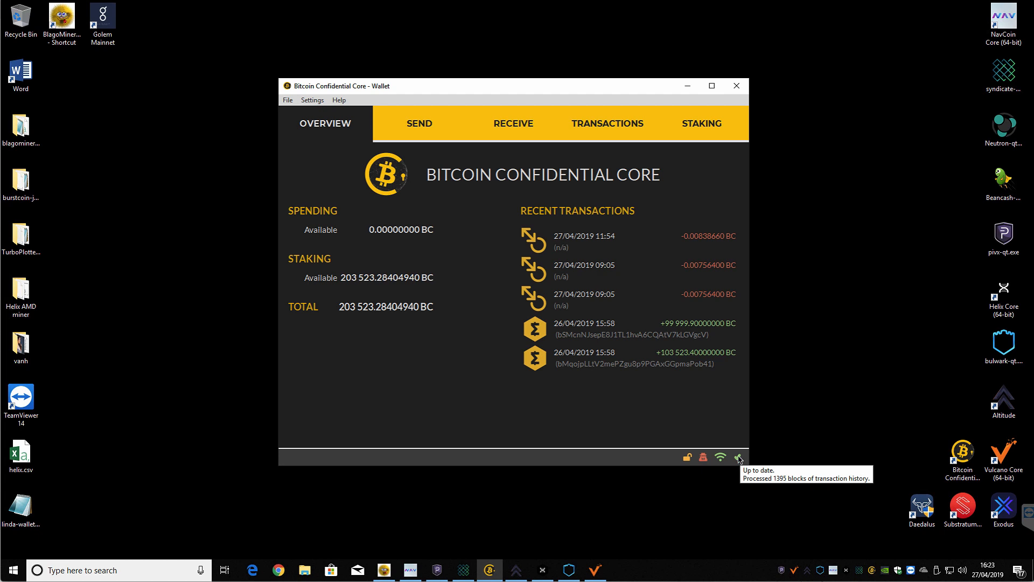
mouse_move(619, 422)
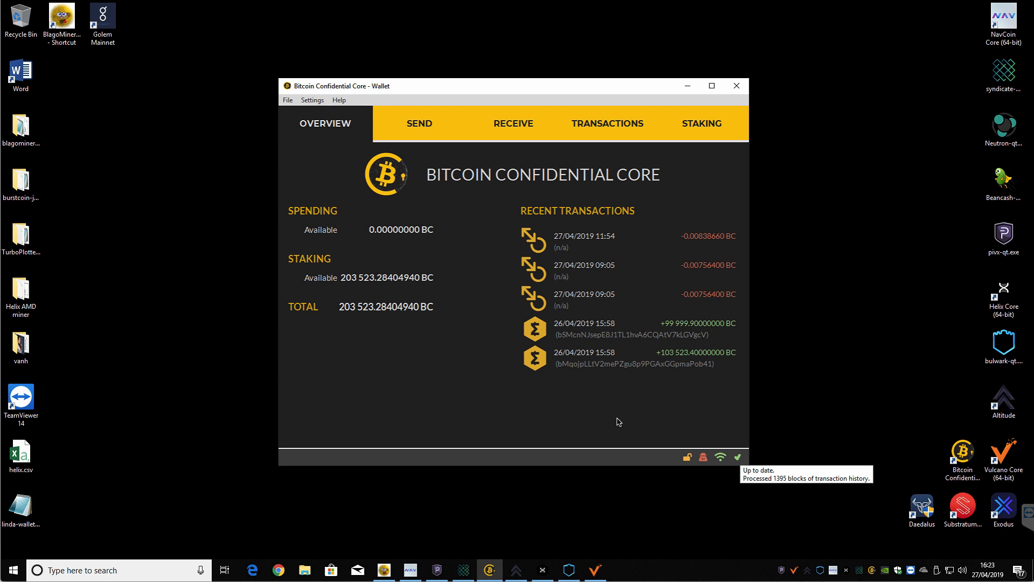
mouse_move(707, 413)
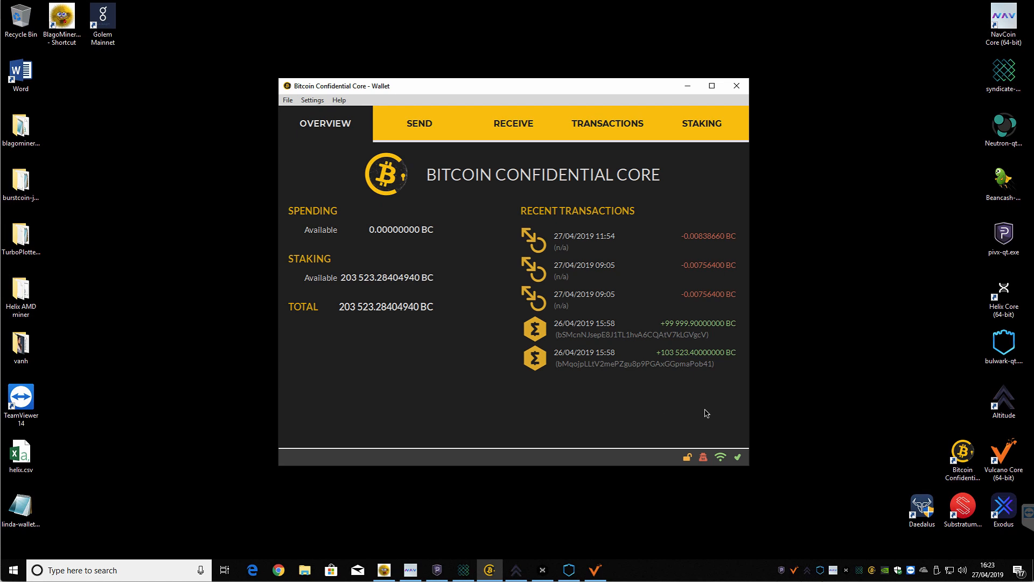
mouse_move(514, 406)
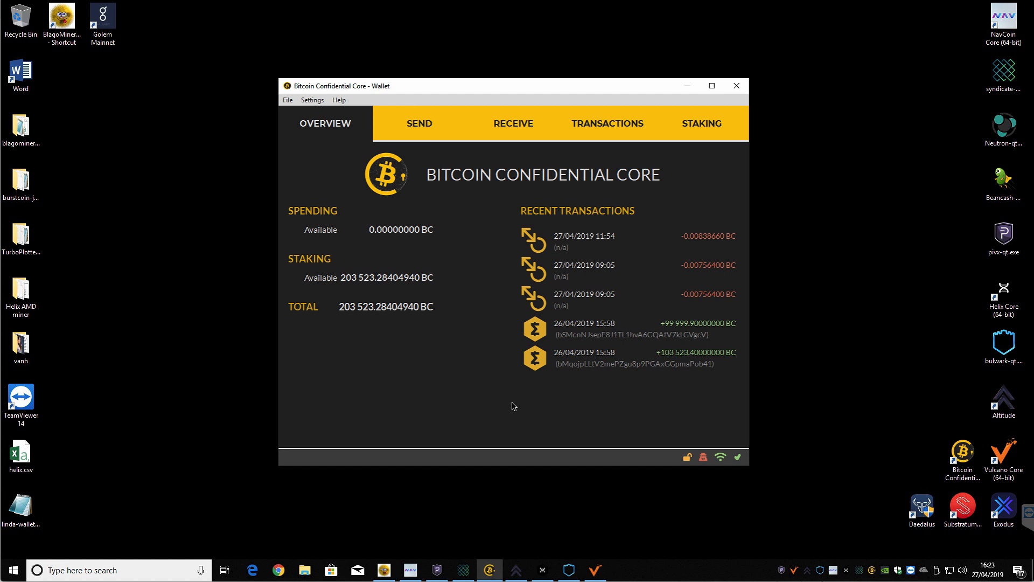
mouse_move(491, 418)
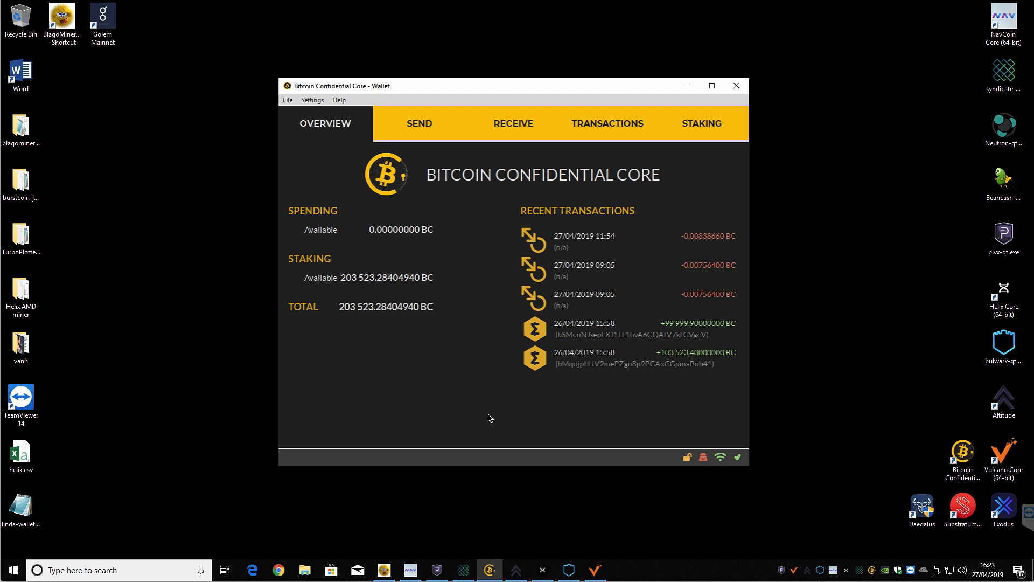
mouse_move(508, 406)
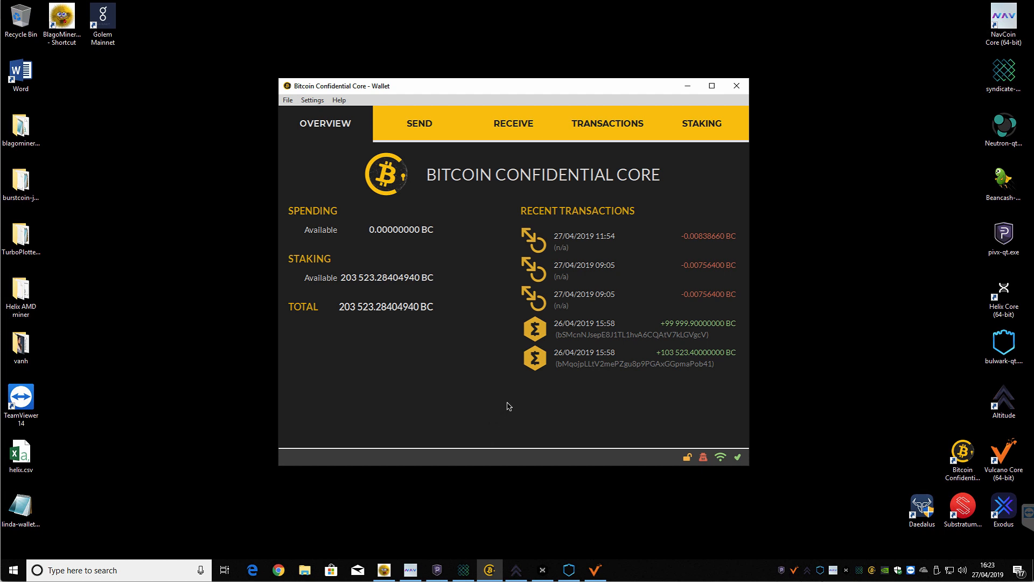
Open Bitcoin Confidential Core's debug console and type 'importprivkey ' on the command line.
click(339, 100)
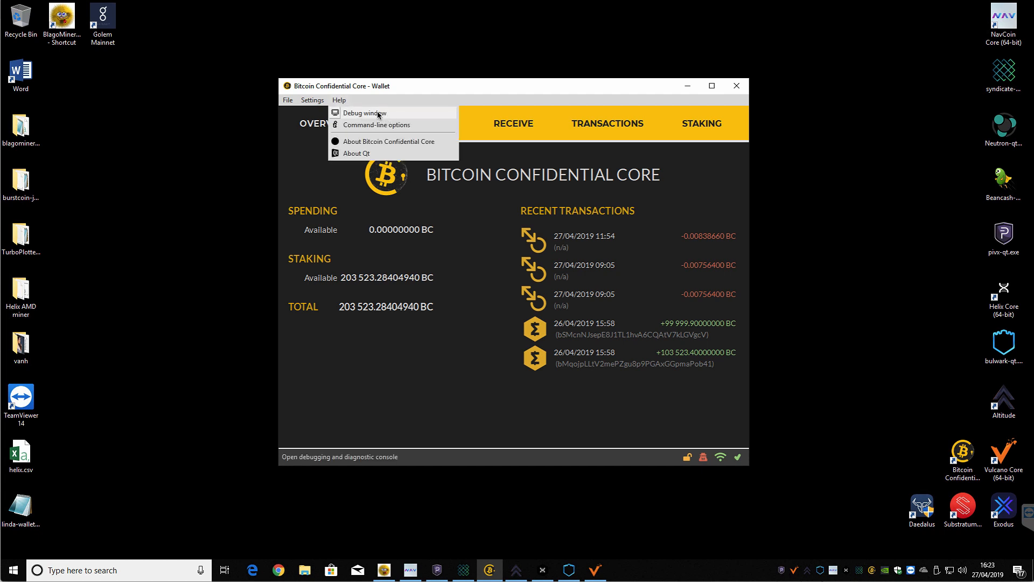
click(364, 113)
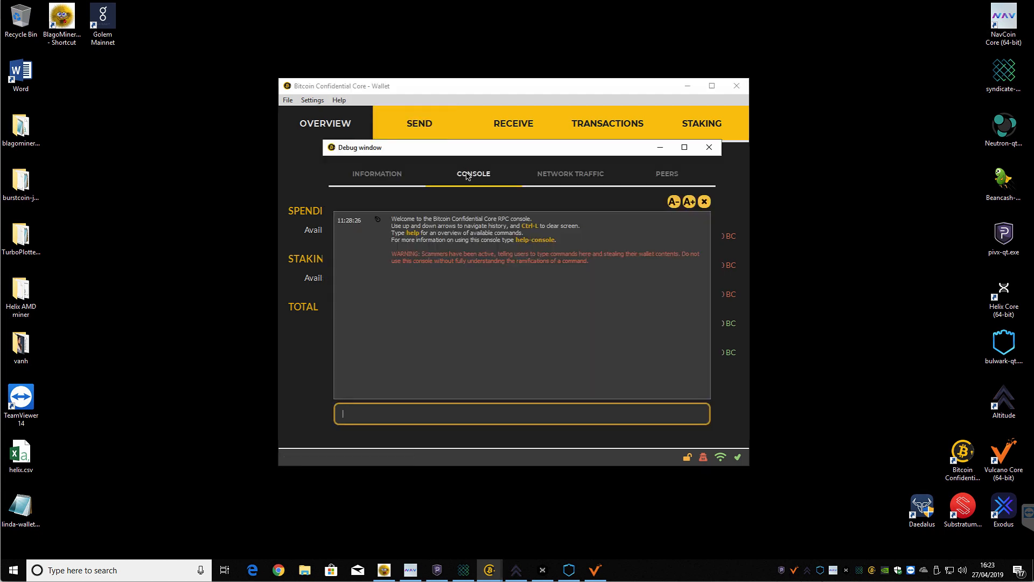
mouse_move(466, 399)
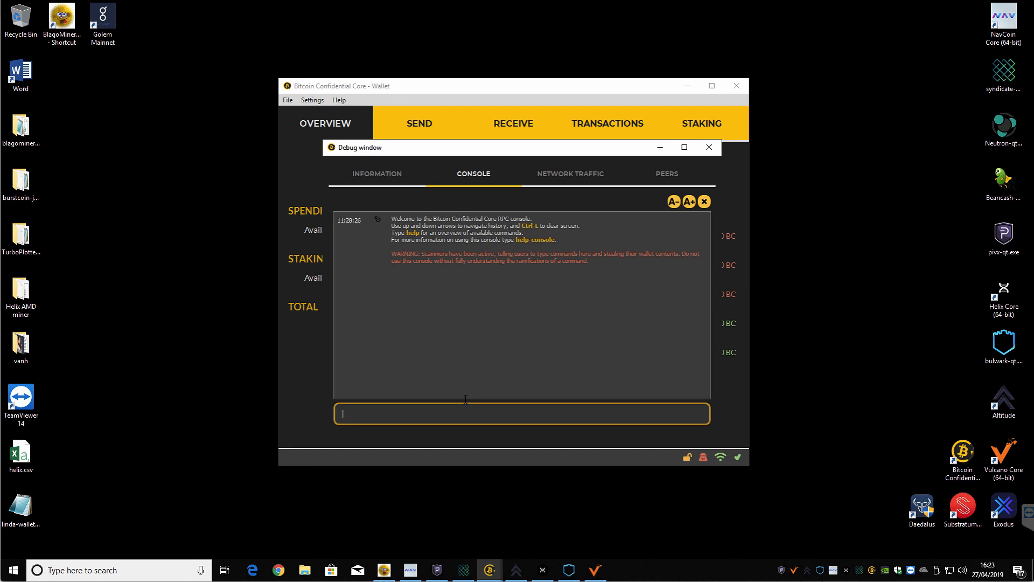
text(imp)
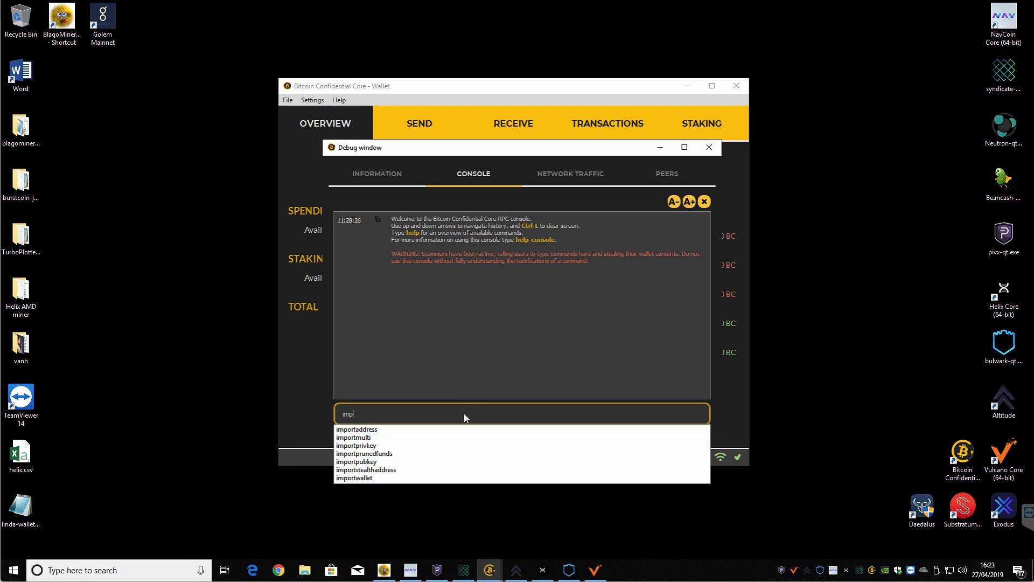
text(ortprivkey)
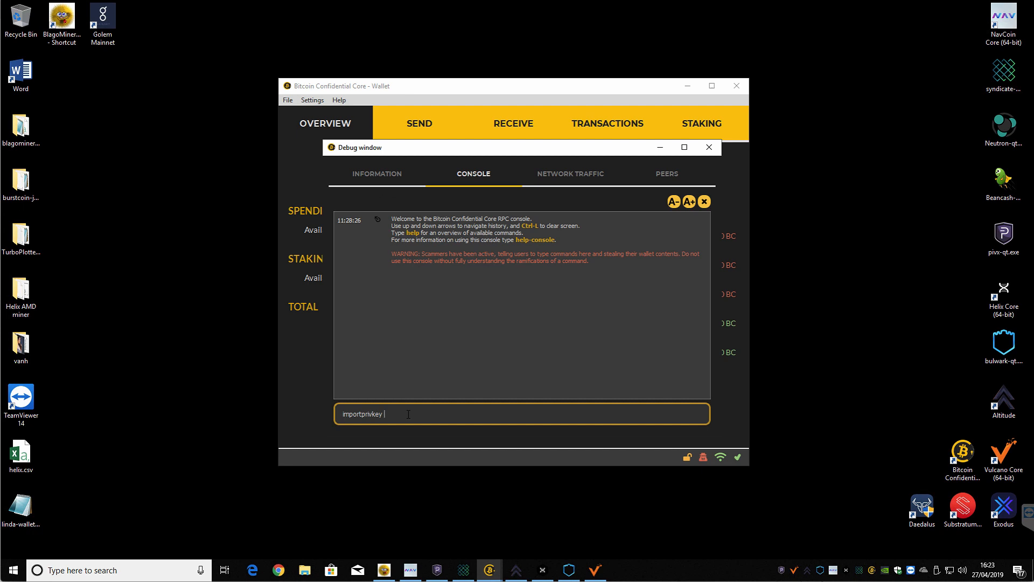
mouse_move(407, 416)
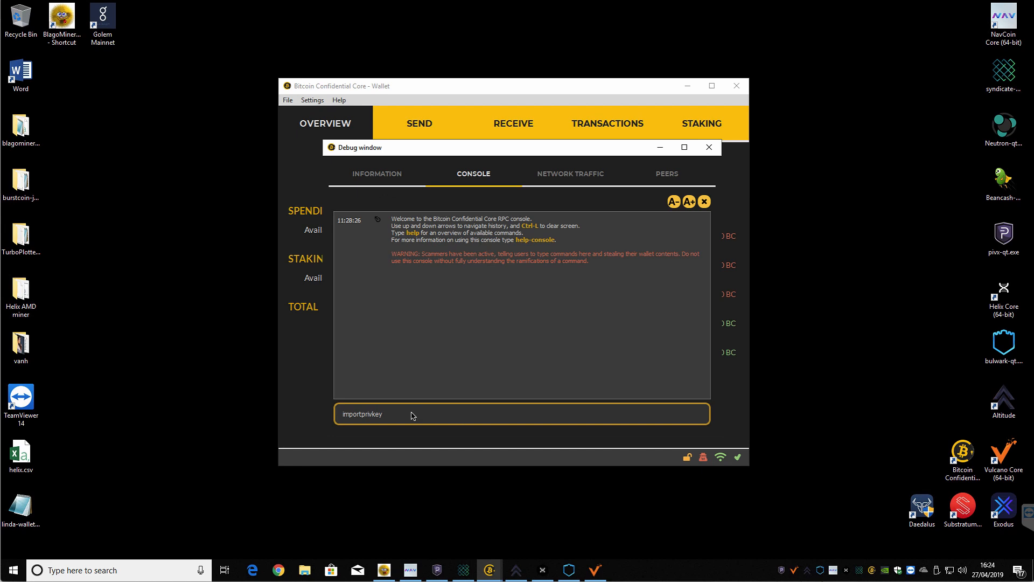
mouse_move(452, 418)
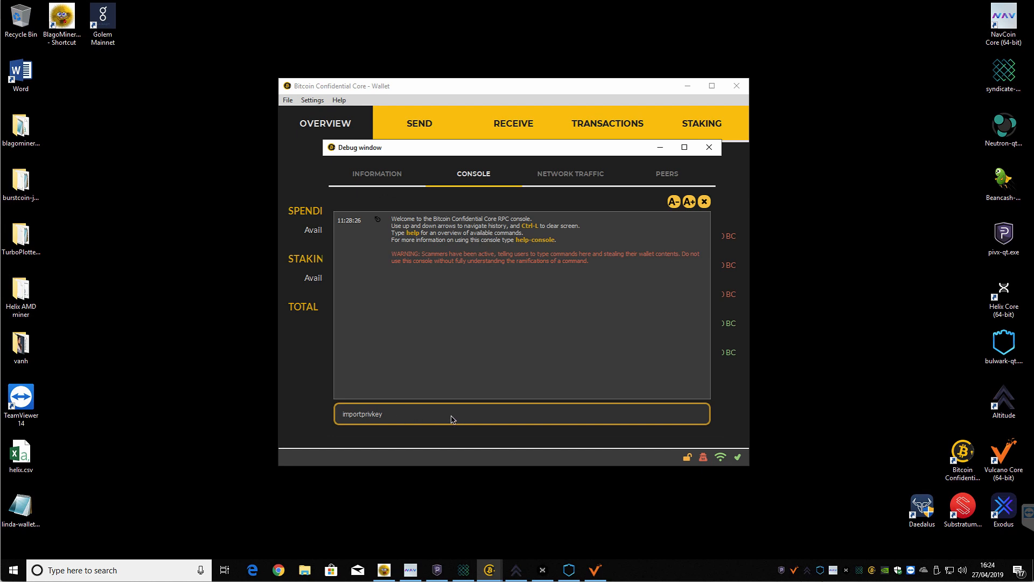
mouse_move(518, 383)
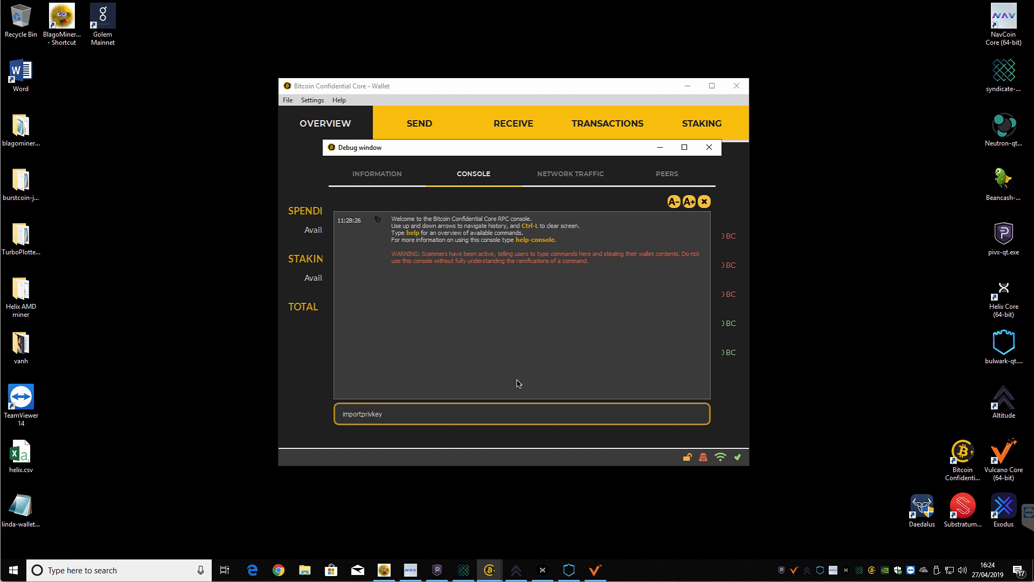
text(" ")
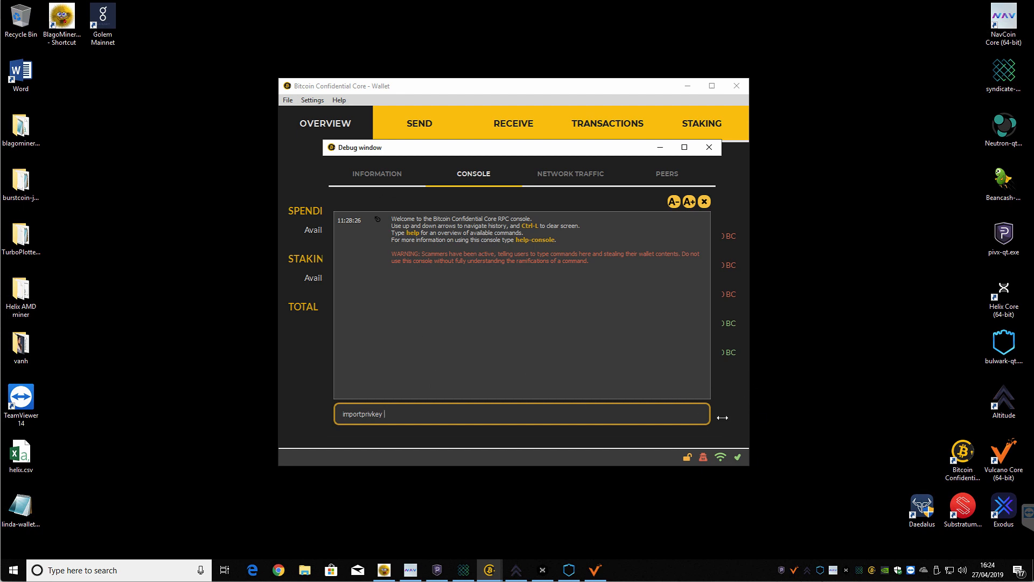
mouse_move(637, 395)
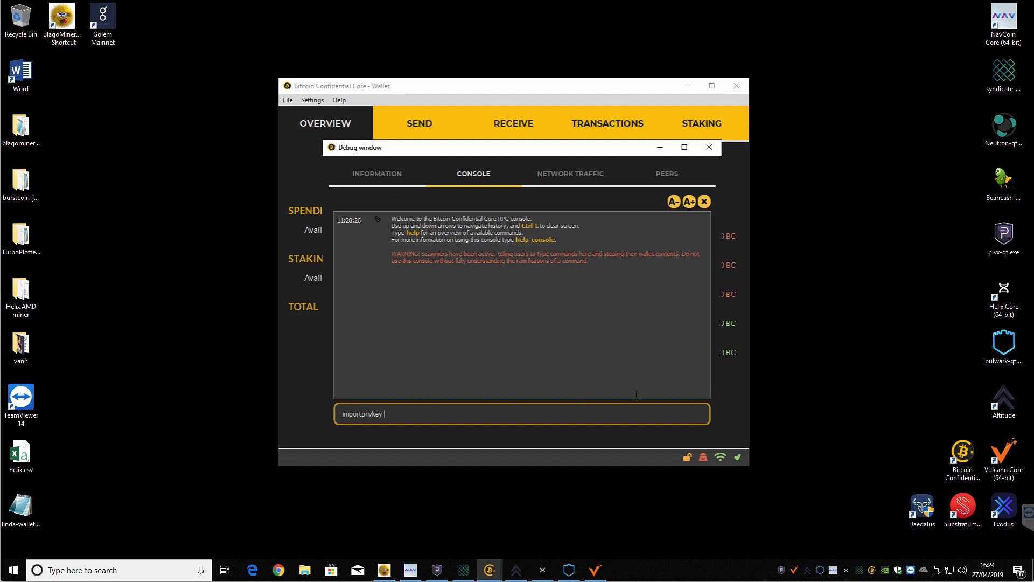
mouse_move(443, 384)
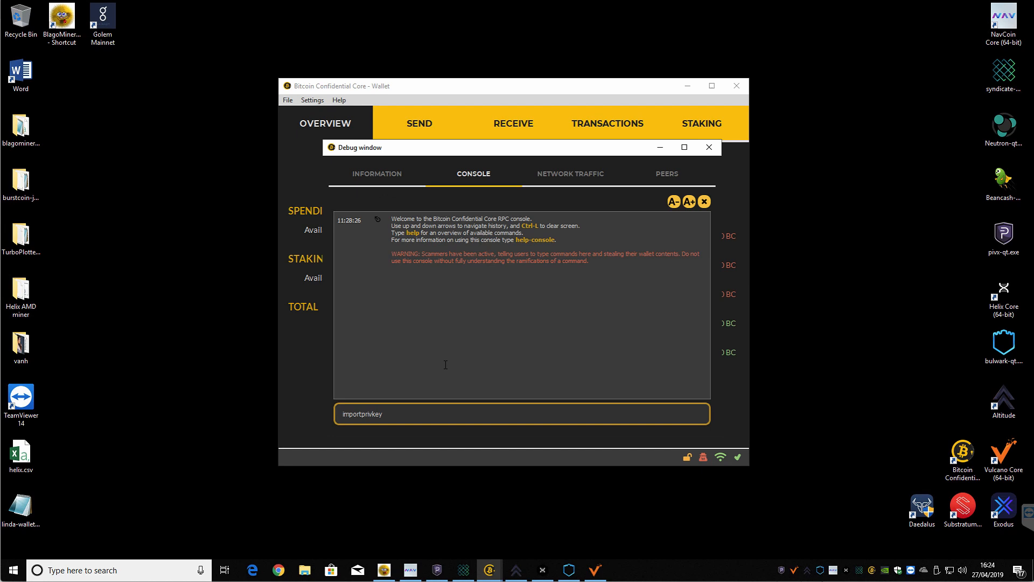
mouse_move(473, 385)
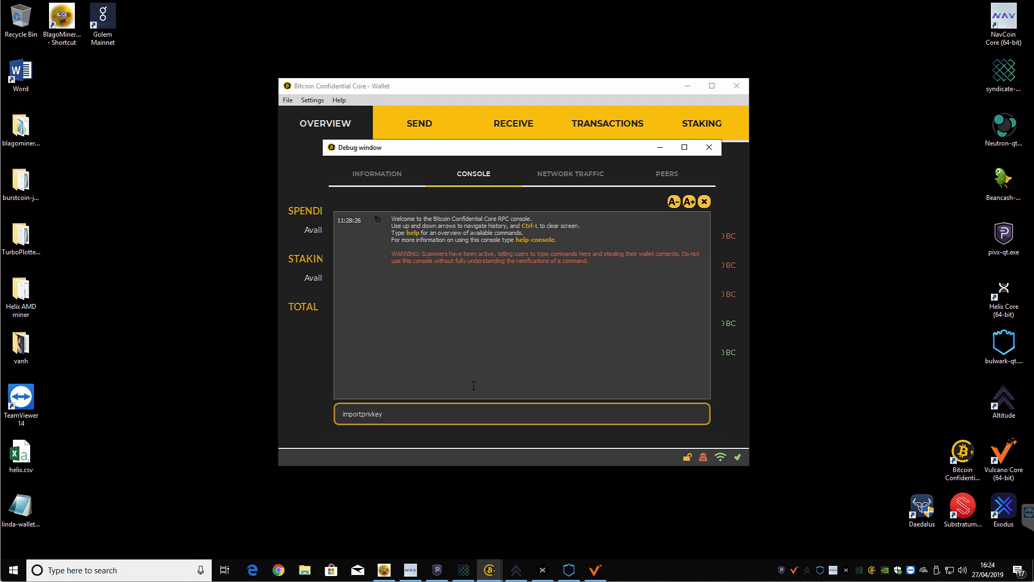
mouse_move(613, 213)
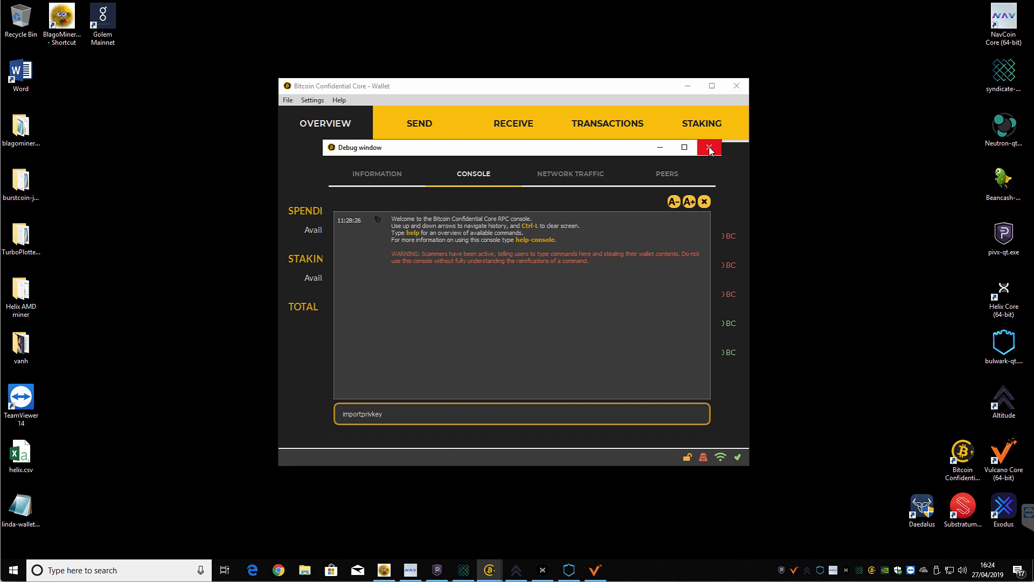
Close the debug console and open the Settings menu with its encryption and passphrase options.
click(709, 148)
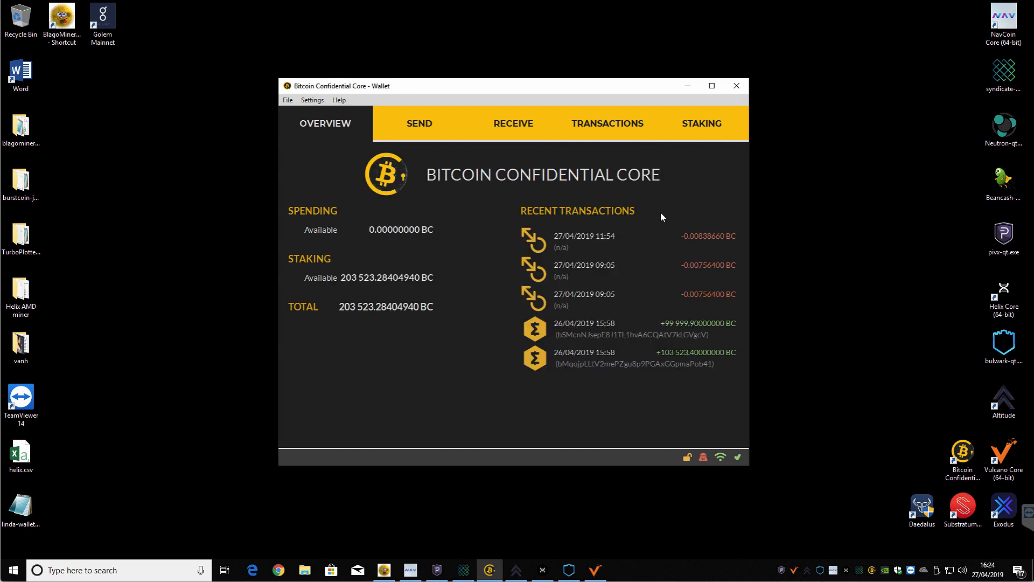
mouse_move(633, 365)
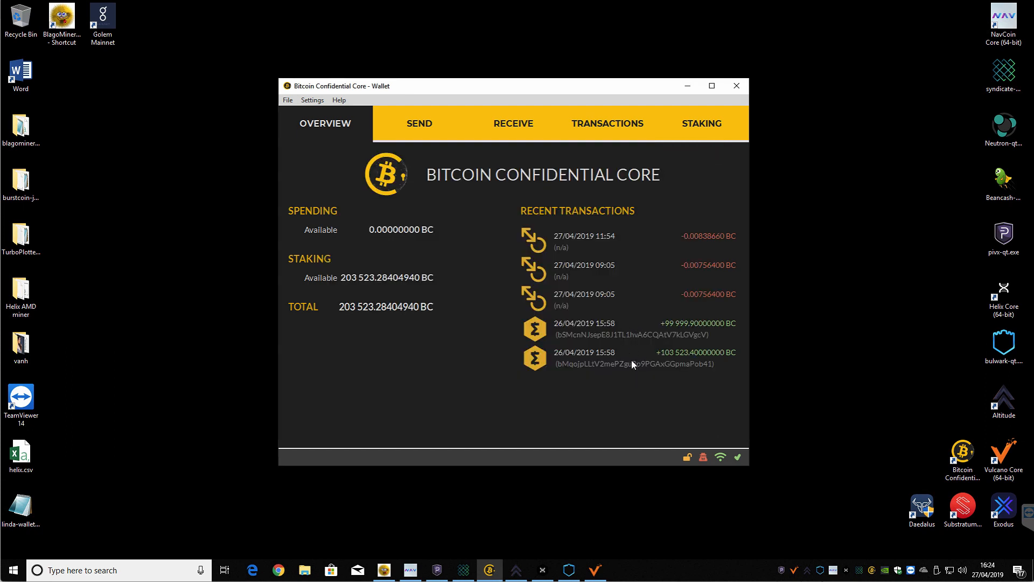
mouse_move(707, 355)
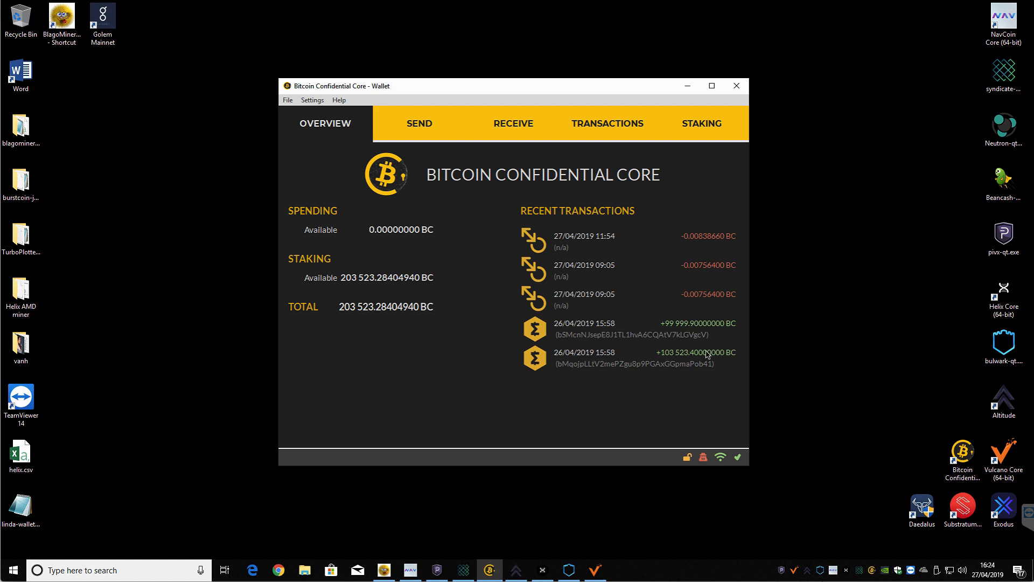
mouse_move(669, 328)
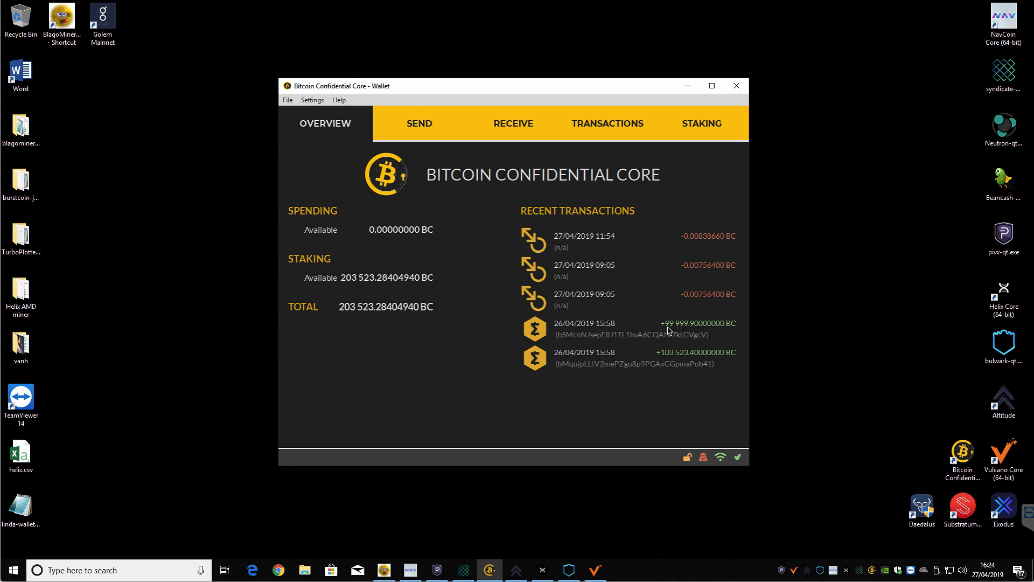
mouse_move(702, 363)
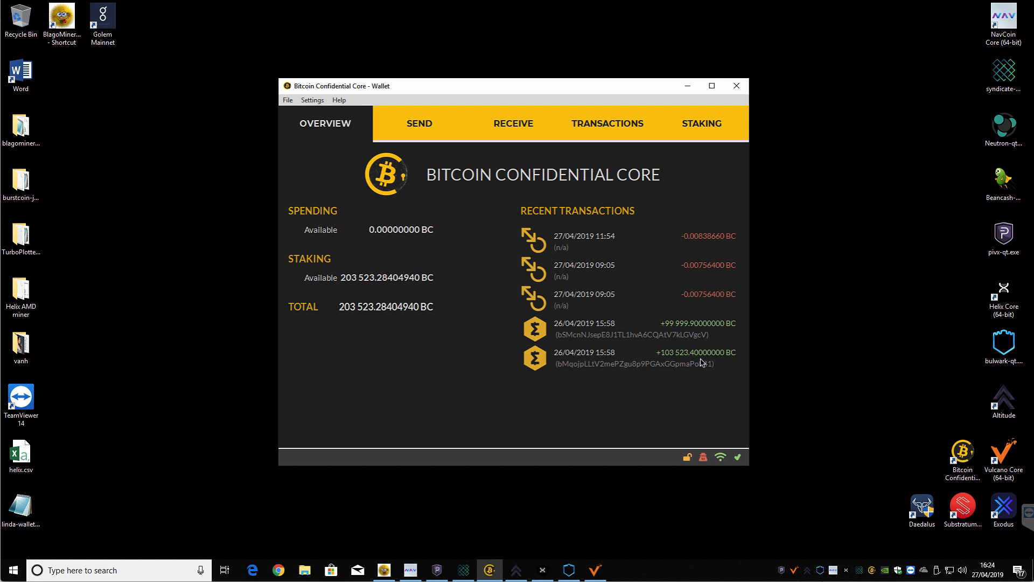
mouse_move(580, 243)
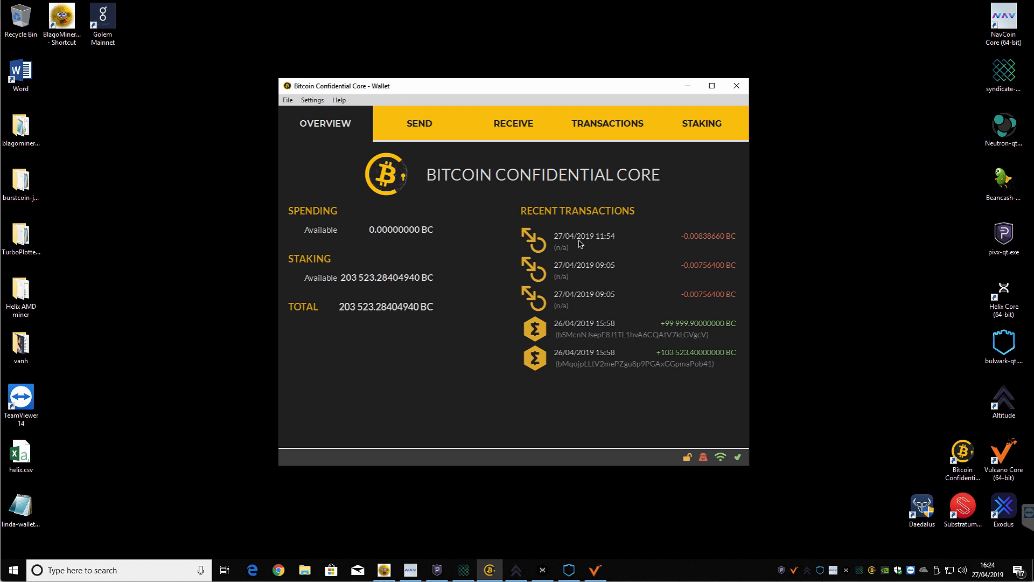
mouse_move(643, 270)
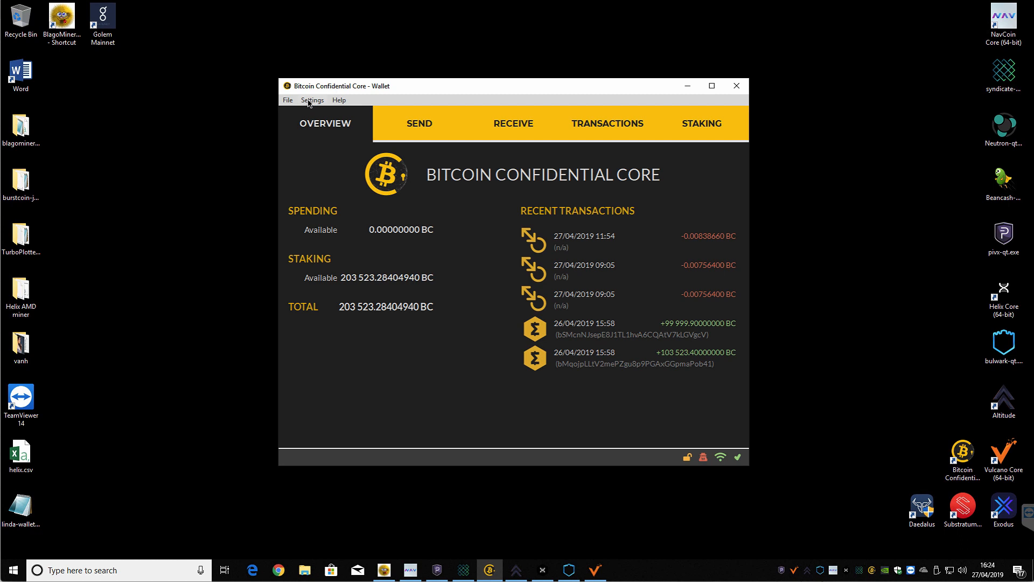
mouse_move(310, 108)
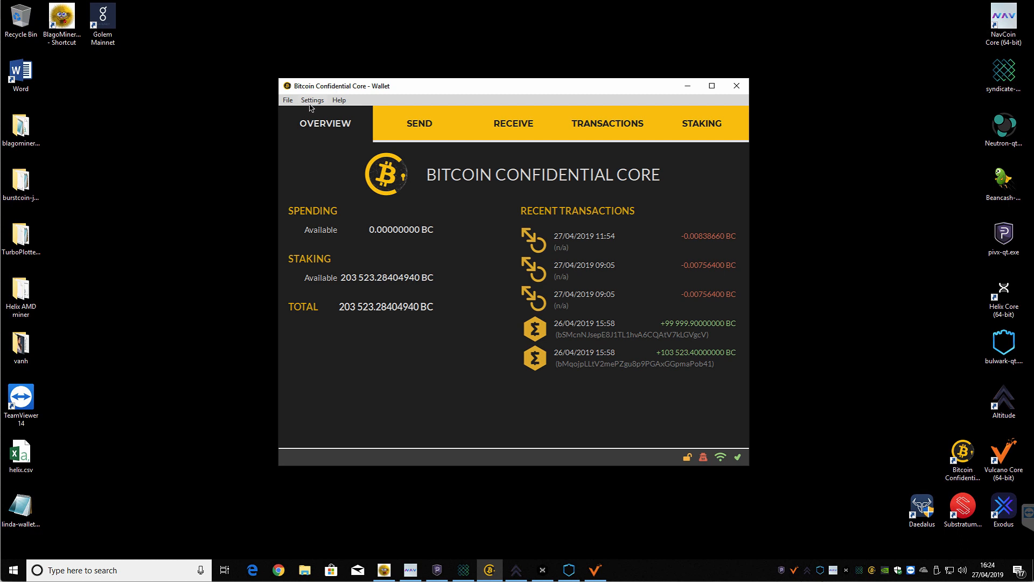
click(312, 100)
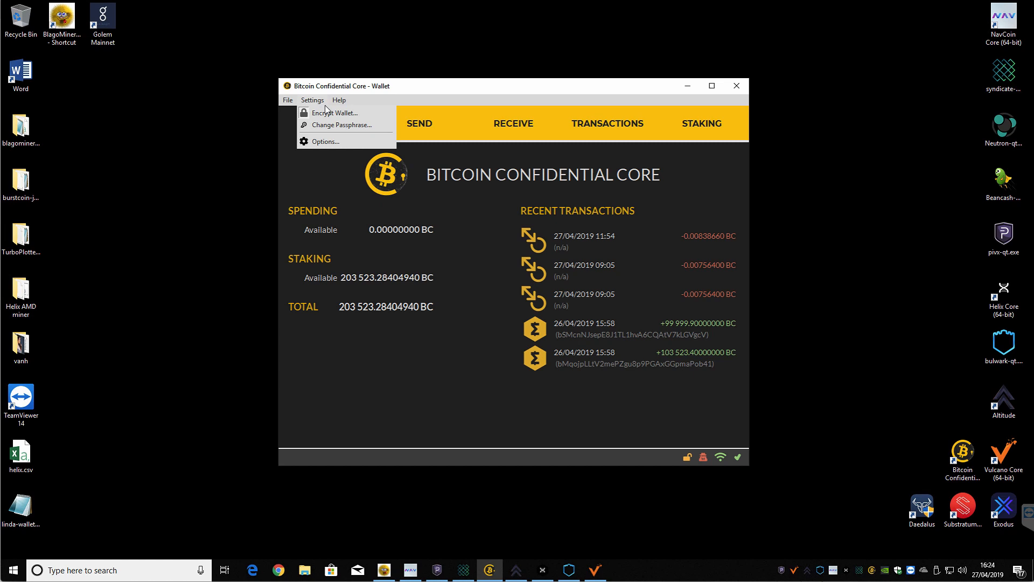
mouse_move(327, 115)
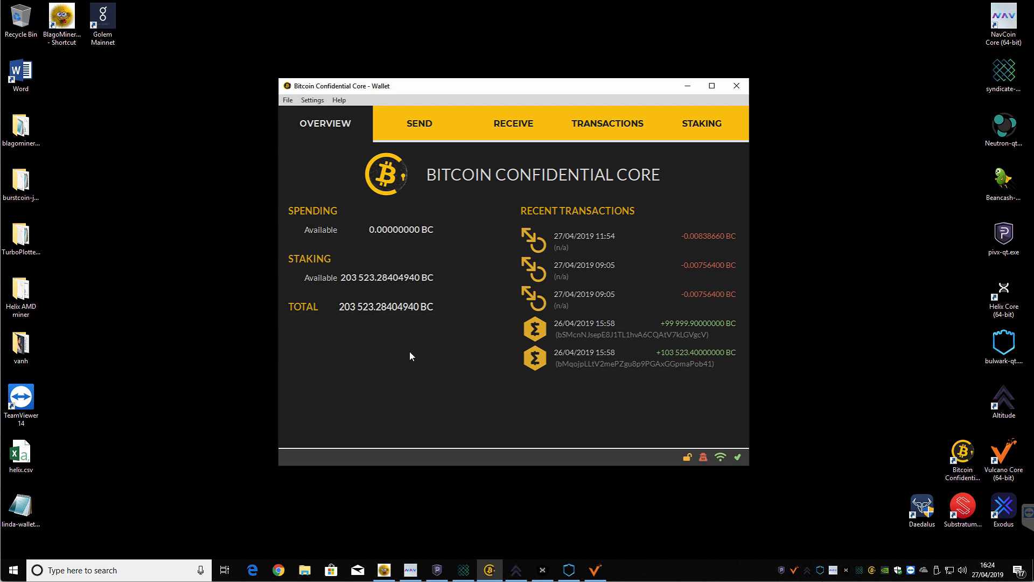
mouse_move(332, 277)
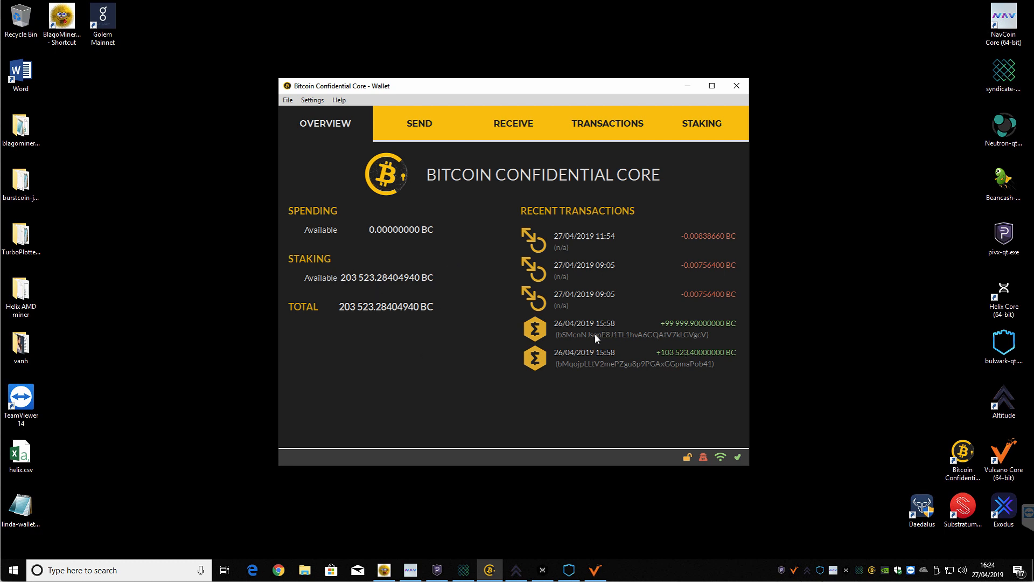
mouse_move(711, 151)
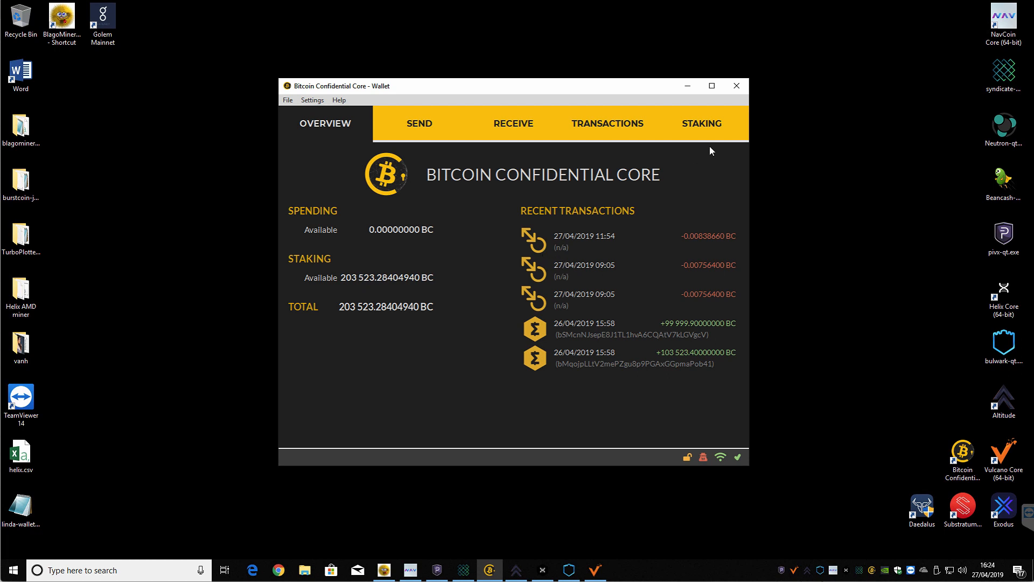
Switch to the STAKING tab showing staking enabled on 203,523 BC.
click(701, 122)
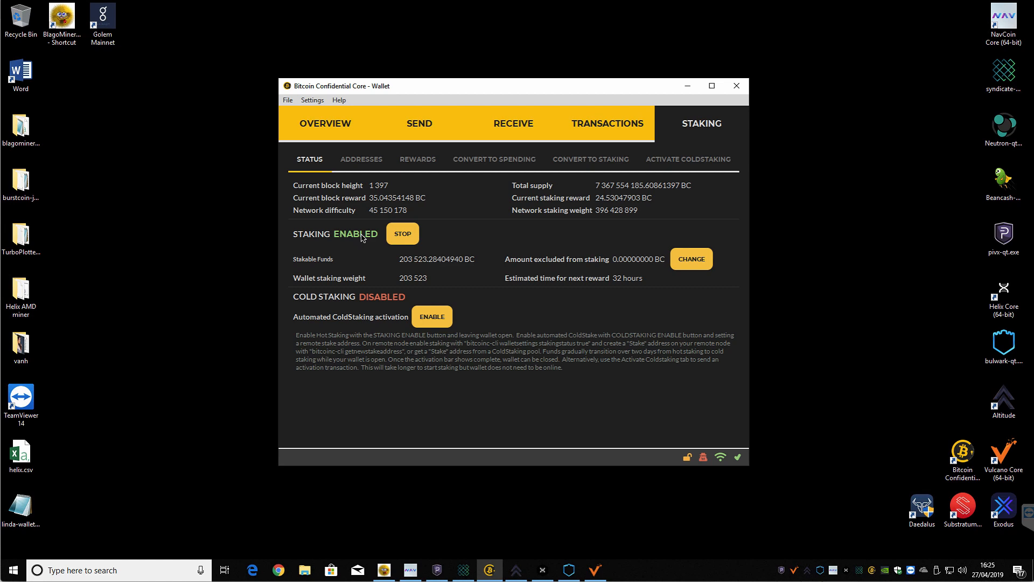
mouse_move(491, 240)
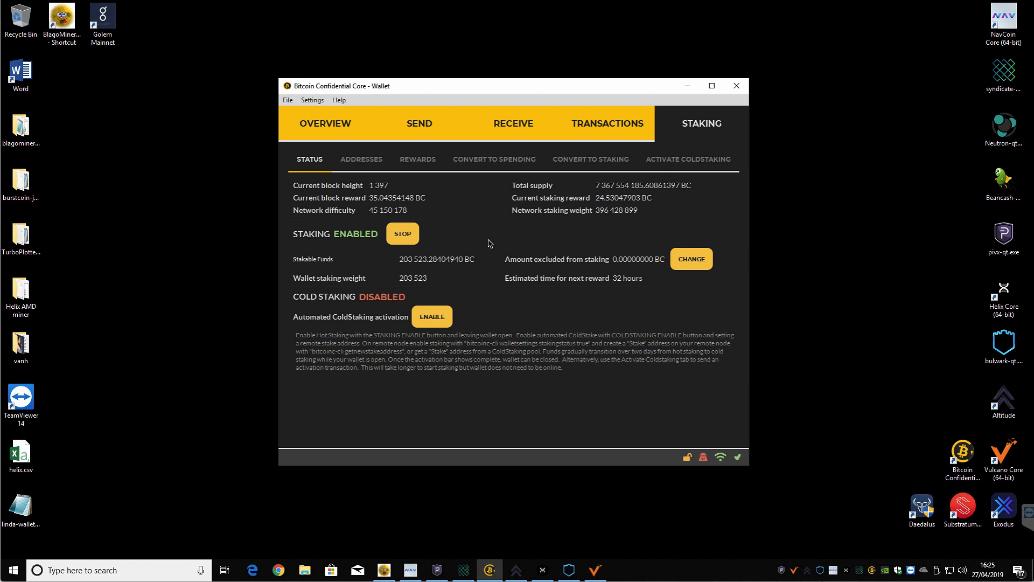
mouse_move(500, 238)
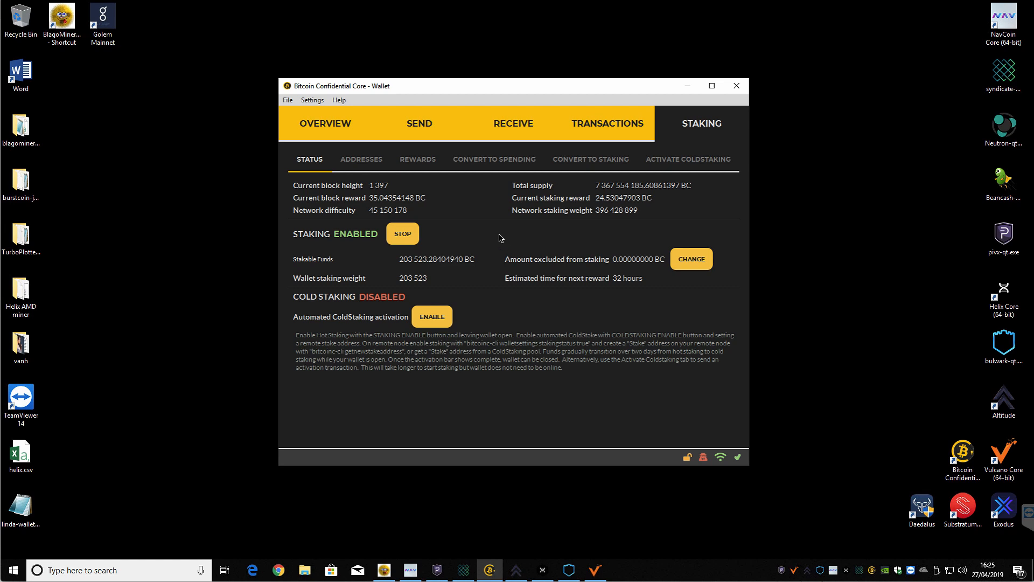
mouse_move(633, 217)
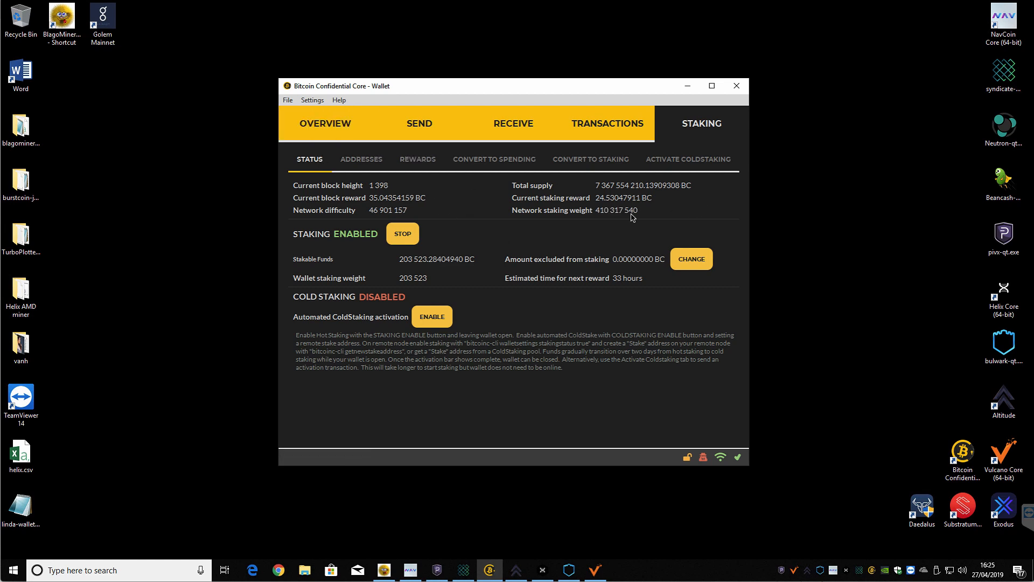
mouse_move(487, 163)
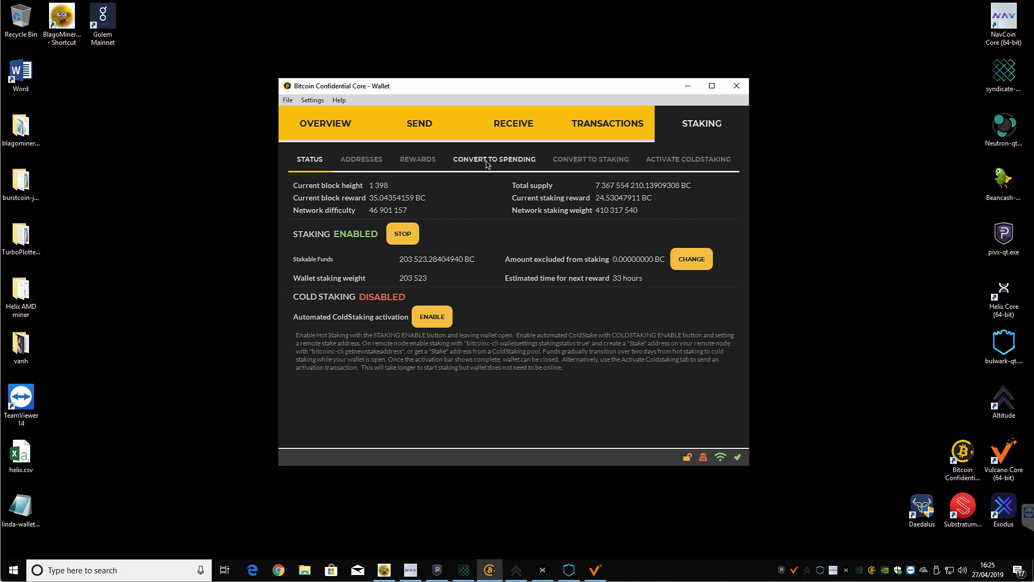
Open the CONVERT TO SPENDING form showing the 203,523.28 BC balance.
click(495, 159)
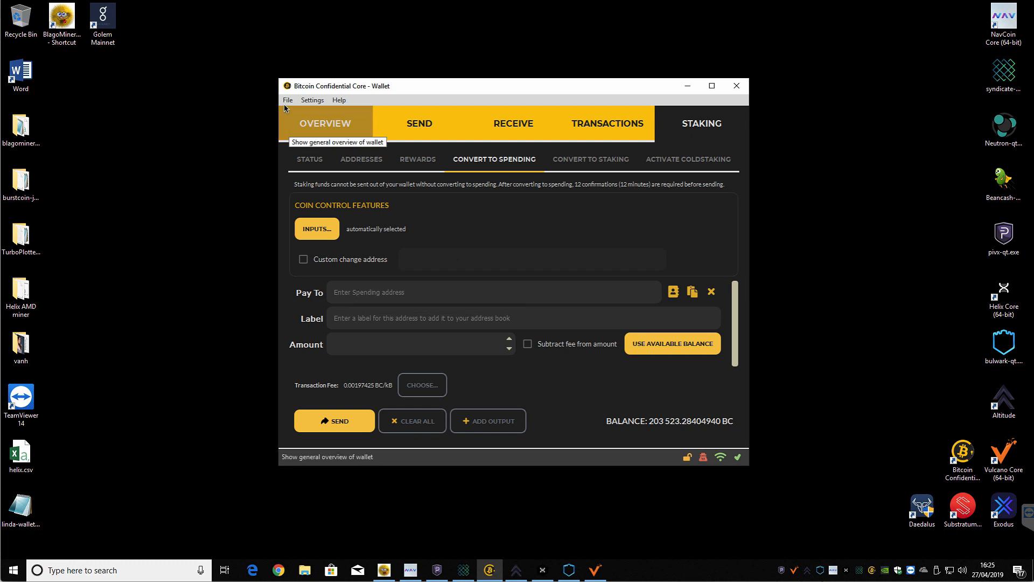
Browse the payment request, convert-to-spending and convert-to-staking forms, then return to Status.
click(513, 124)
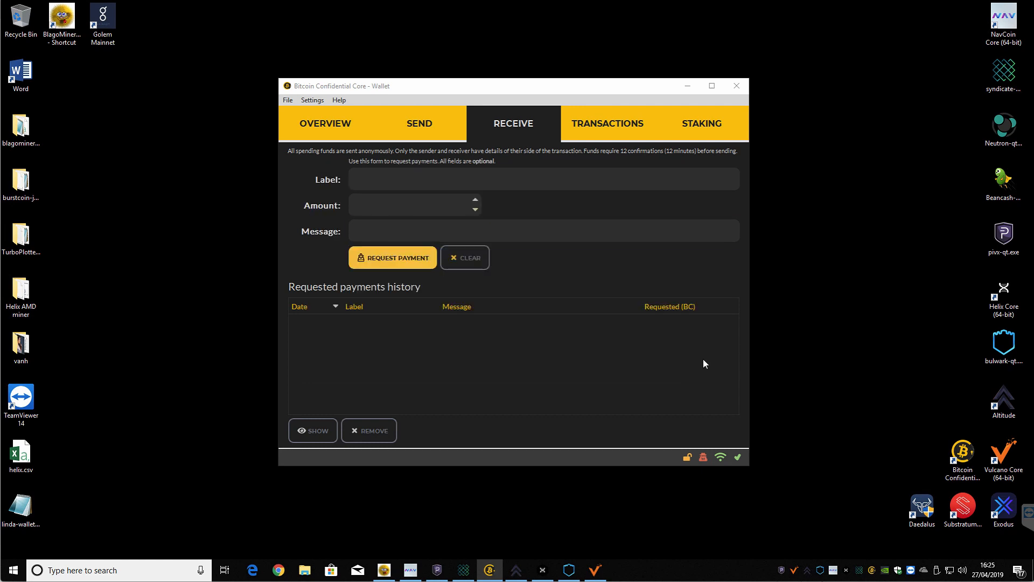
click(701, 123)
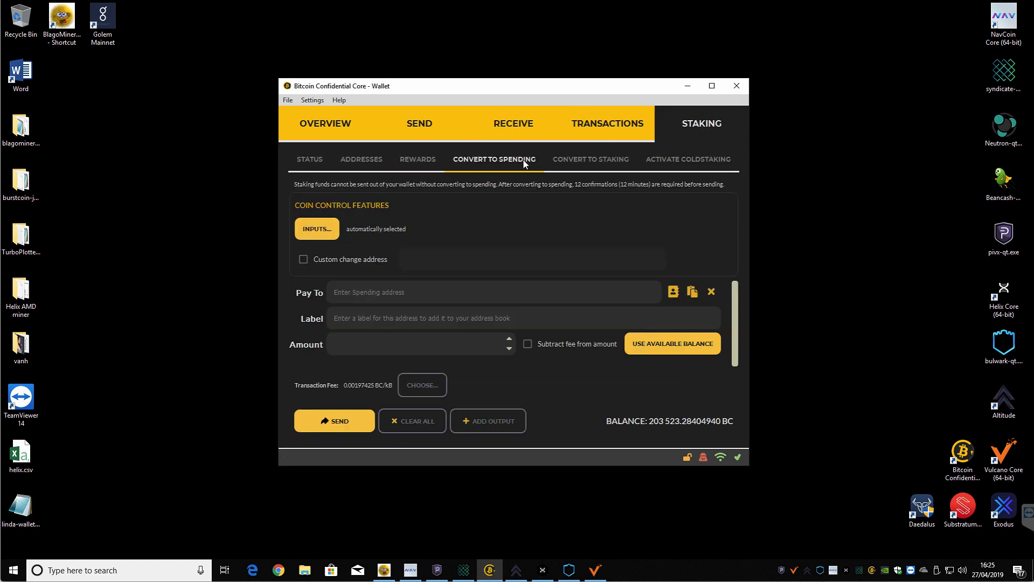
mouse_move(709, 365)
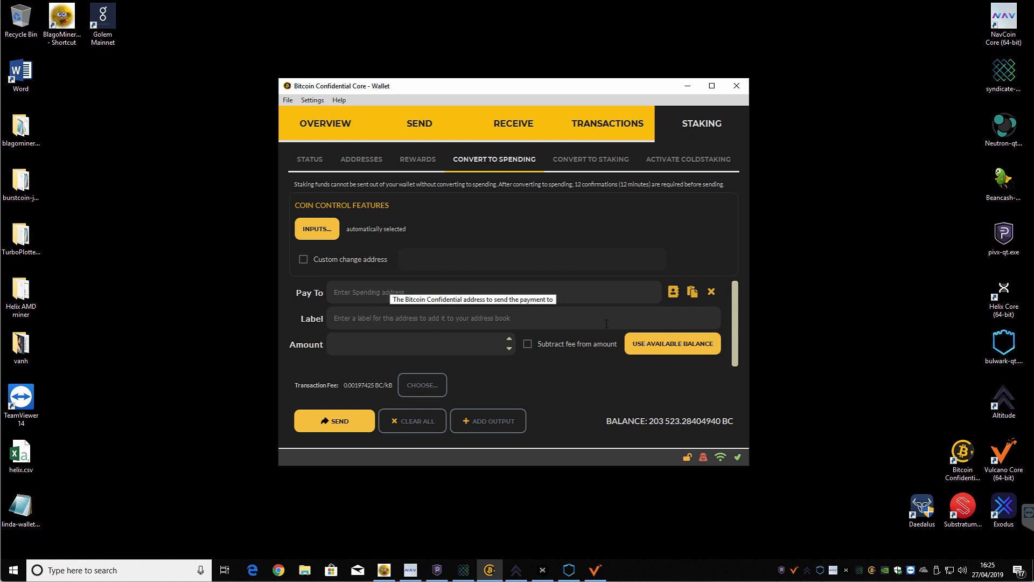
click(486, 292)
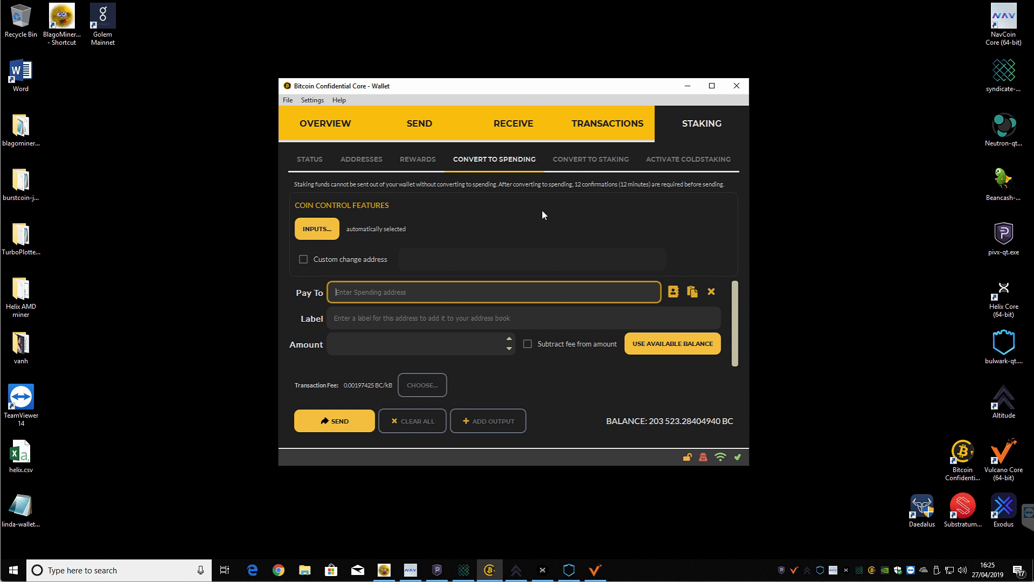
click(591, 158)
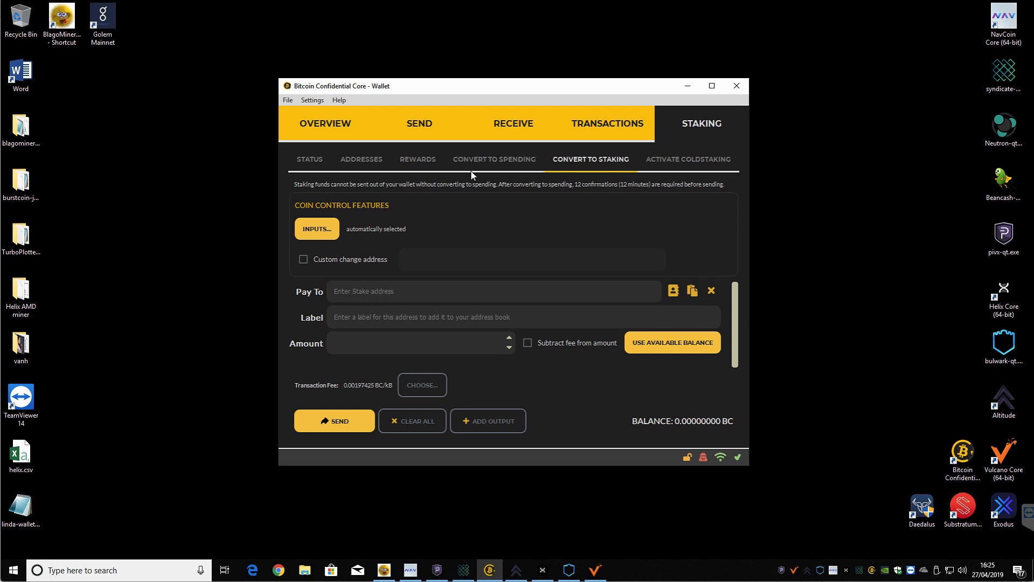
mouse_move(494, 171)
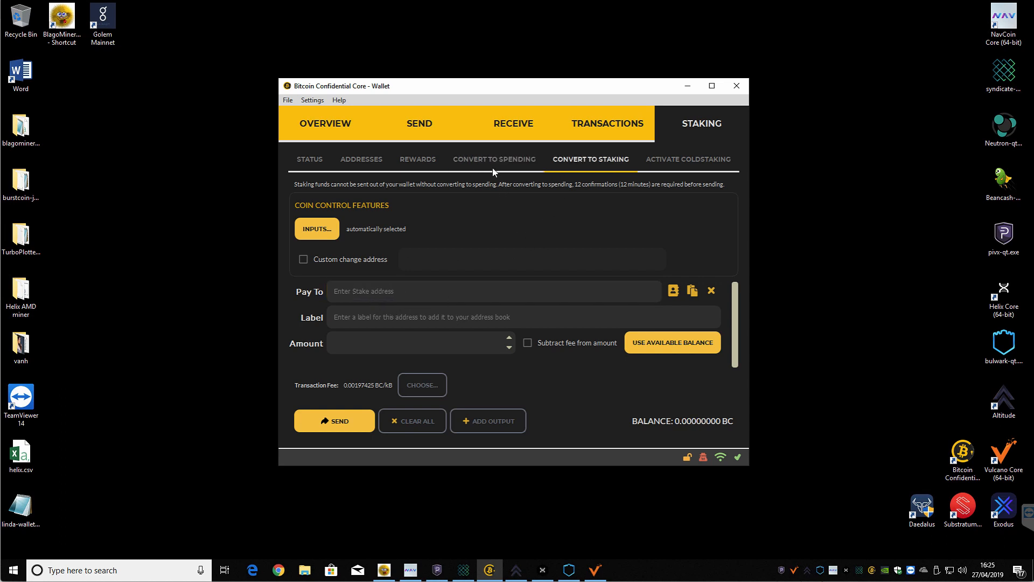
click(495, 159)
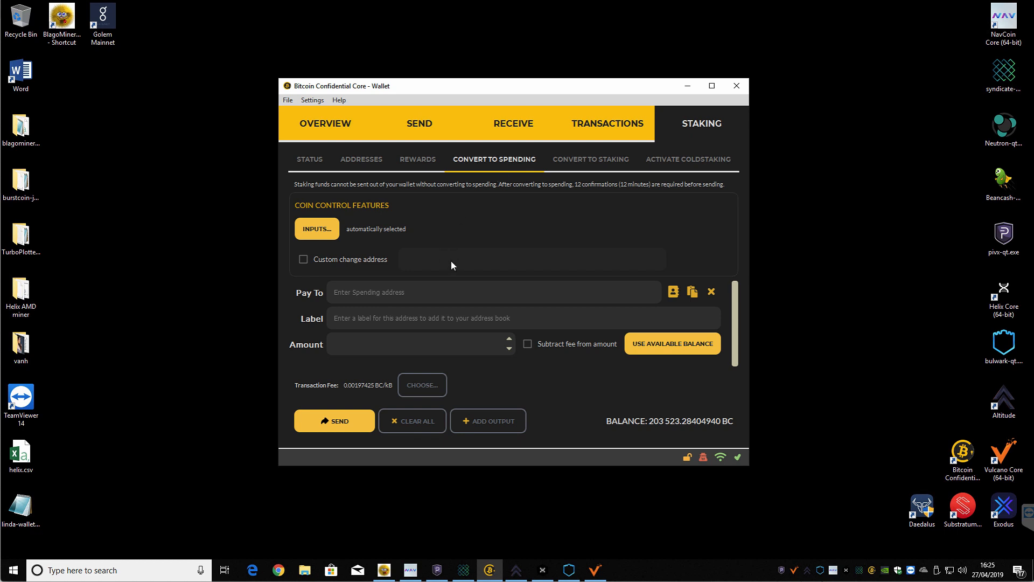
mouse_move(465, 169)
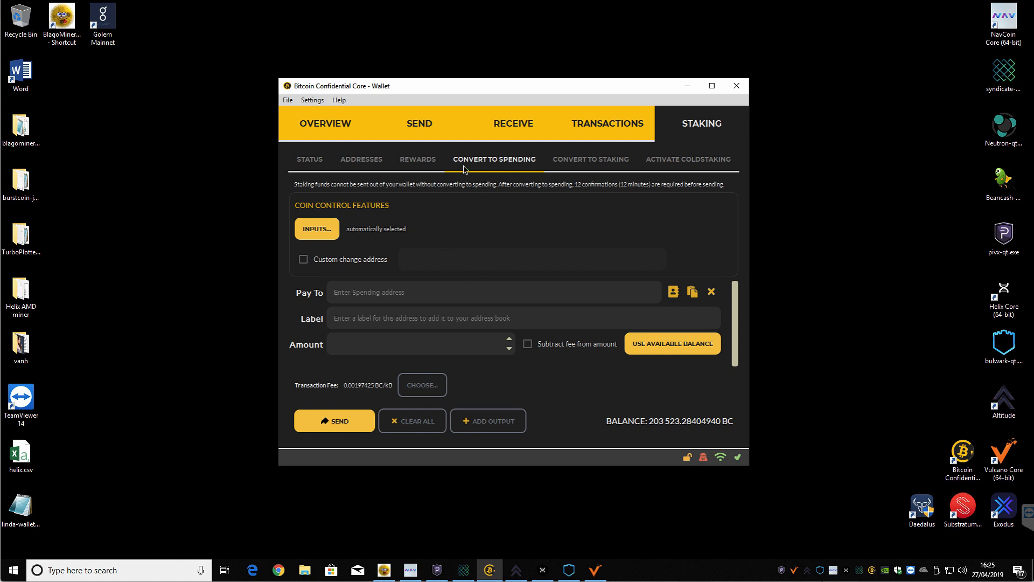
mouse_move(485, 165)
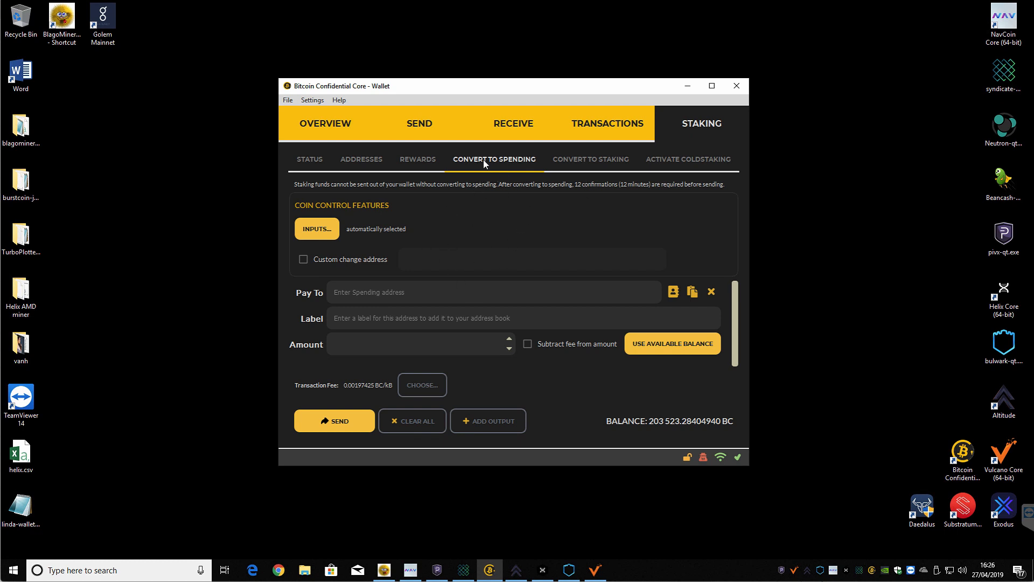
mouse_move(583, 189)
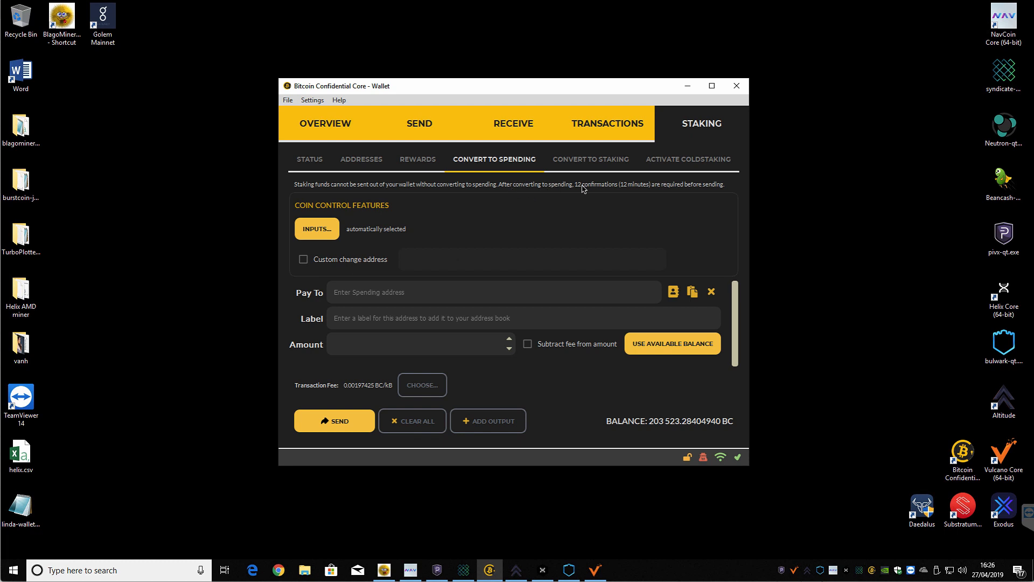
mouse_move(623, 187)
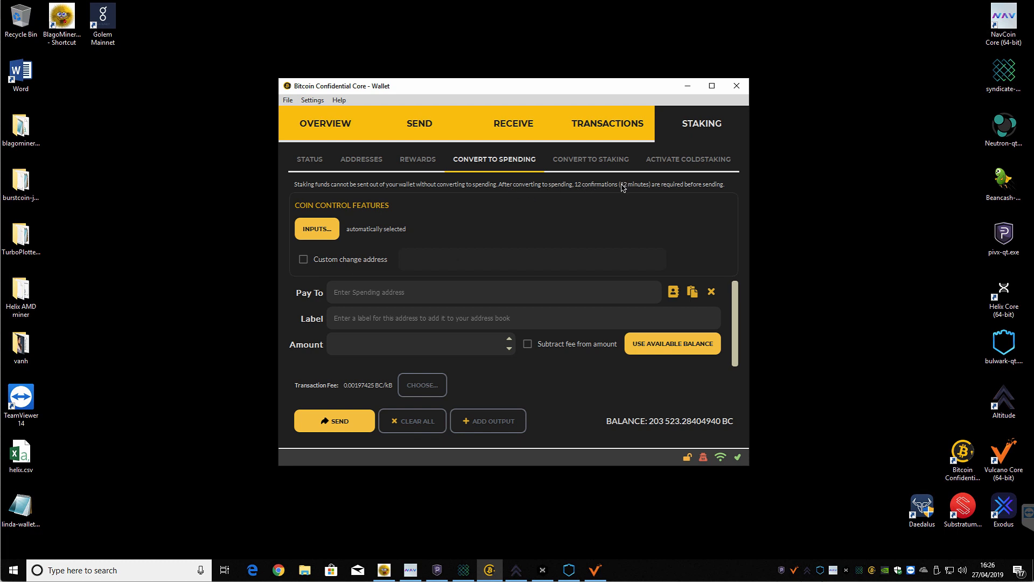
mouse_move(310, 172)
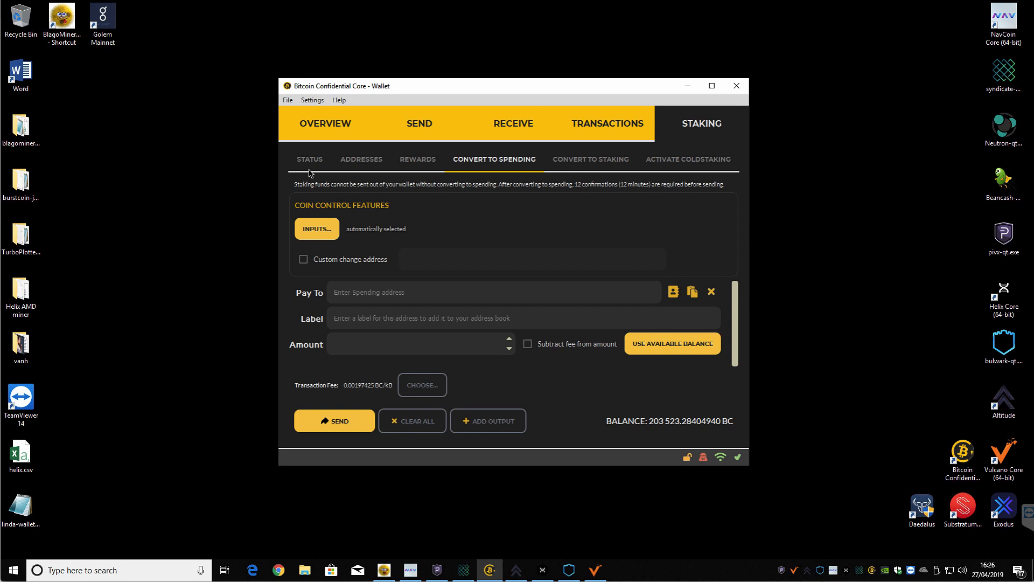
click(309, 159)
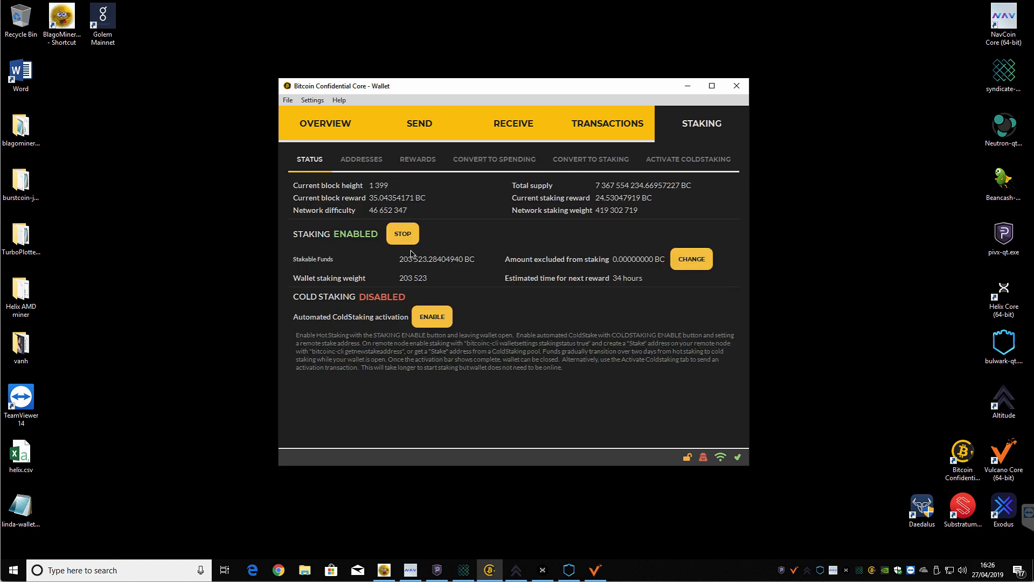
mouse_move(377, 254)
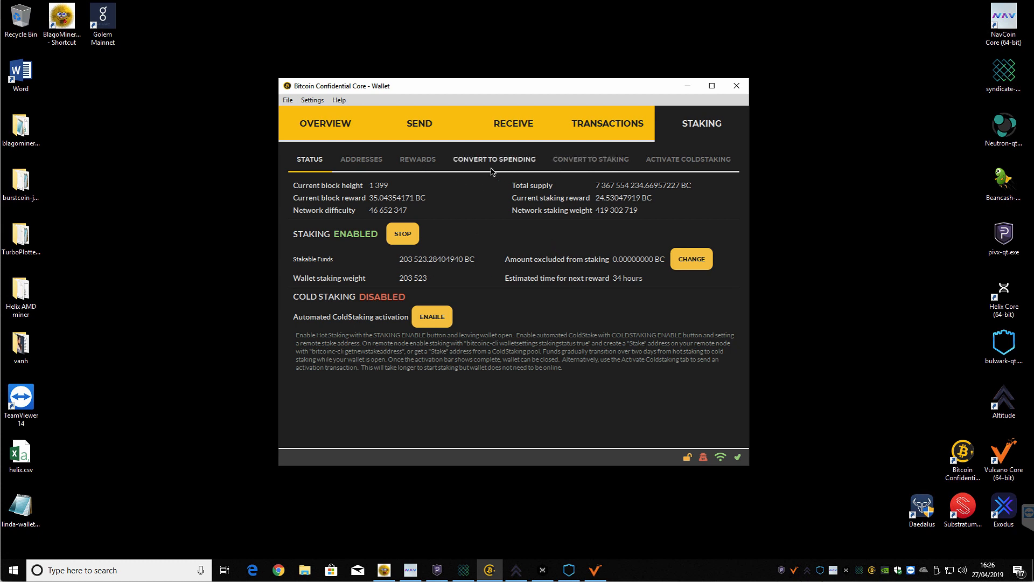
mouse_move(493, 163)
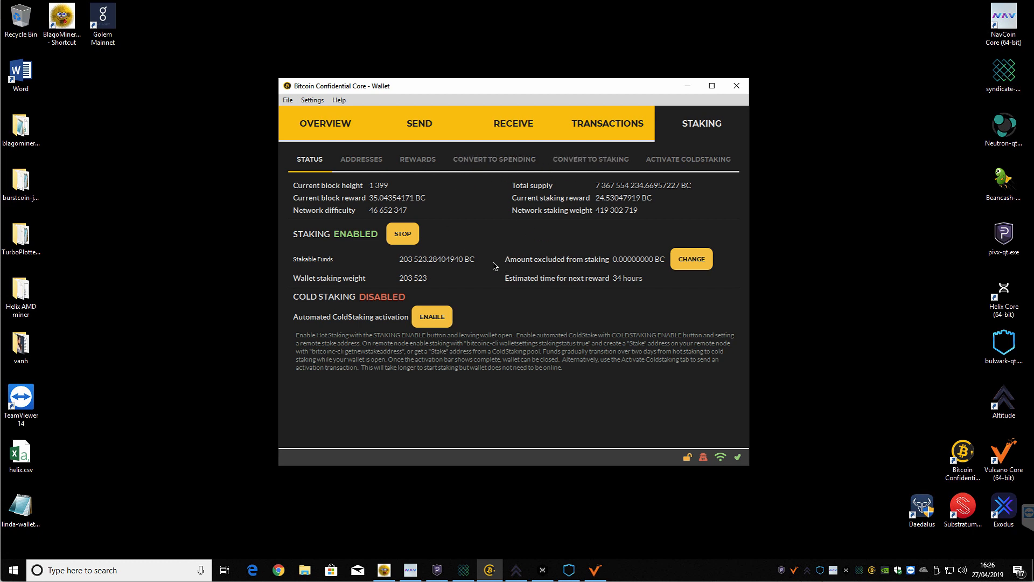
mouse_move(514, 245)
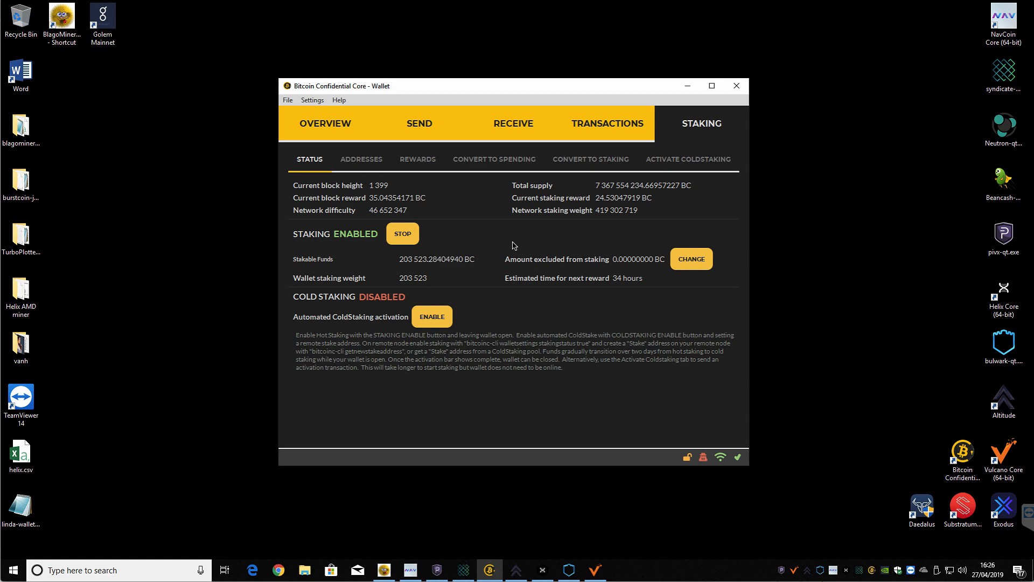
mouse_move(337, 246)
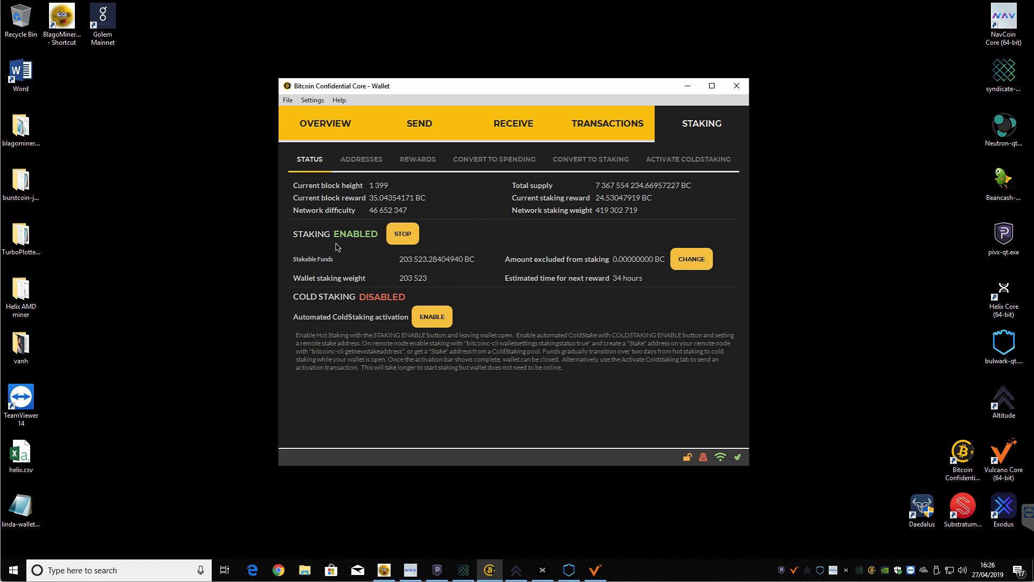
mouse_move(345, 243)
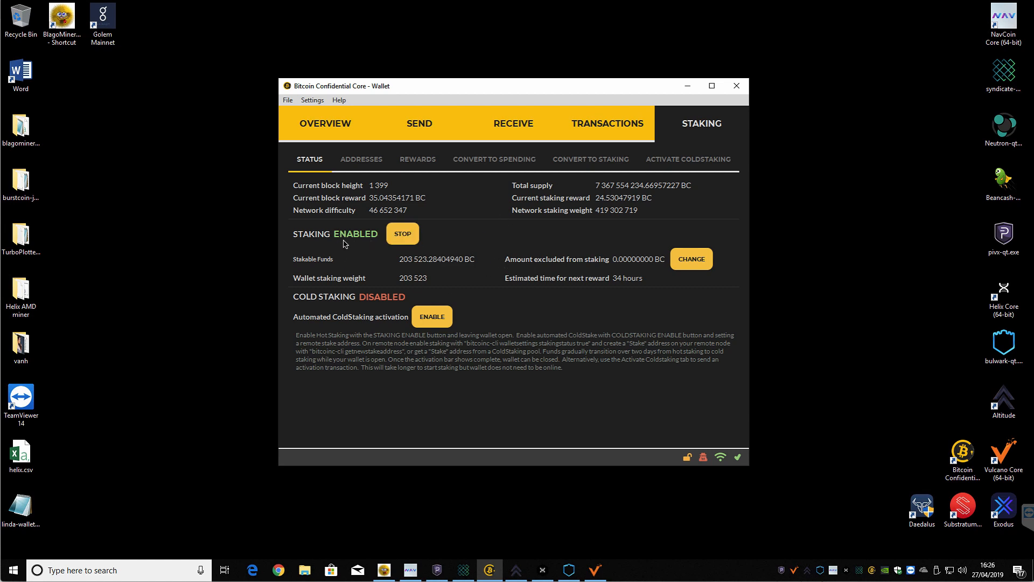
mouse_move(616, 287)
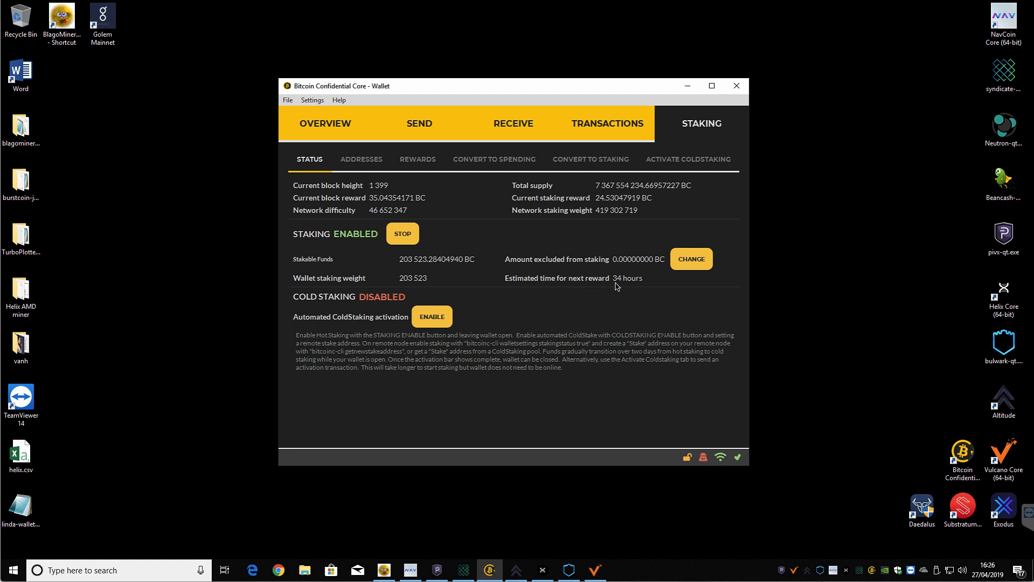
mouse_move(572, 285)
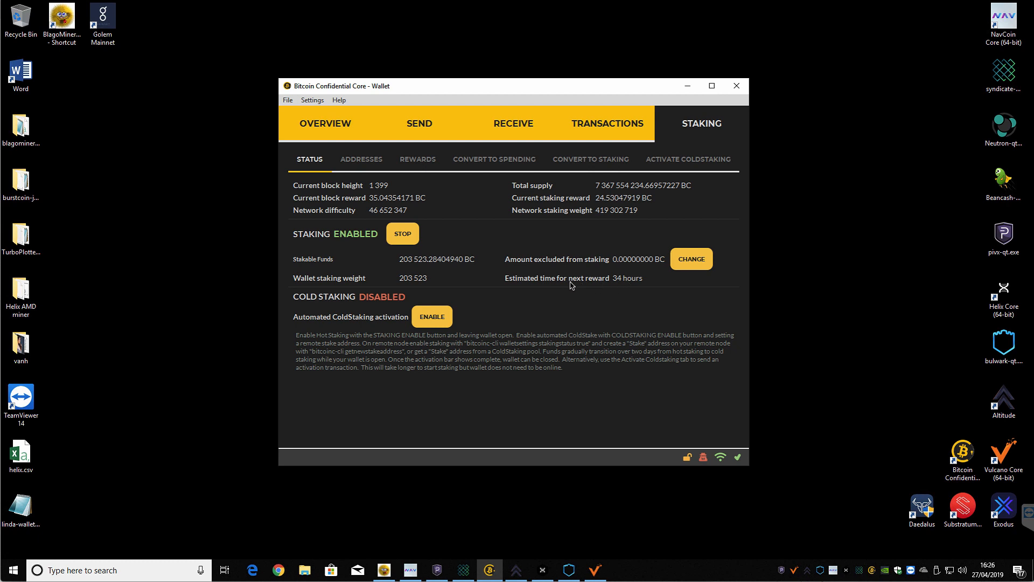
mouse_move(360, 216)
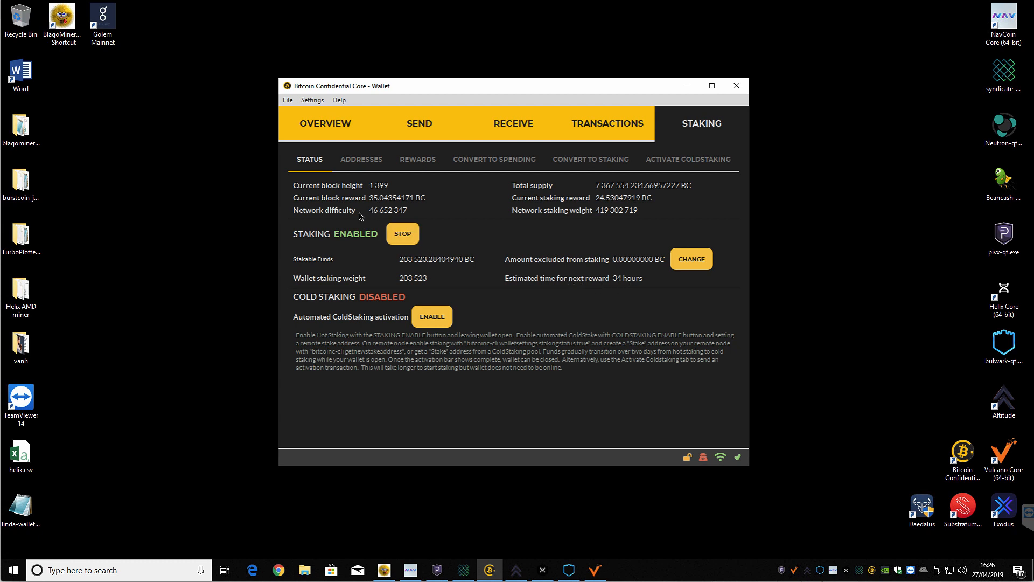
mouse_move(414, 212)
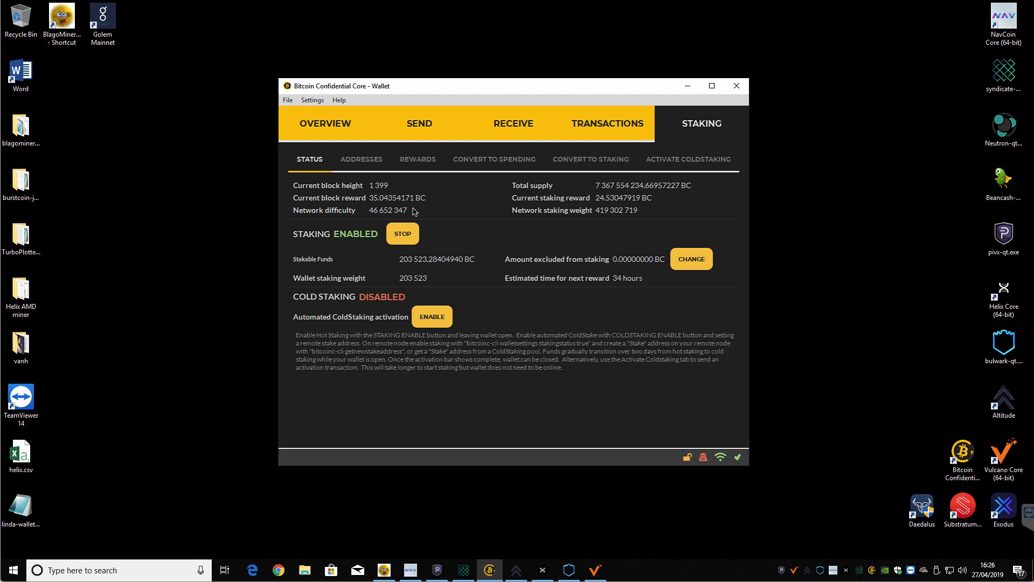
mouse_move(469, 213)
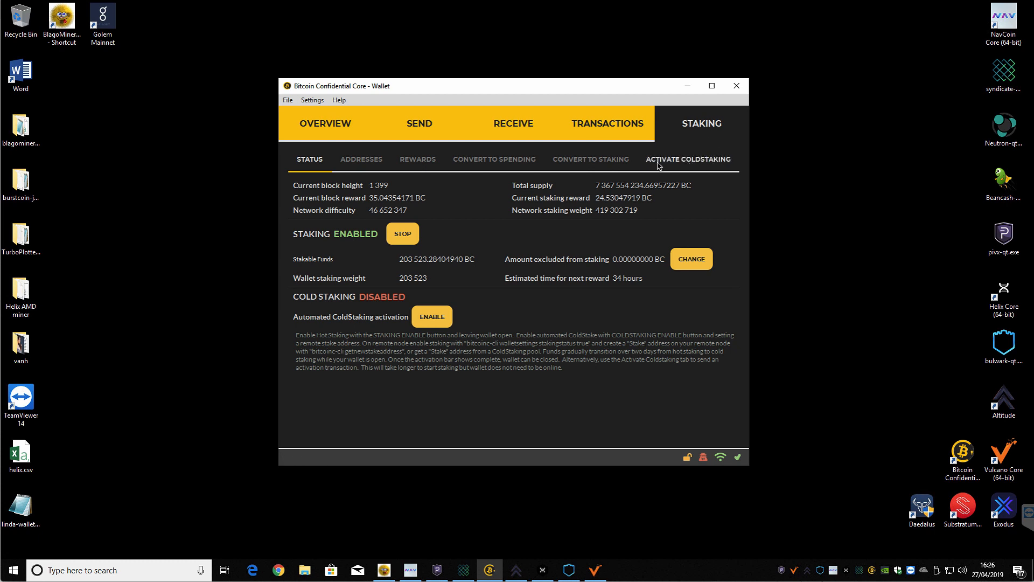
Switch to the Overview tab showing 203,523.28 BC total and five recent transactions.
click(325, 123)
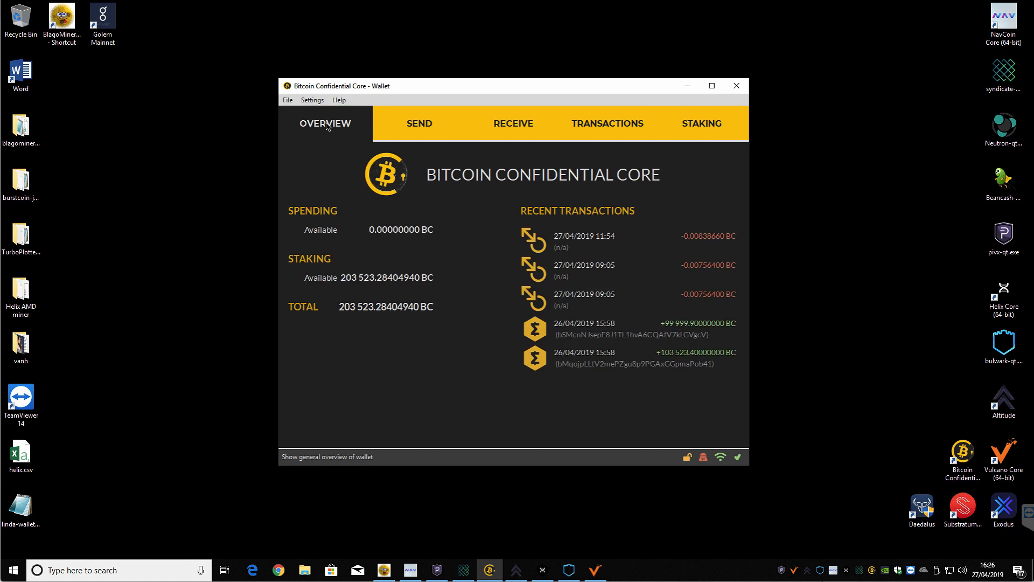
mouse_move(331, 125)
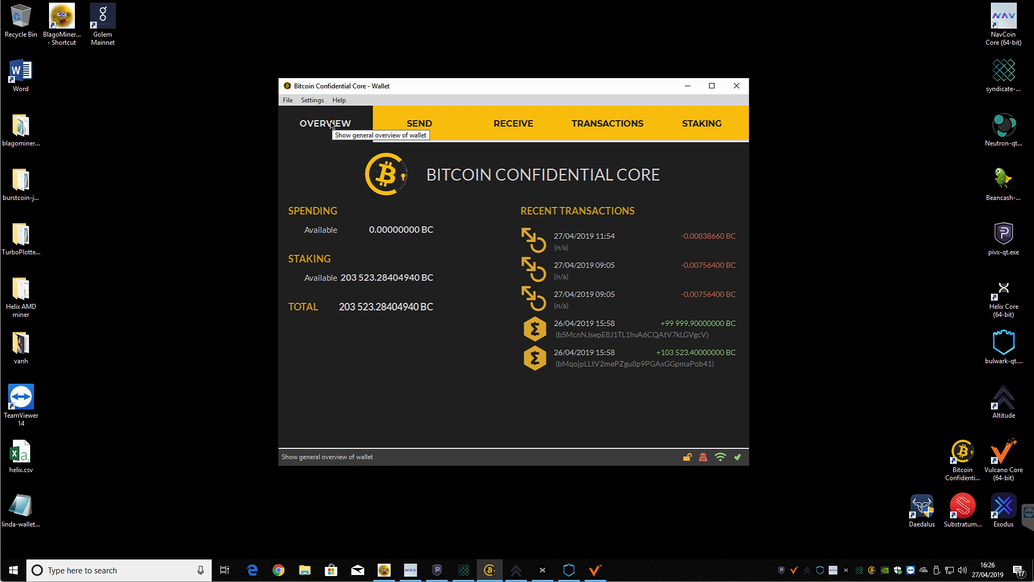
mouse_move(462, 156)
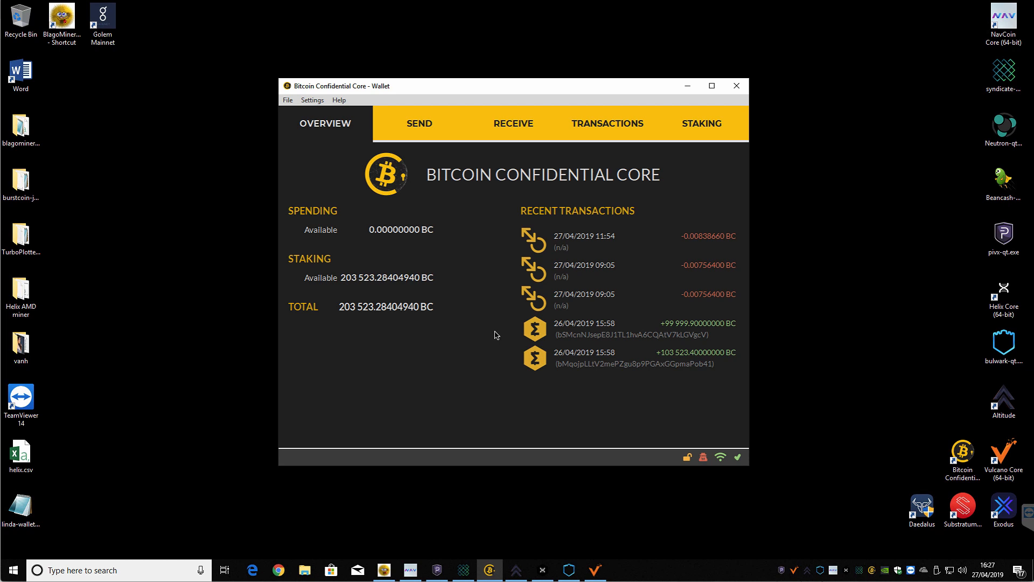
mouse_move(528, 370)
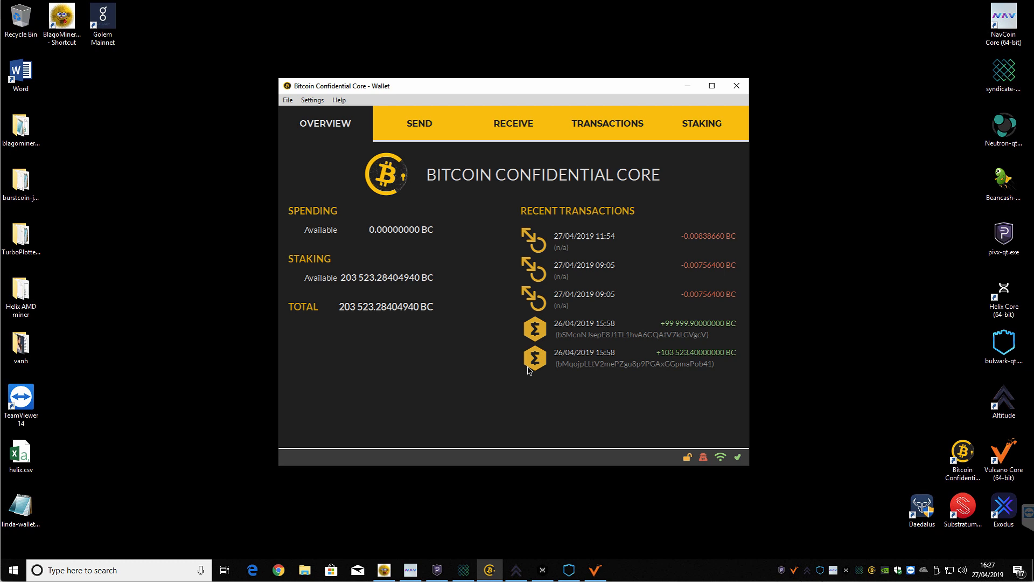
mouse_move(495, 295)
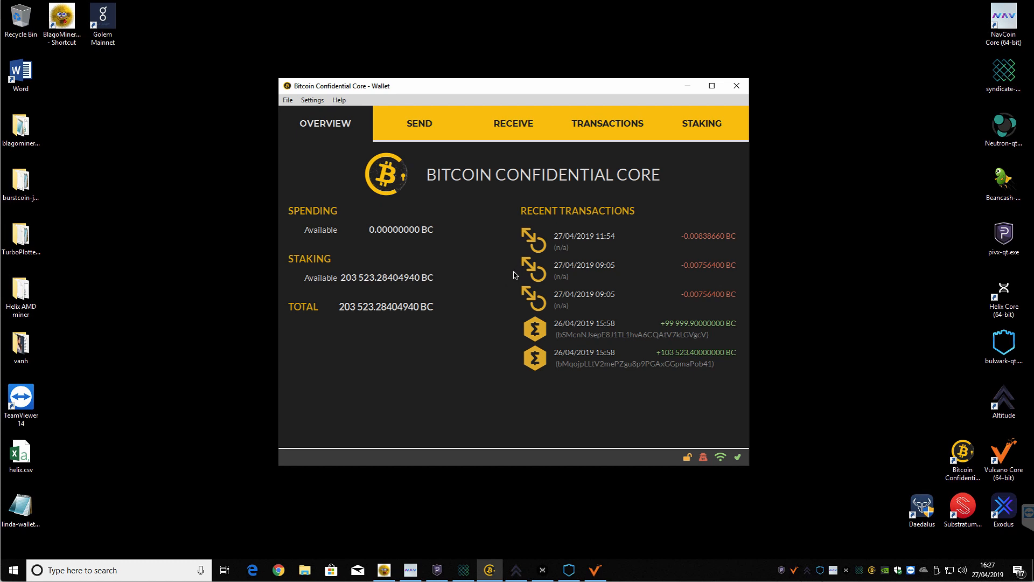
mouse_move(498, 302)
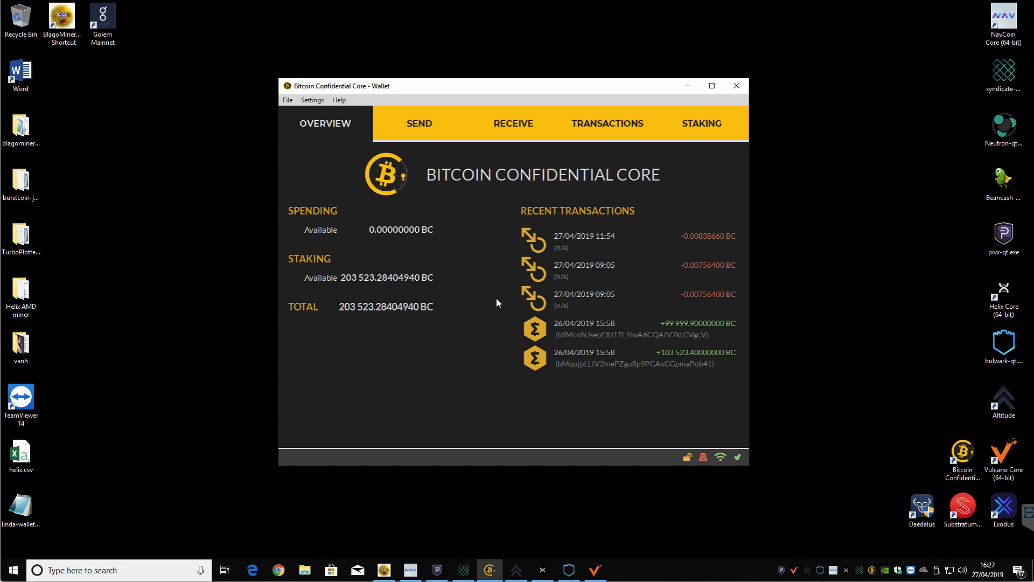
mouse_move(494, 309)
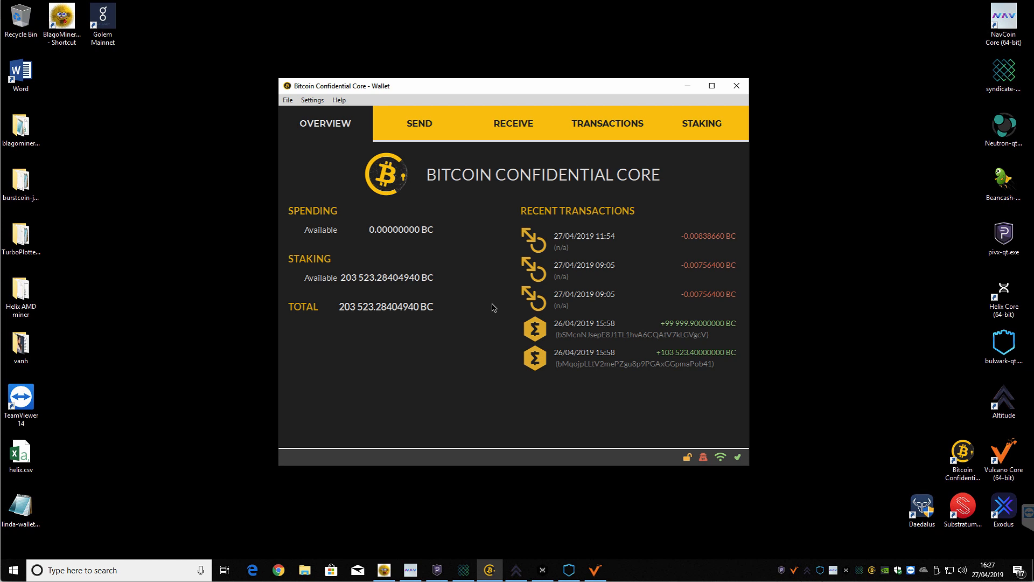
mouse_move(682, 237)
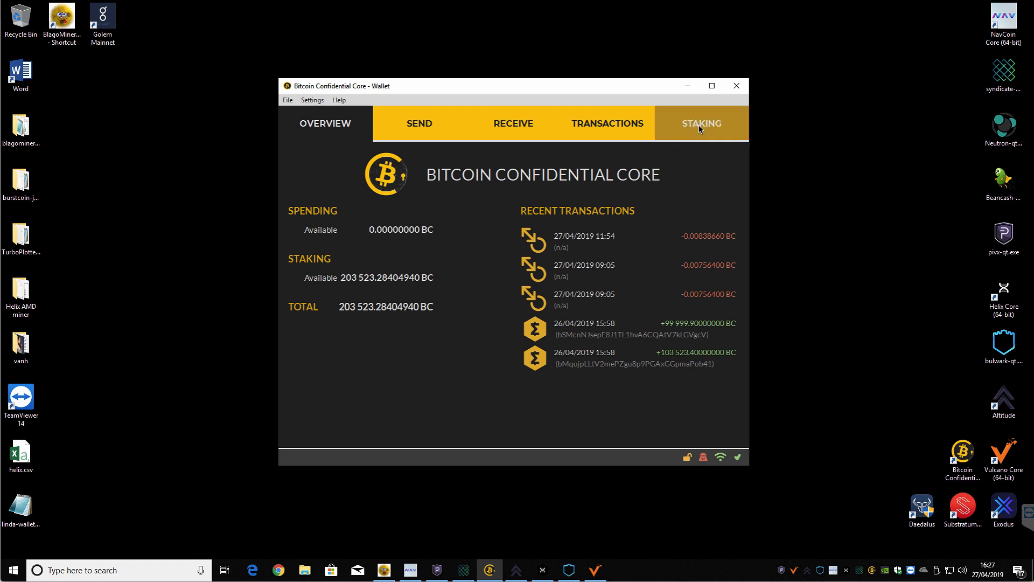
mouse_move(700, 128)
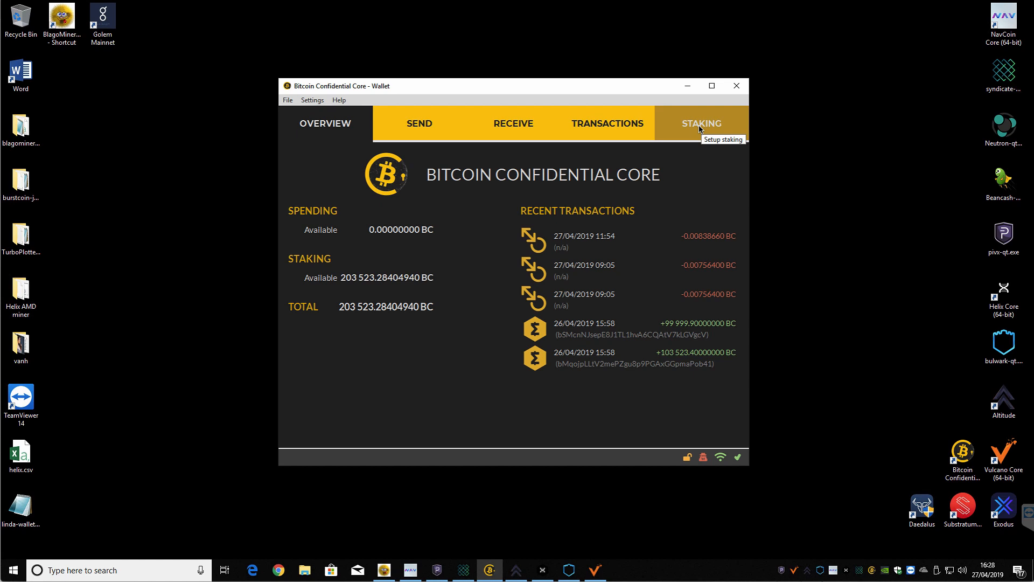
Open the Staking tab showing staking enabled at block height 1,401.
click(701, 123)
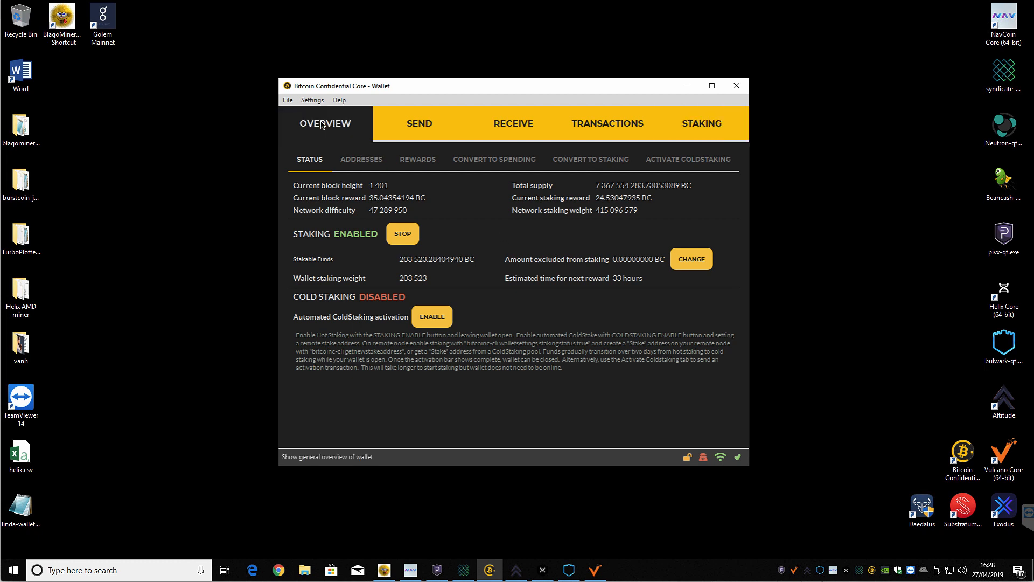
Return to the Overview tab showing 203,523.28 BC total, all staking and none spendable.
click(324, 123)
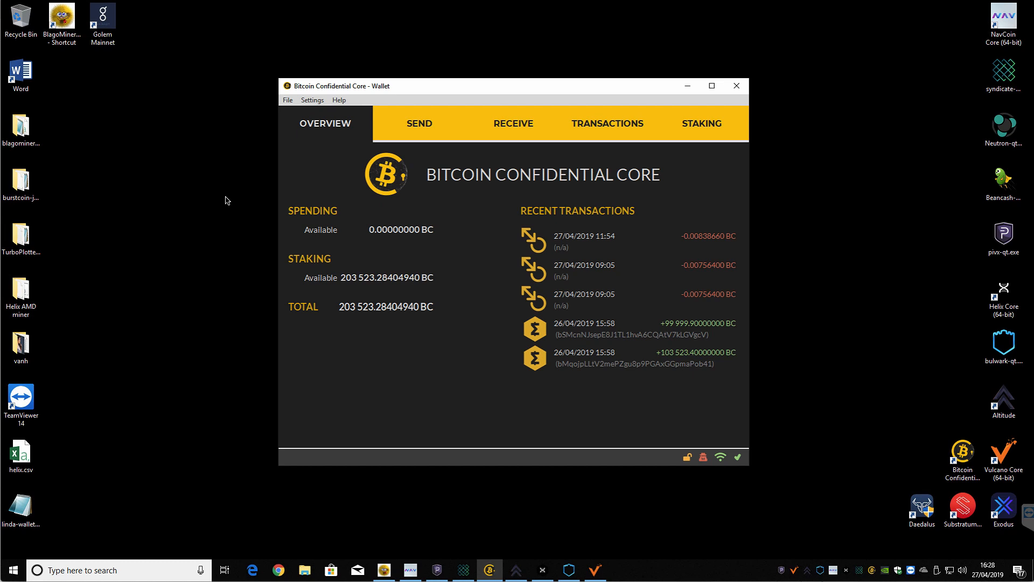
mouse_move(251, 195)
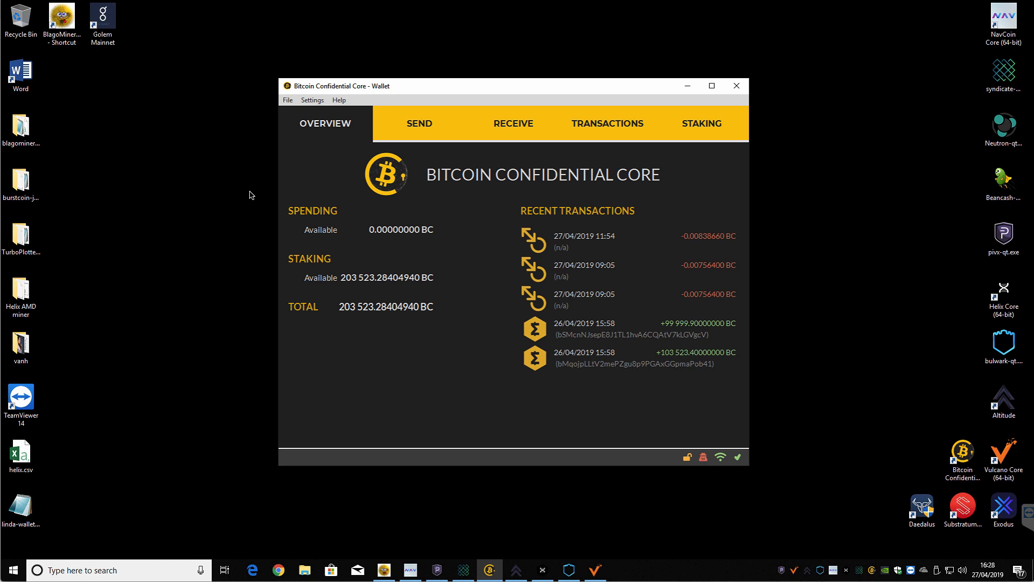